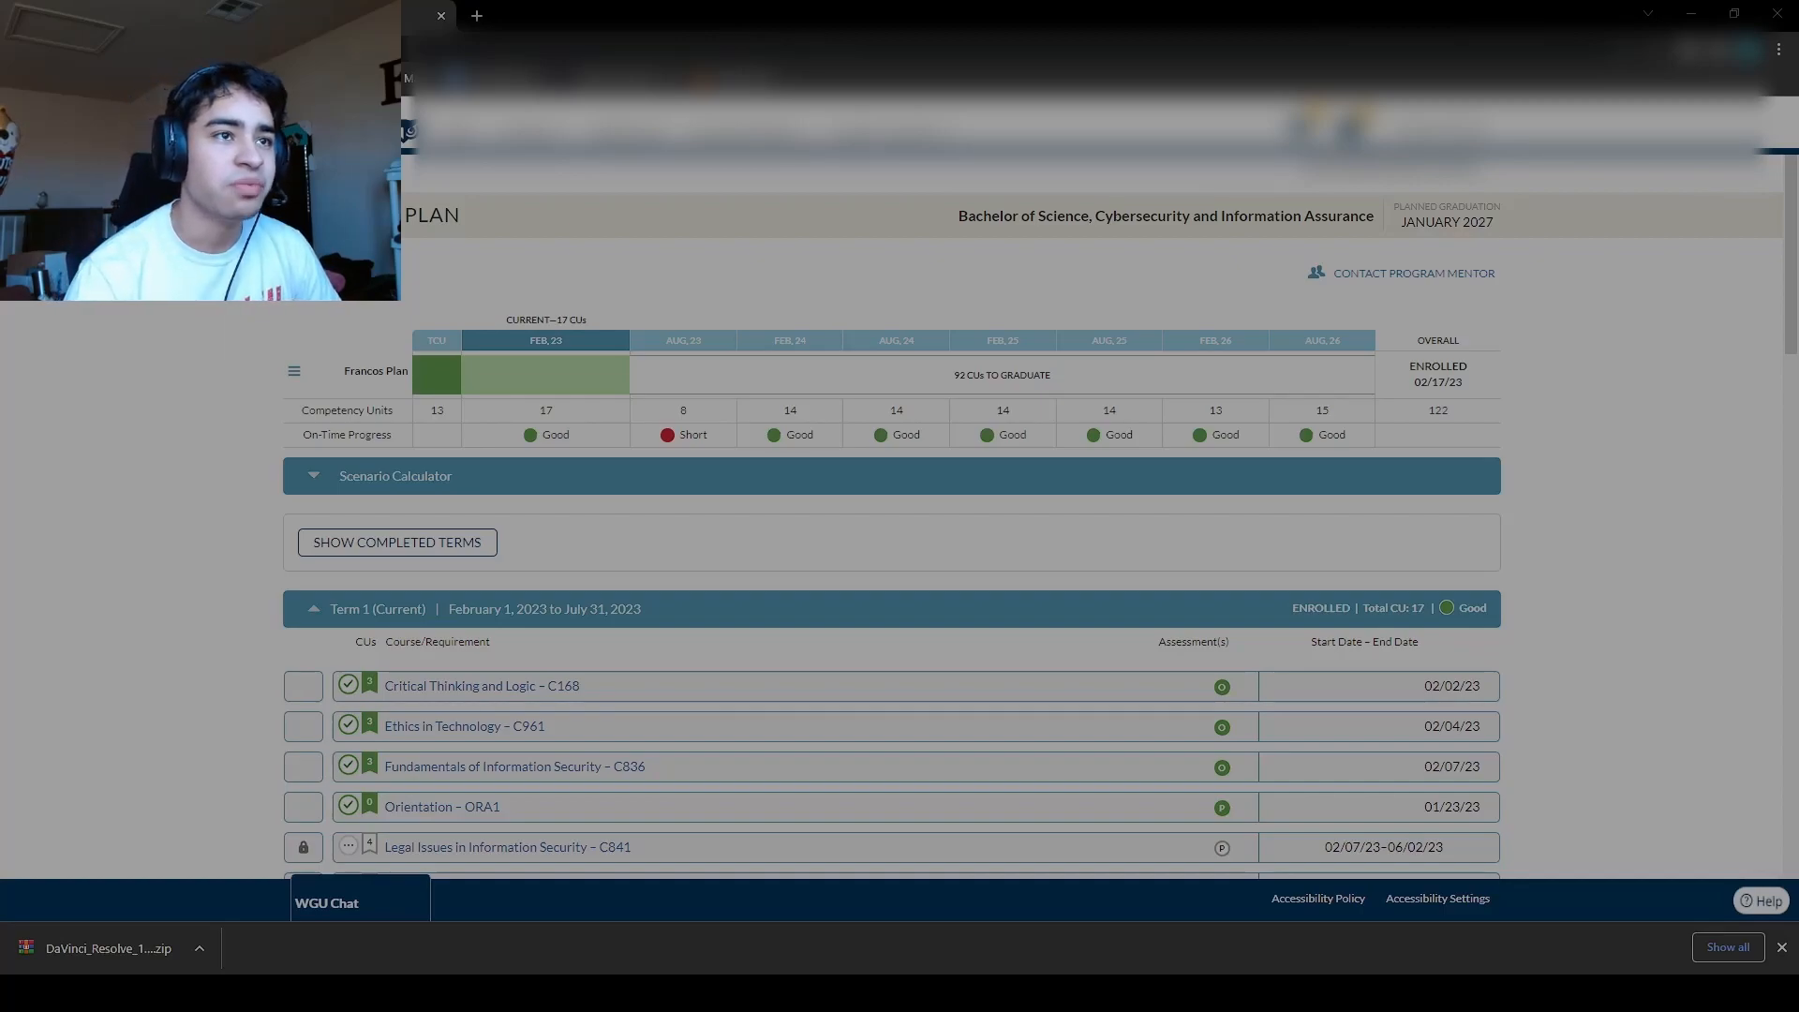
{"action": "mouse_move", "coordinate": [780, 606]}
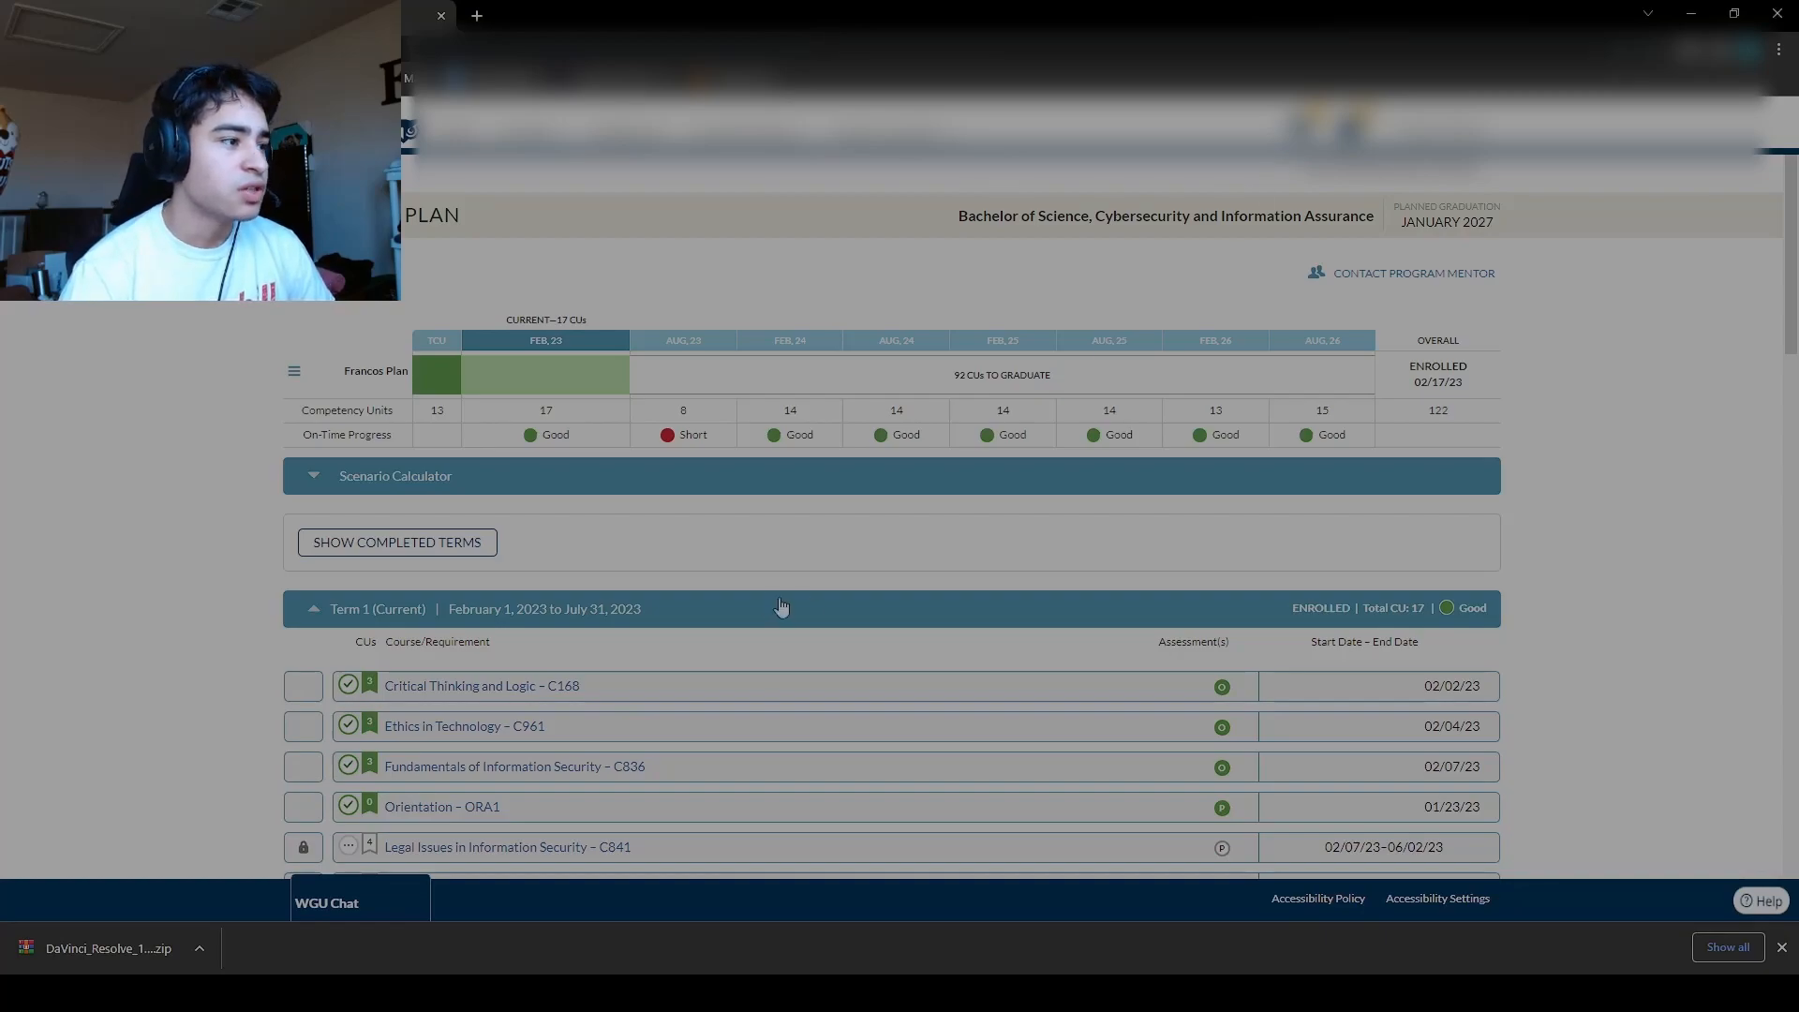
Scroll the degree plan until all six Term 1 courses and the Term 2 header show
{"action": "scroll", "scroll_direction": "down", "scroll_amount": 3}
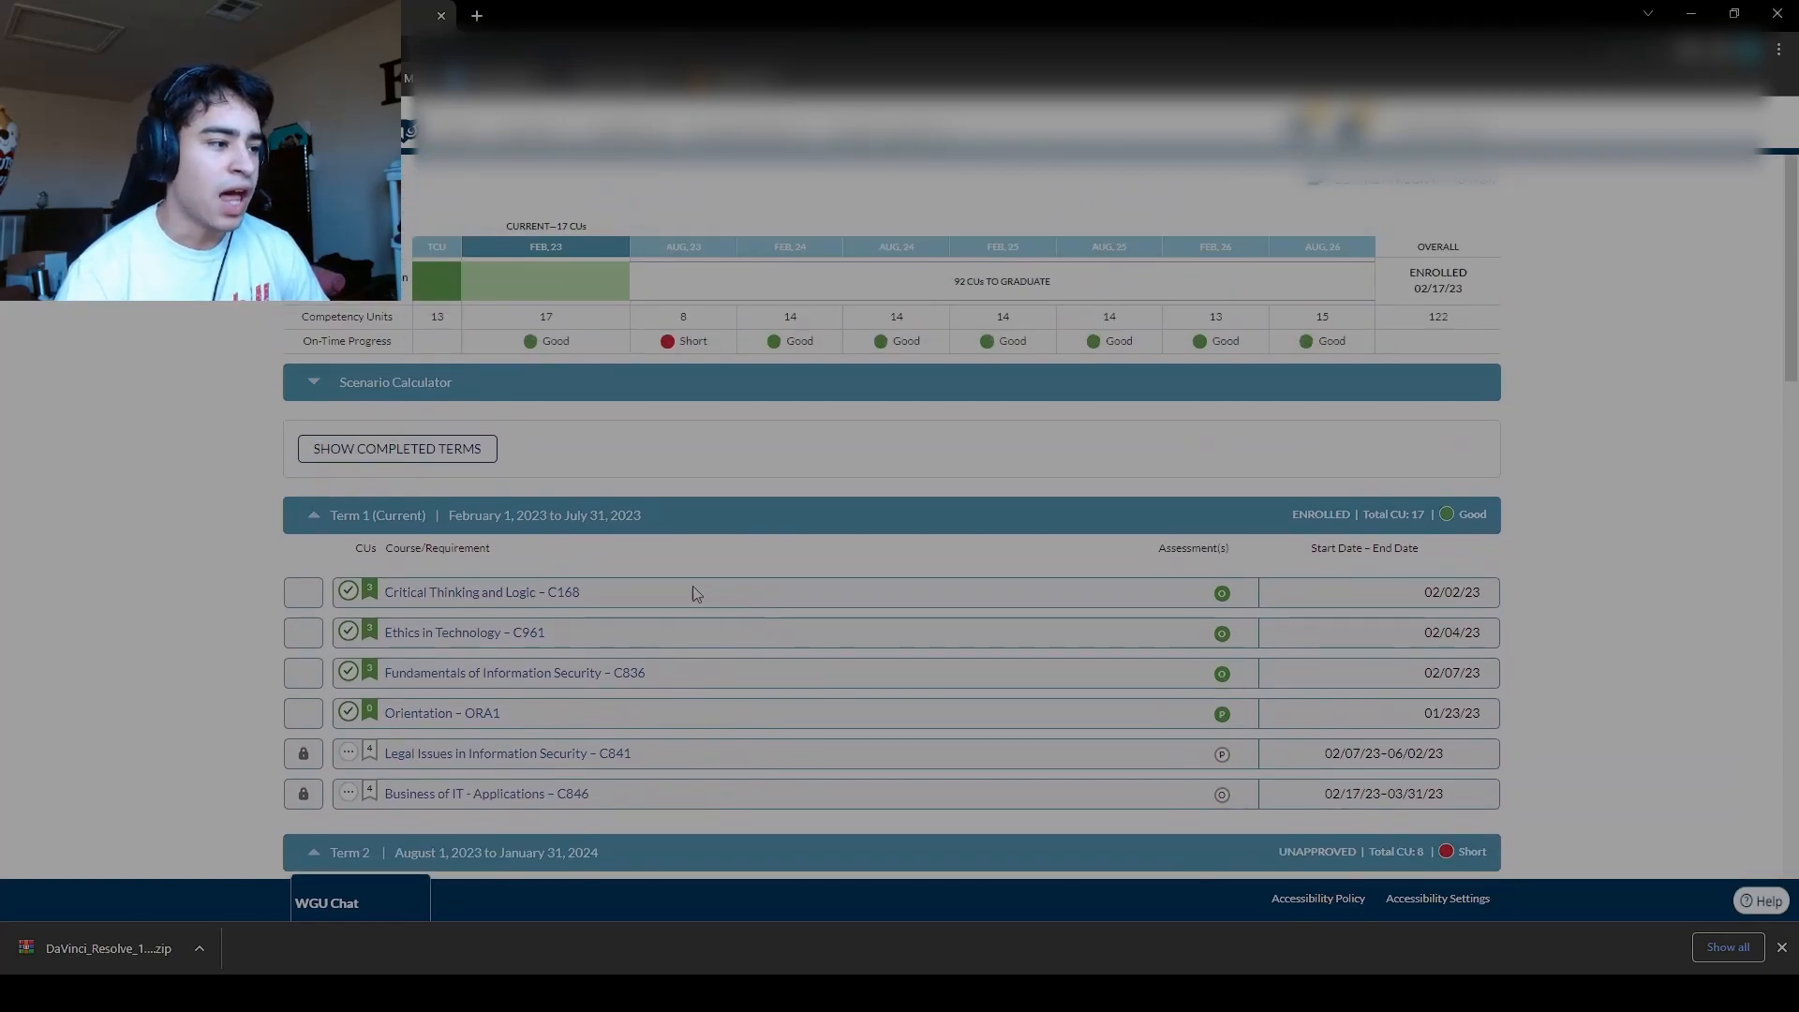
{"action": "mouse_move", "coordinate": [772, 688]}
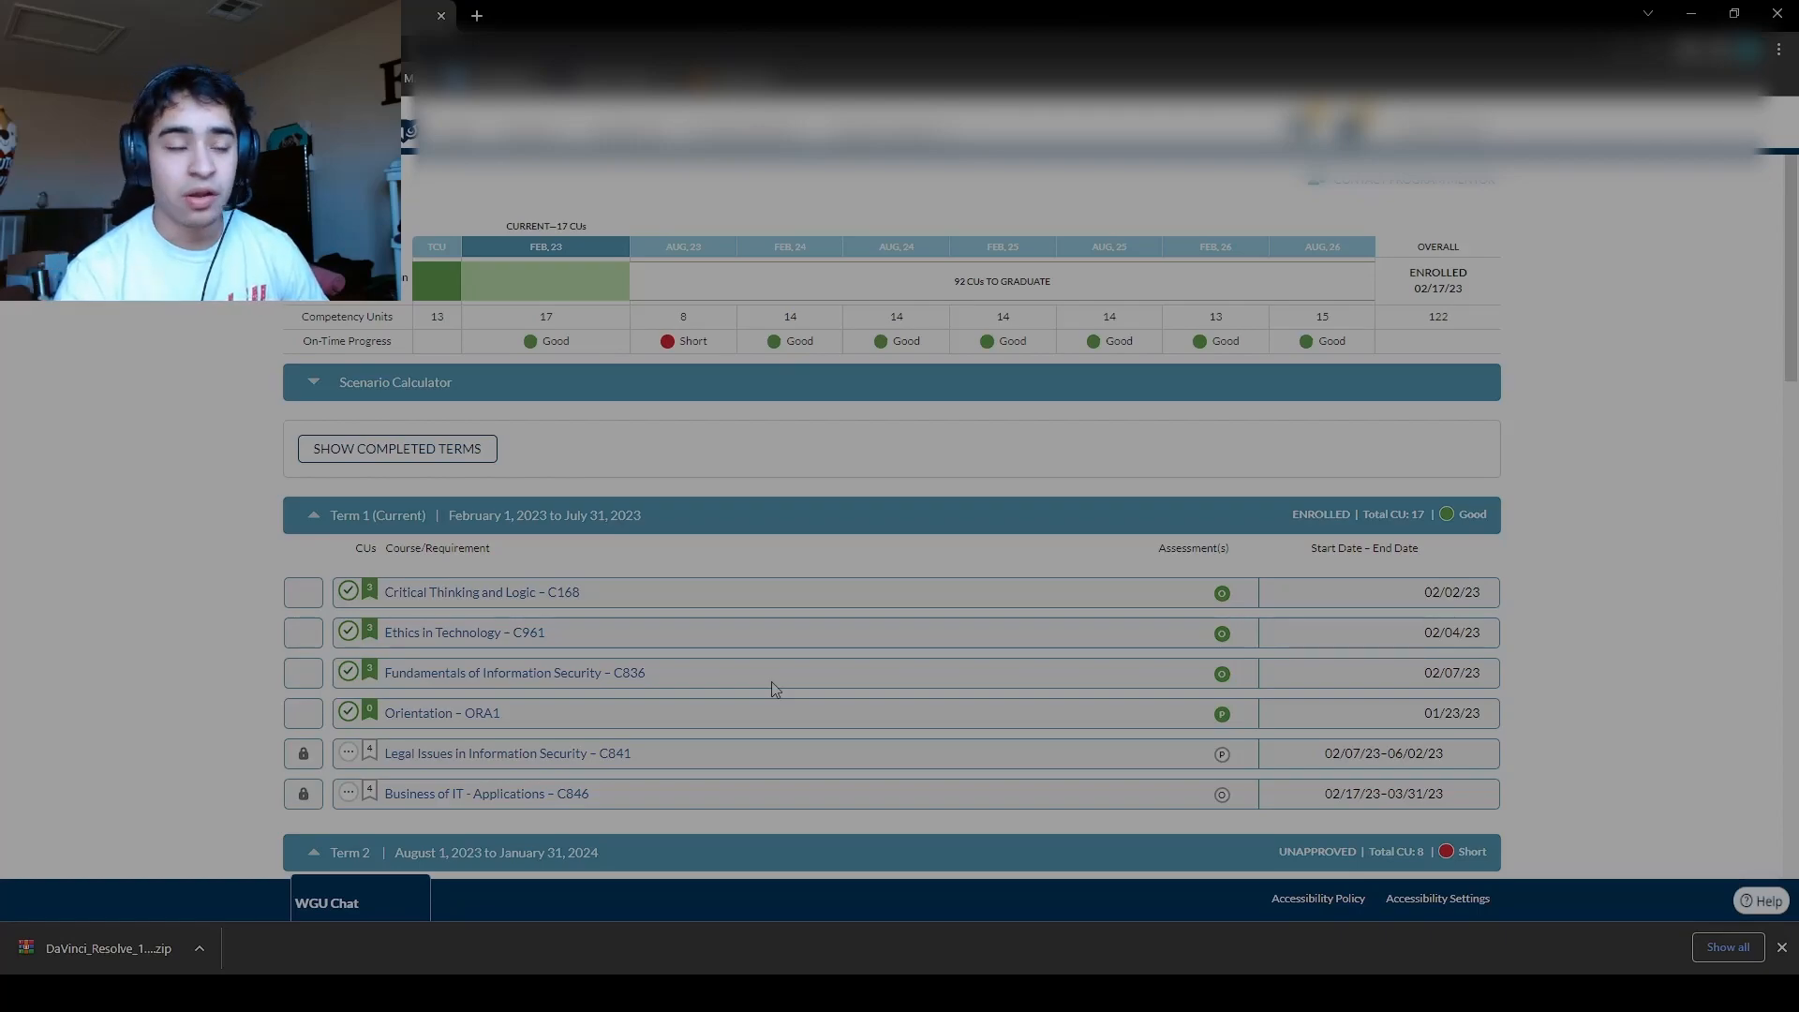
{"action": "mouse_move", "coordinate": [1336, 656]}
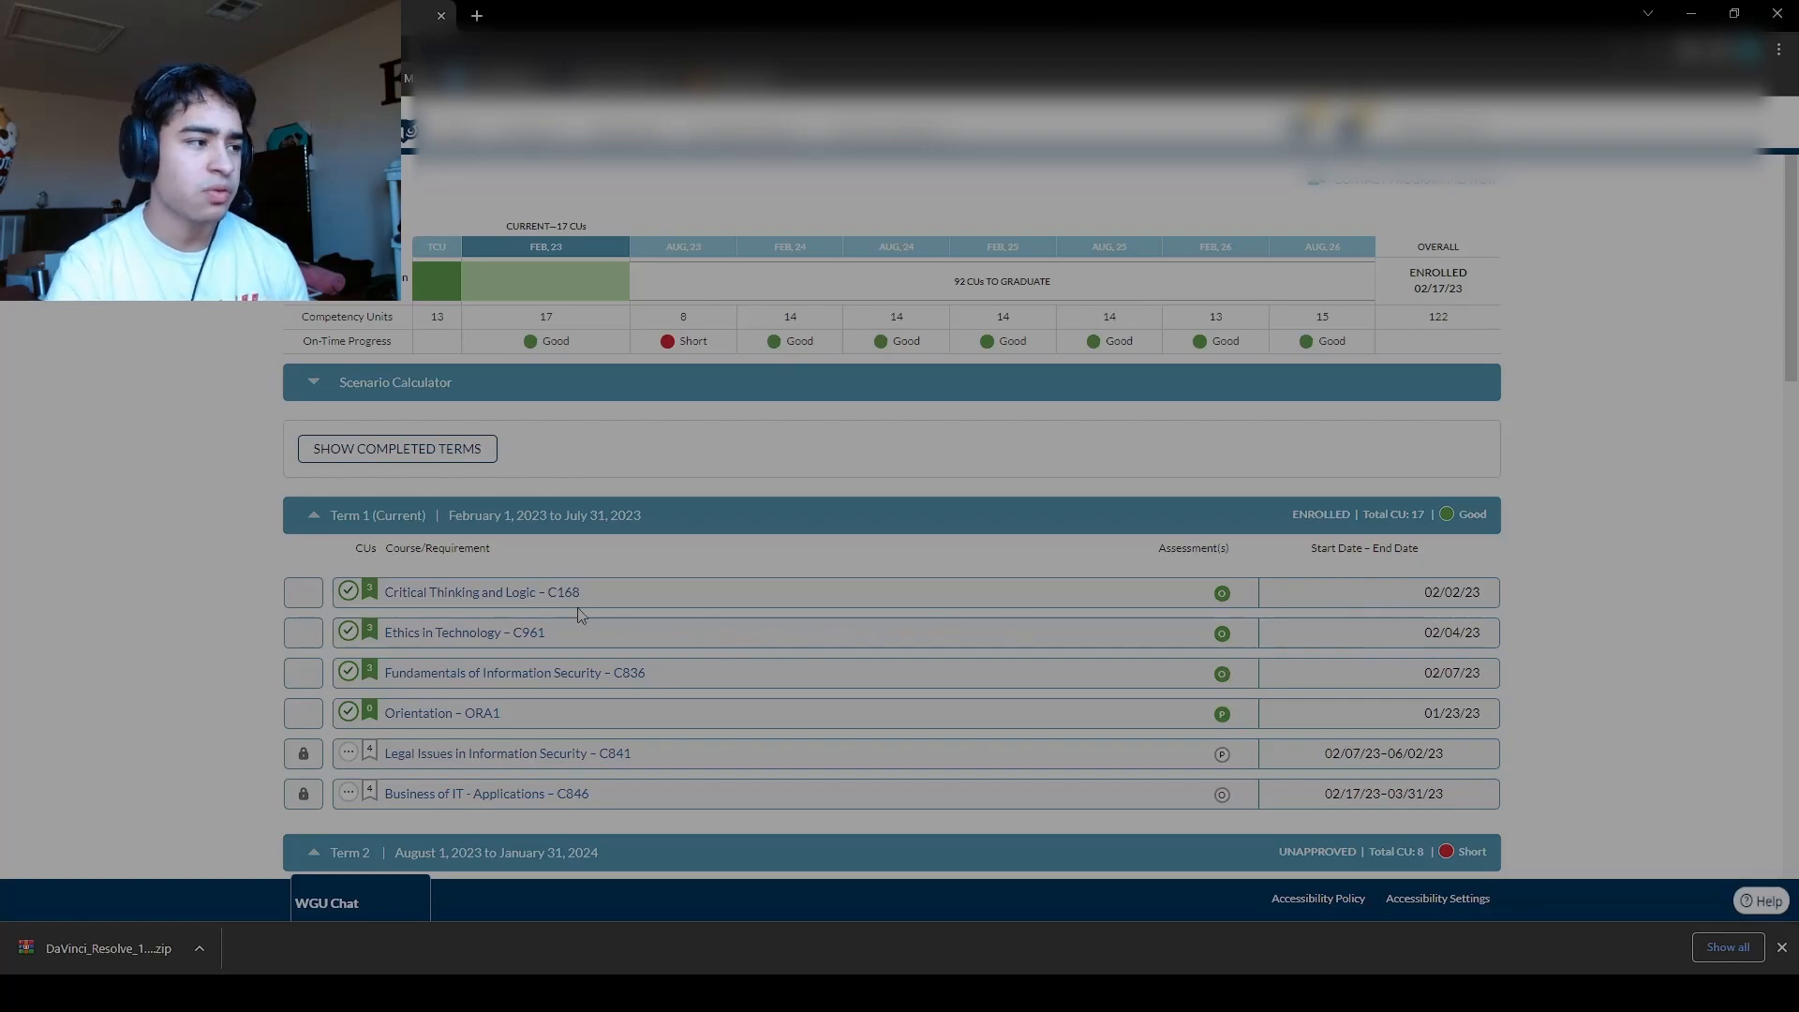
{"action": "mouse_move", "coordinate": [635, 633]}
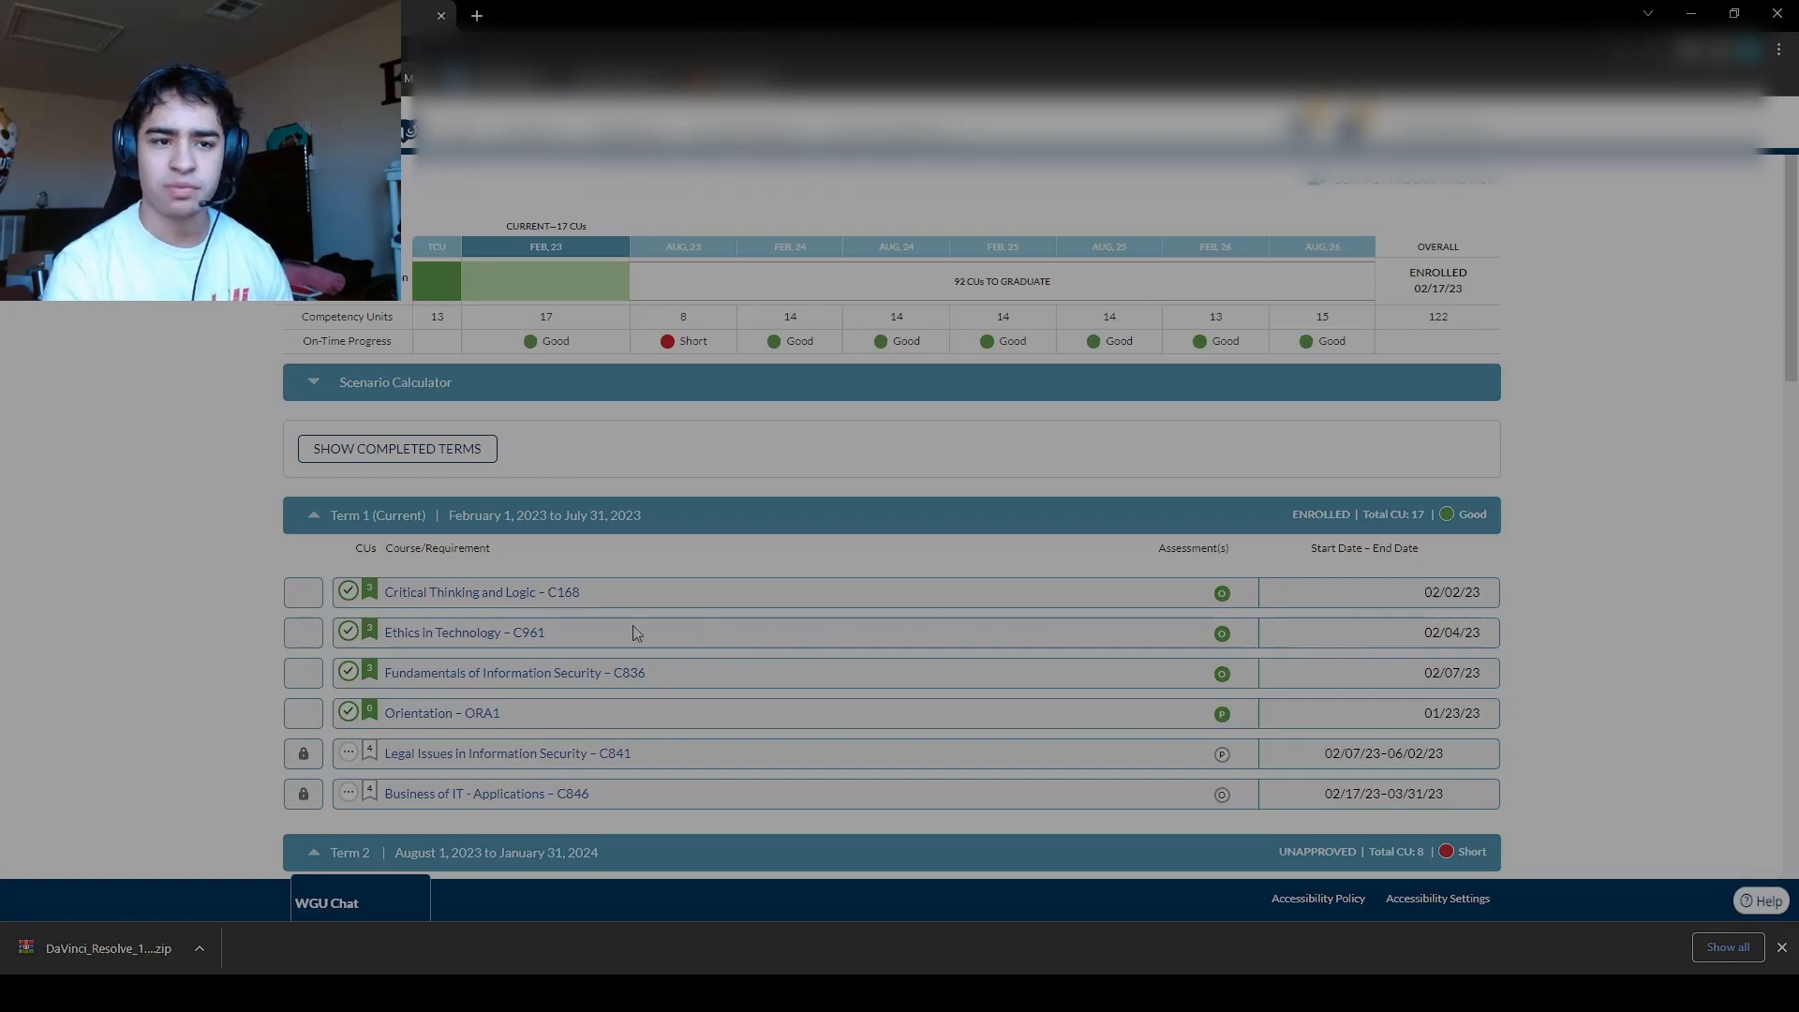
{"action": "mouse_move", "coordinate": [683, 651]}
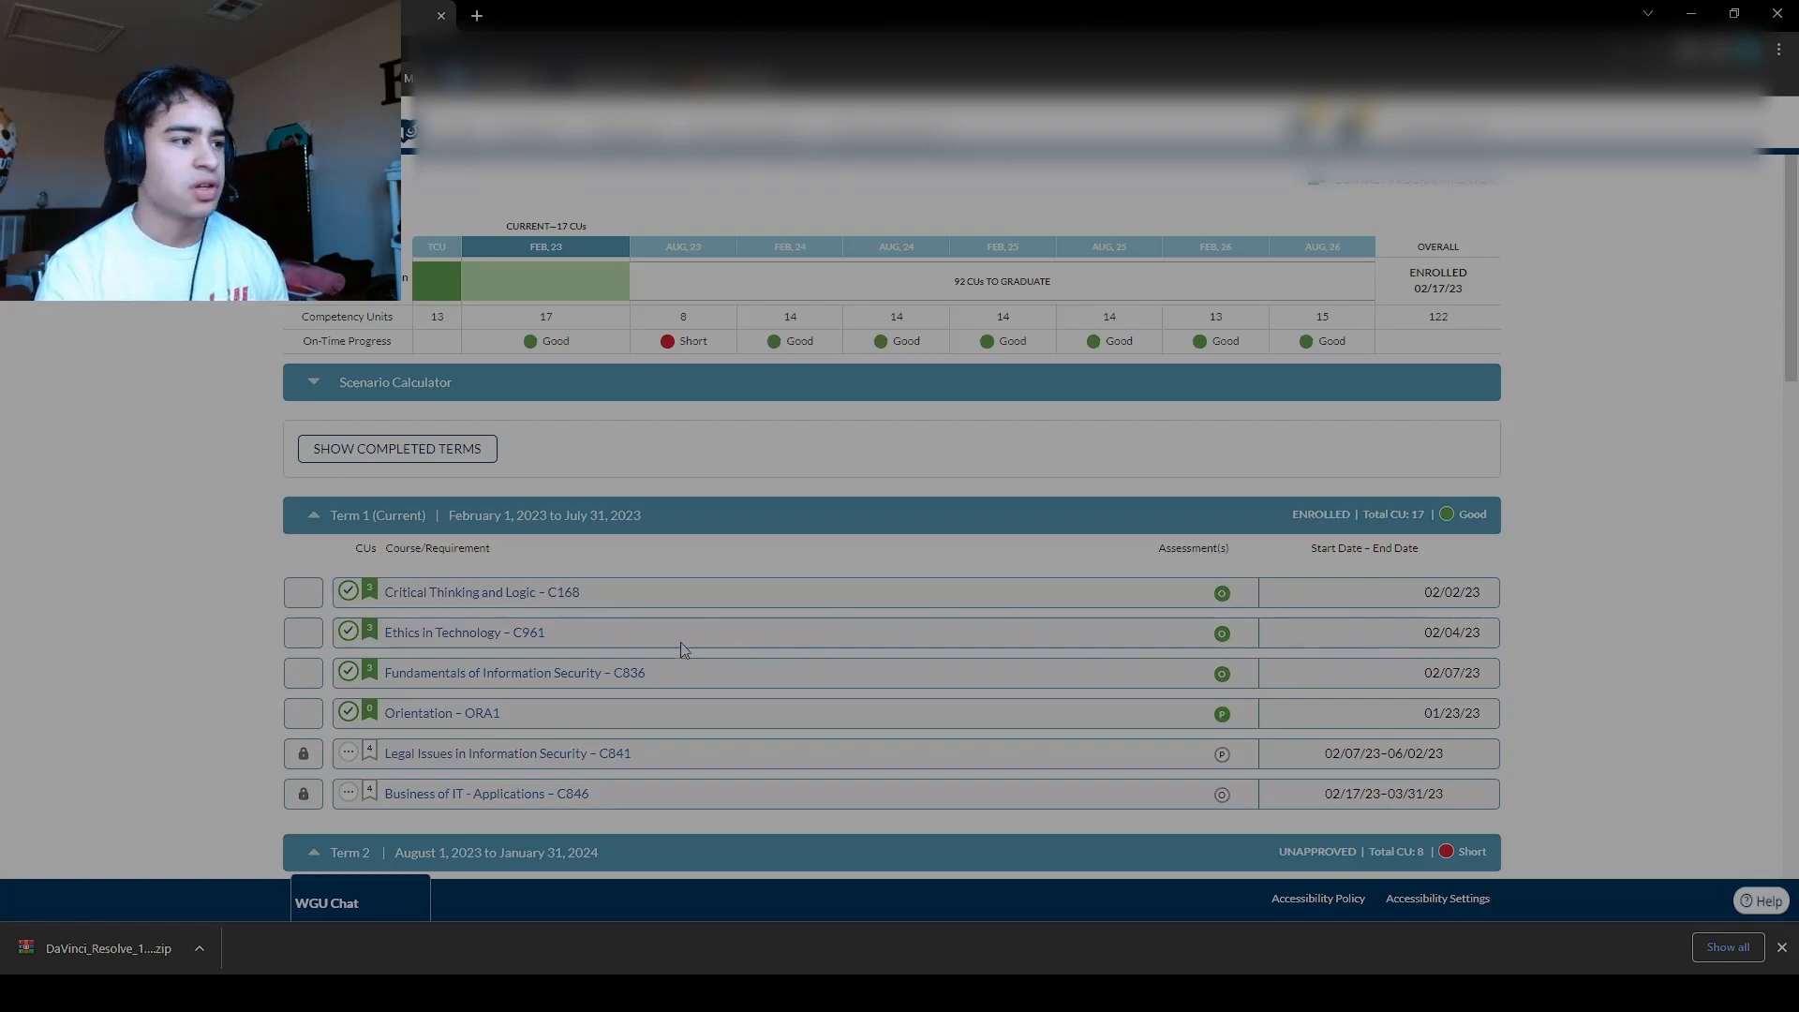
{"action": "mouse_move", "coordinate": [491, 639]}
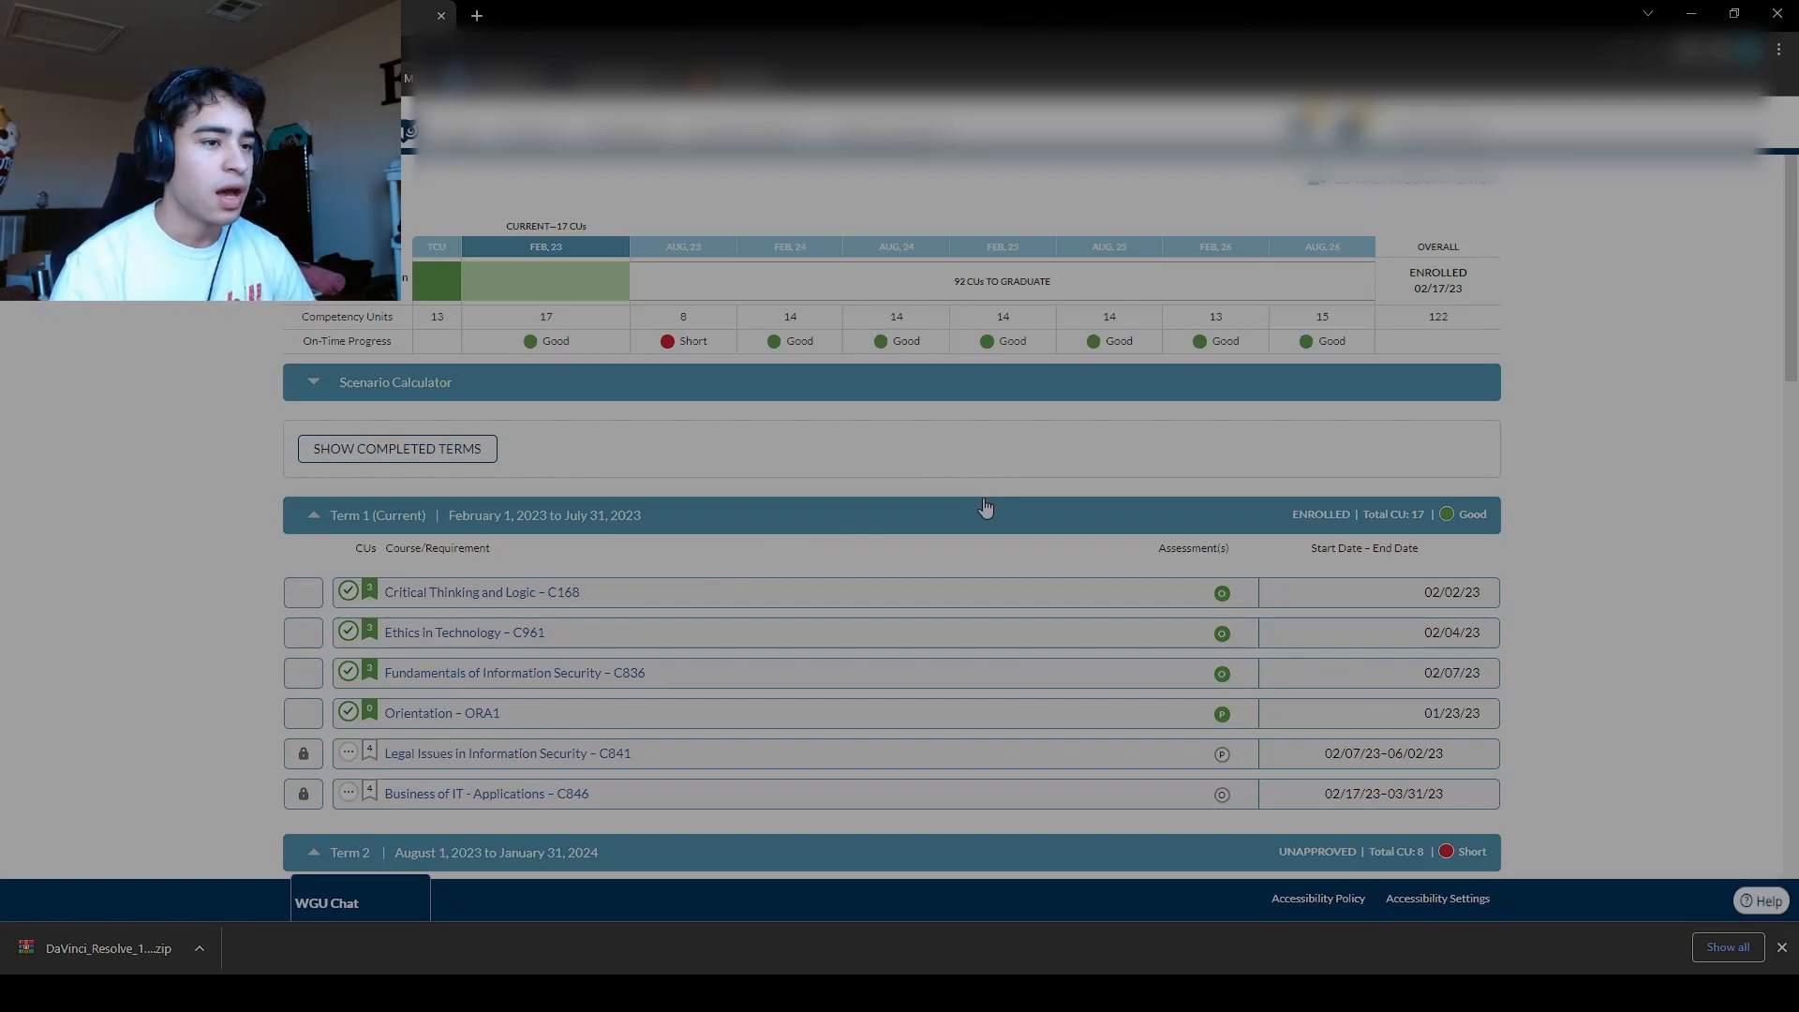
{"action": "mouse_move", "coordinate": [963, 724]}
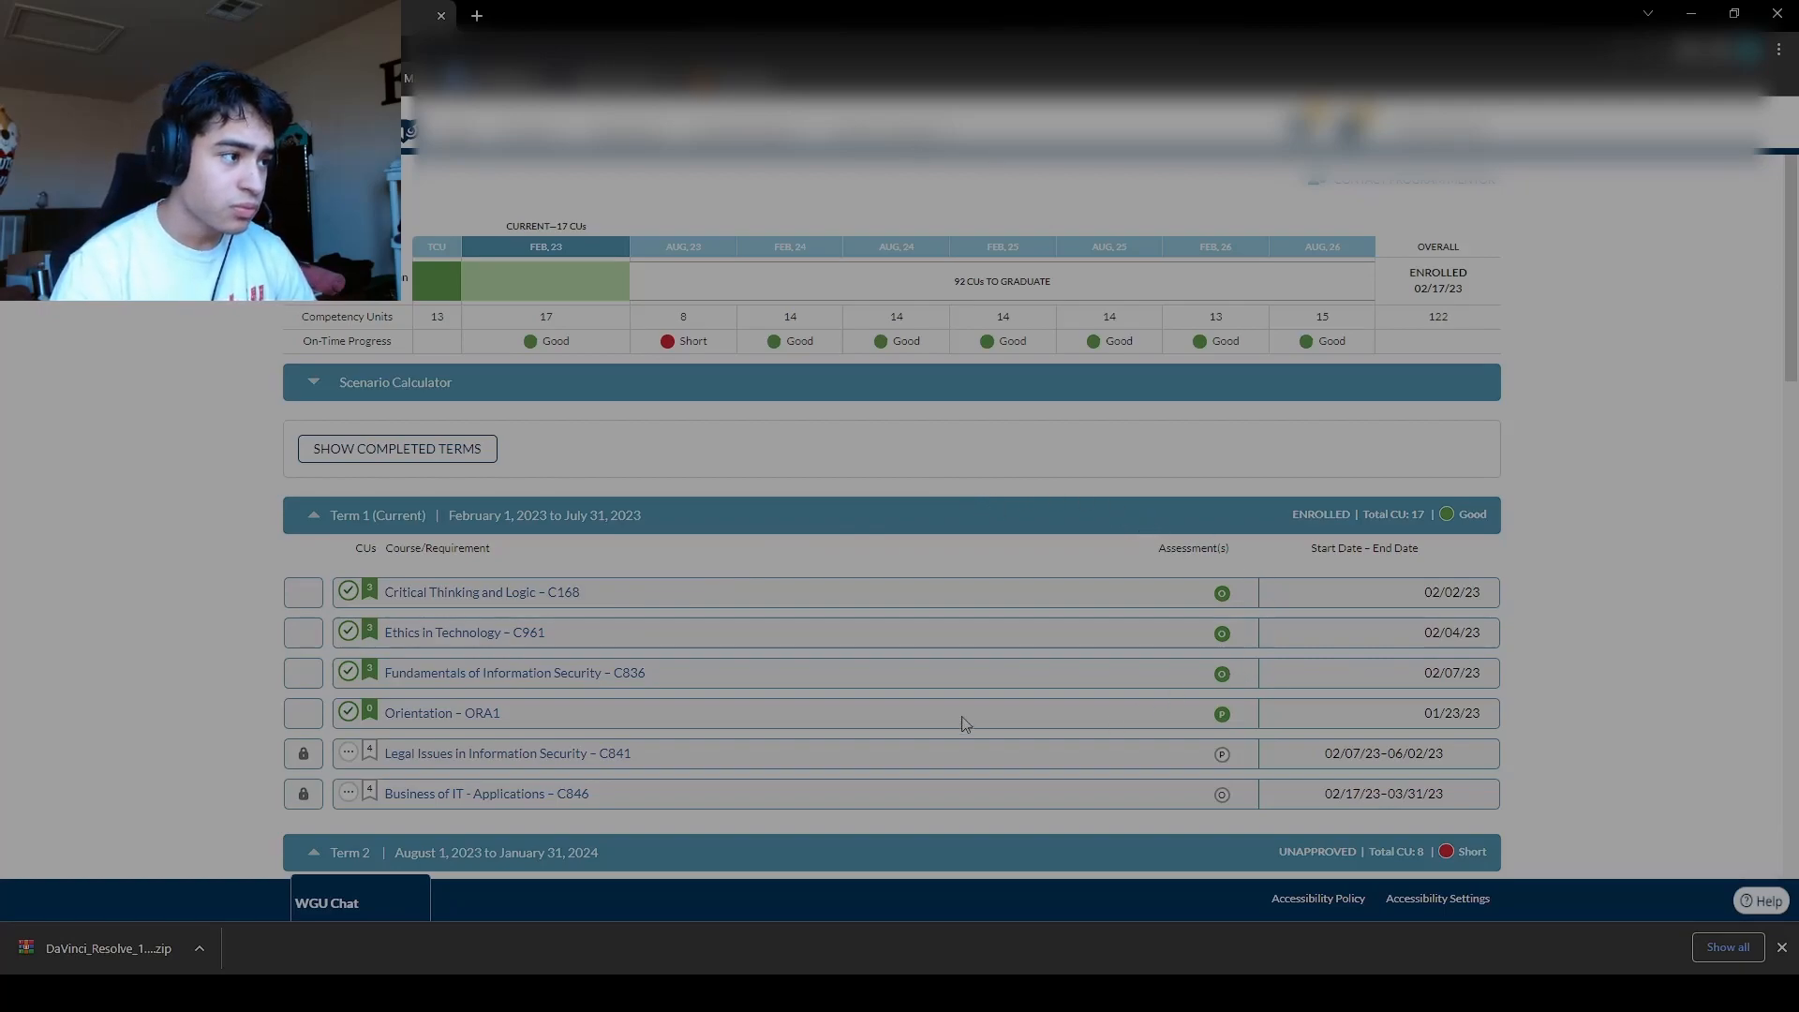
{"action": "mouse_move", "coordinate": [529, 637]}
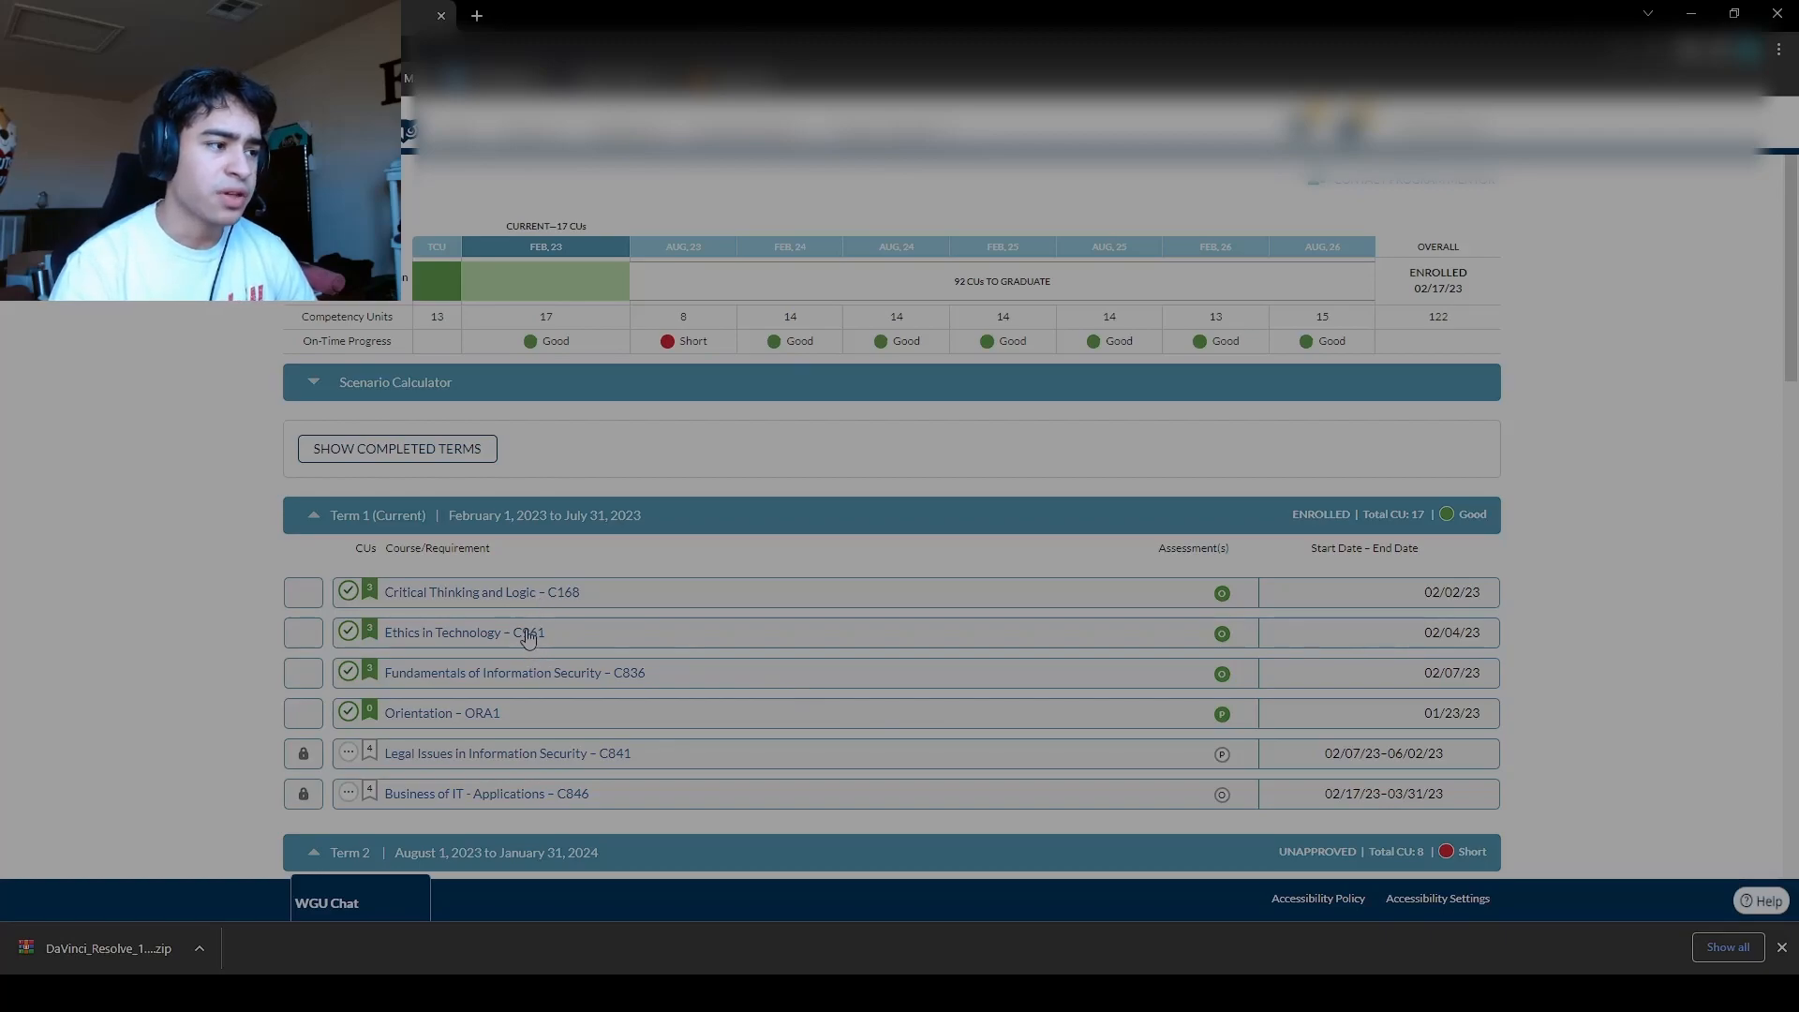
{"action": "mouse_move", "coordinate": [478, 719]}
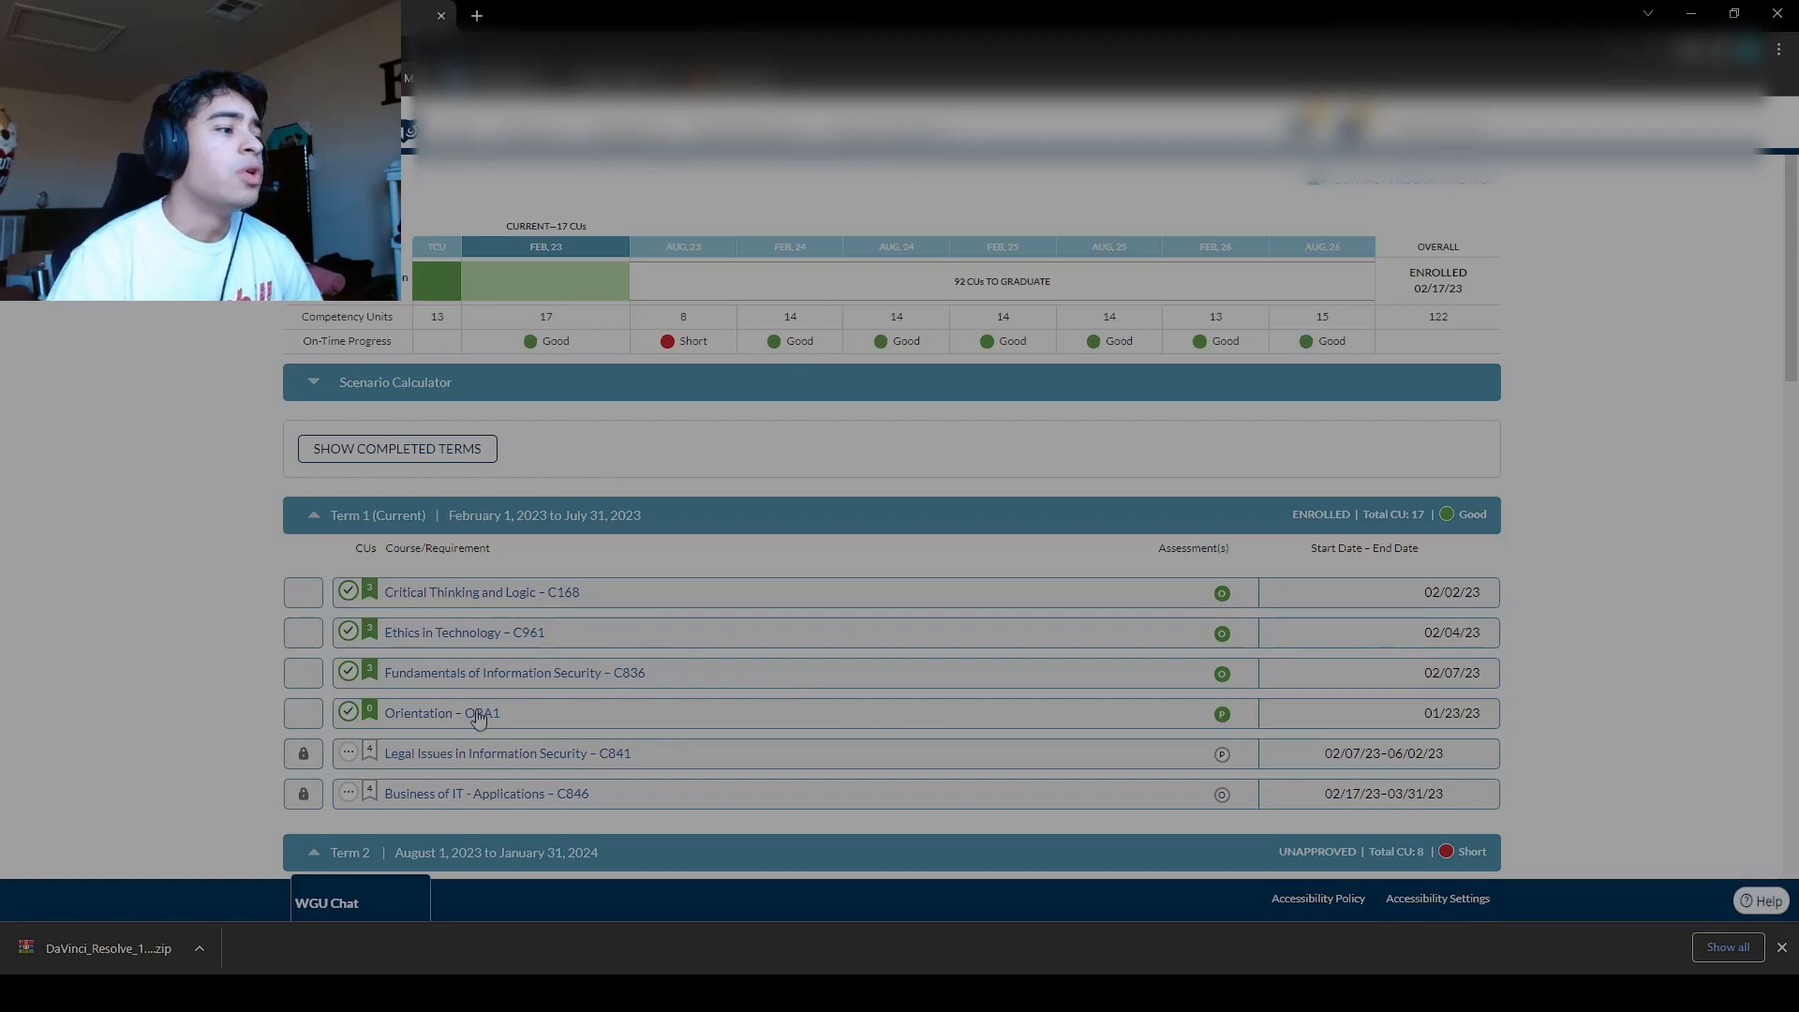
{"action": "mouse_move", "coordinate": [474, 645]}
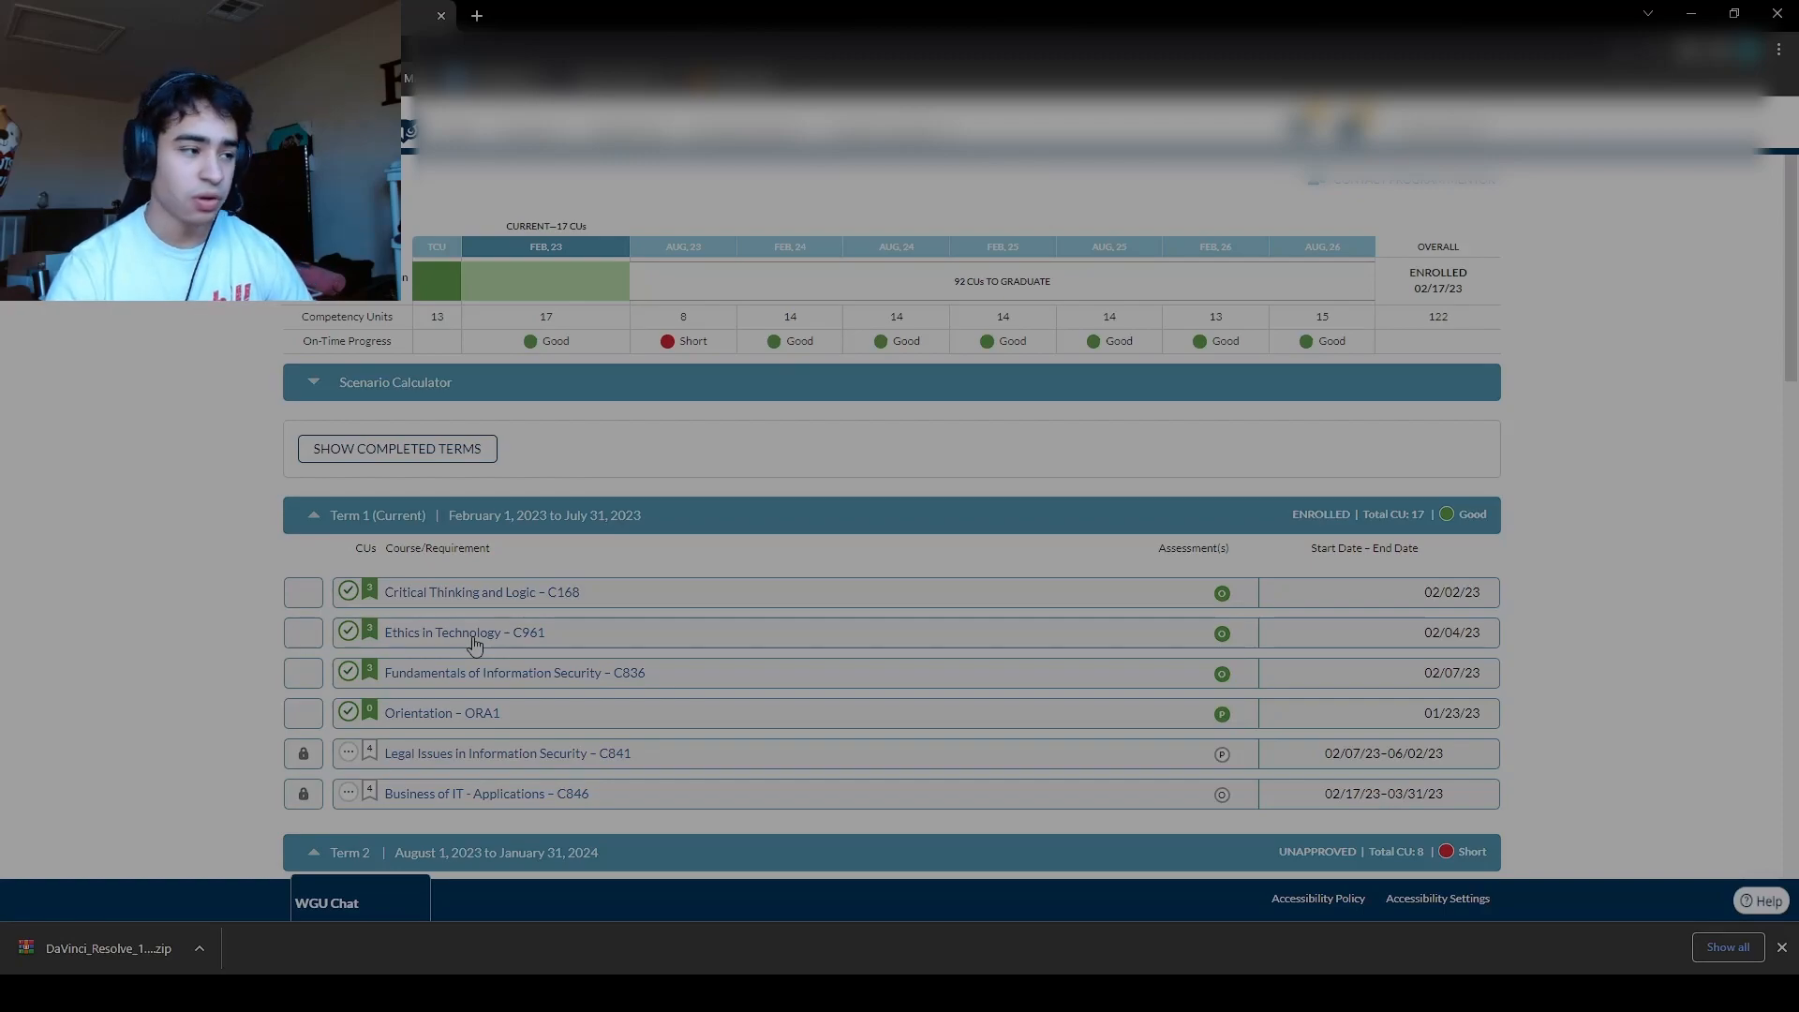
{"action": "mouse_move", "coordinate": [528, 644]}
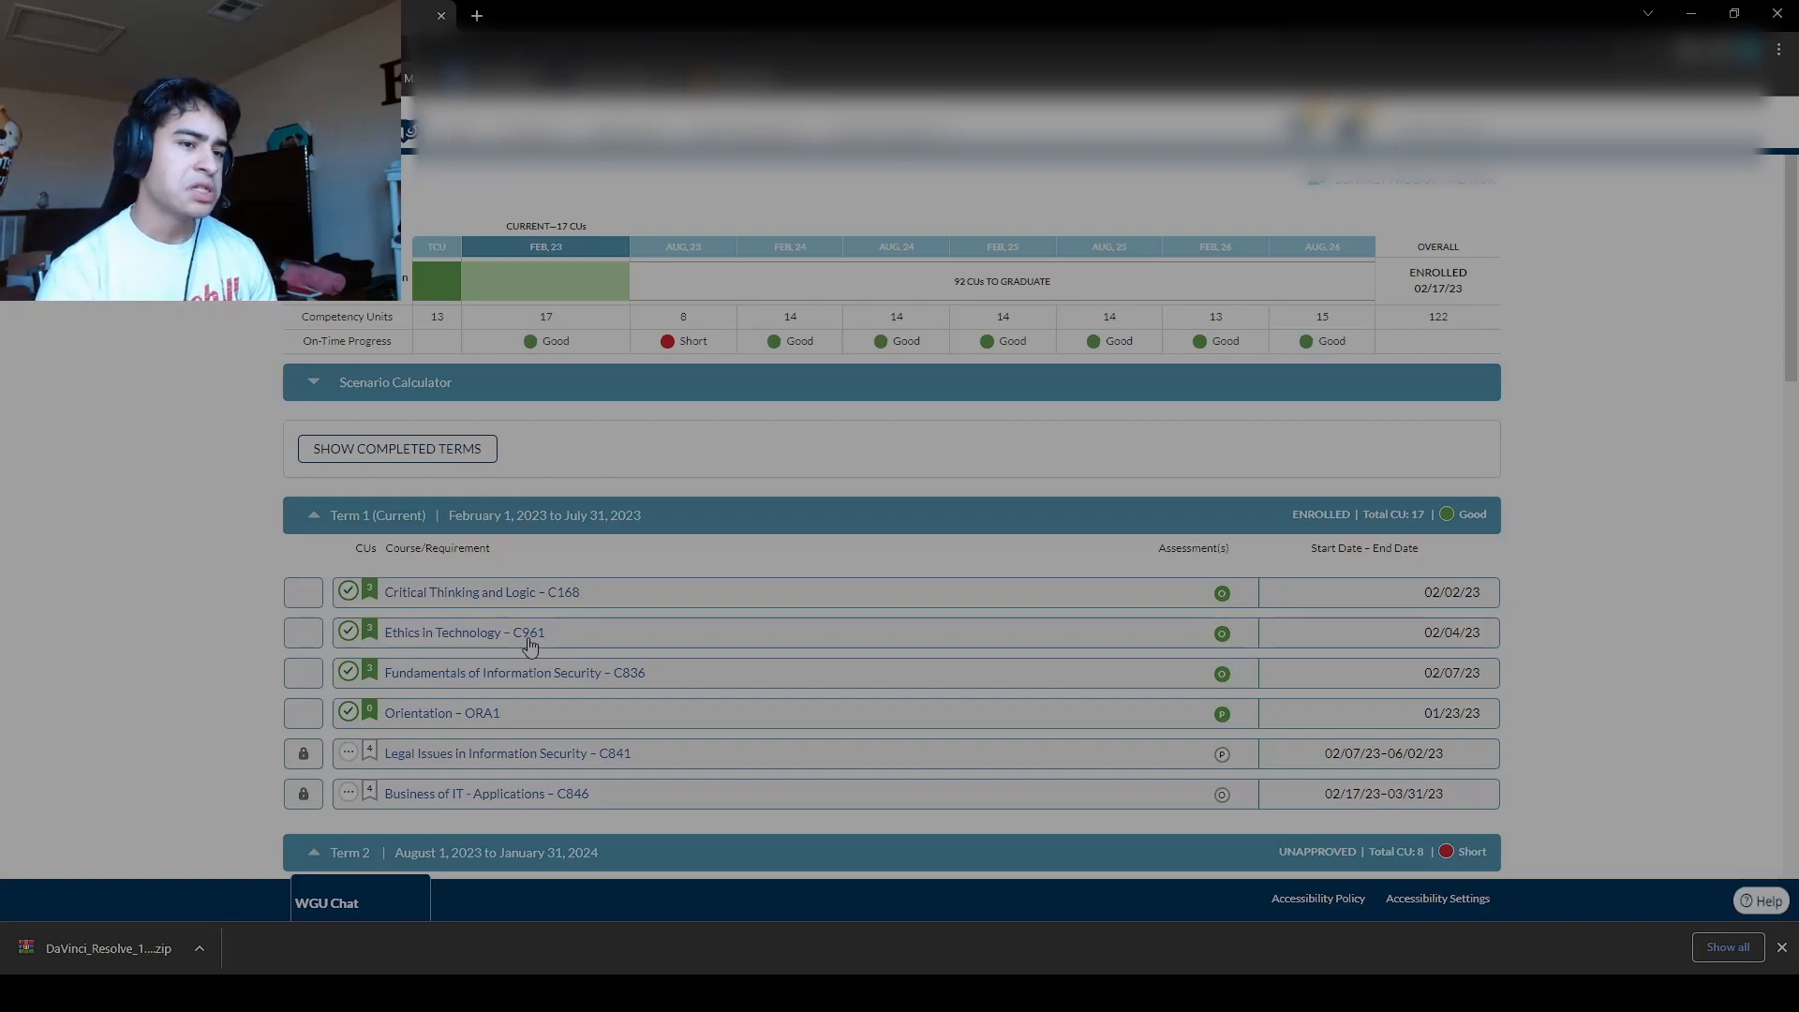
{"action": "mouse_move", "coordinate": [1353, 611]}
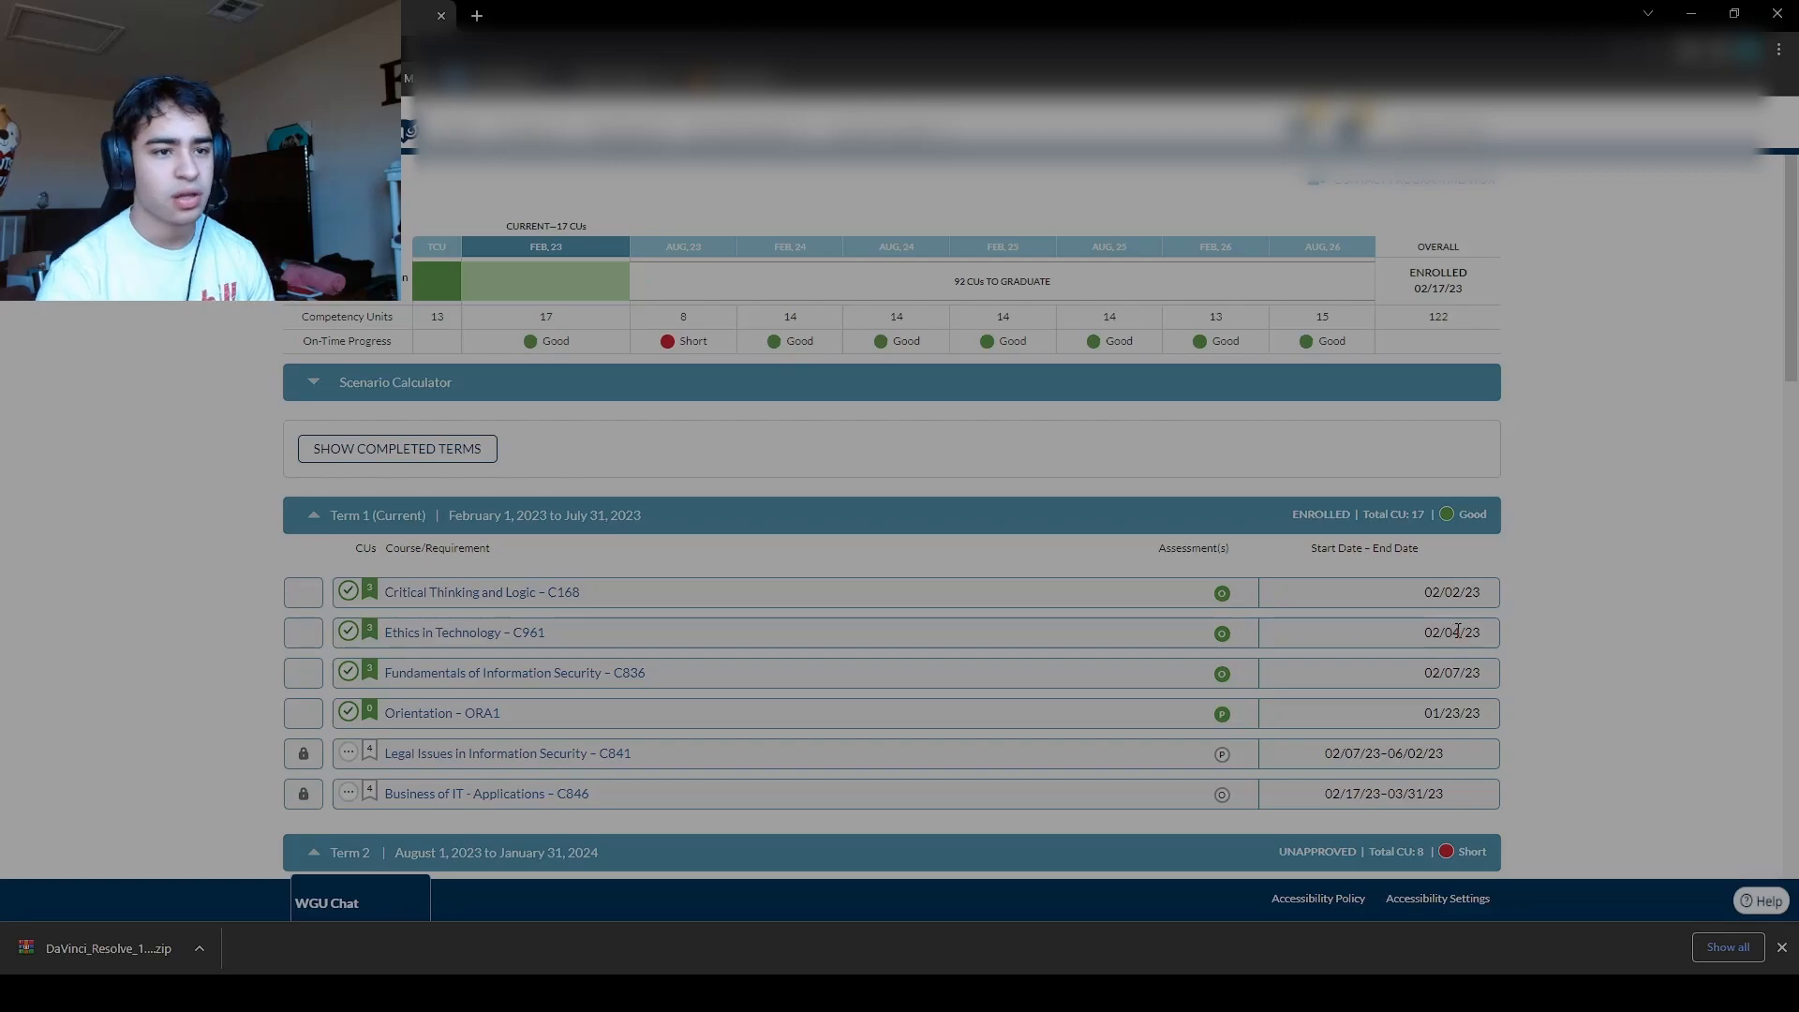
{"action": "mouse_move", "coordinate": [503, 641]}
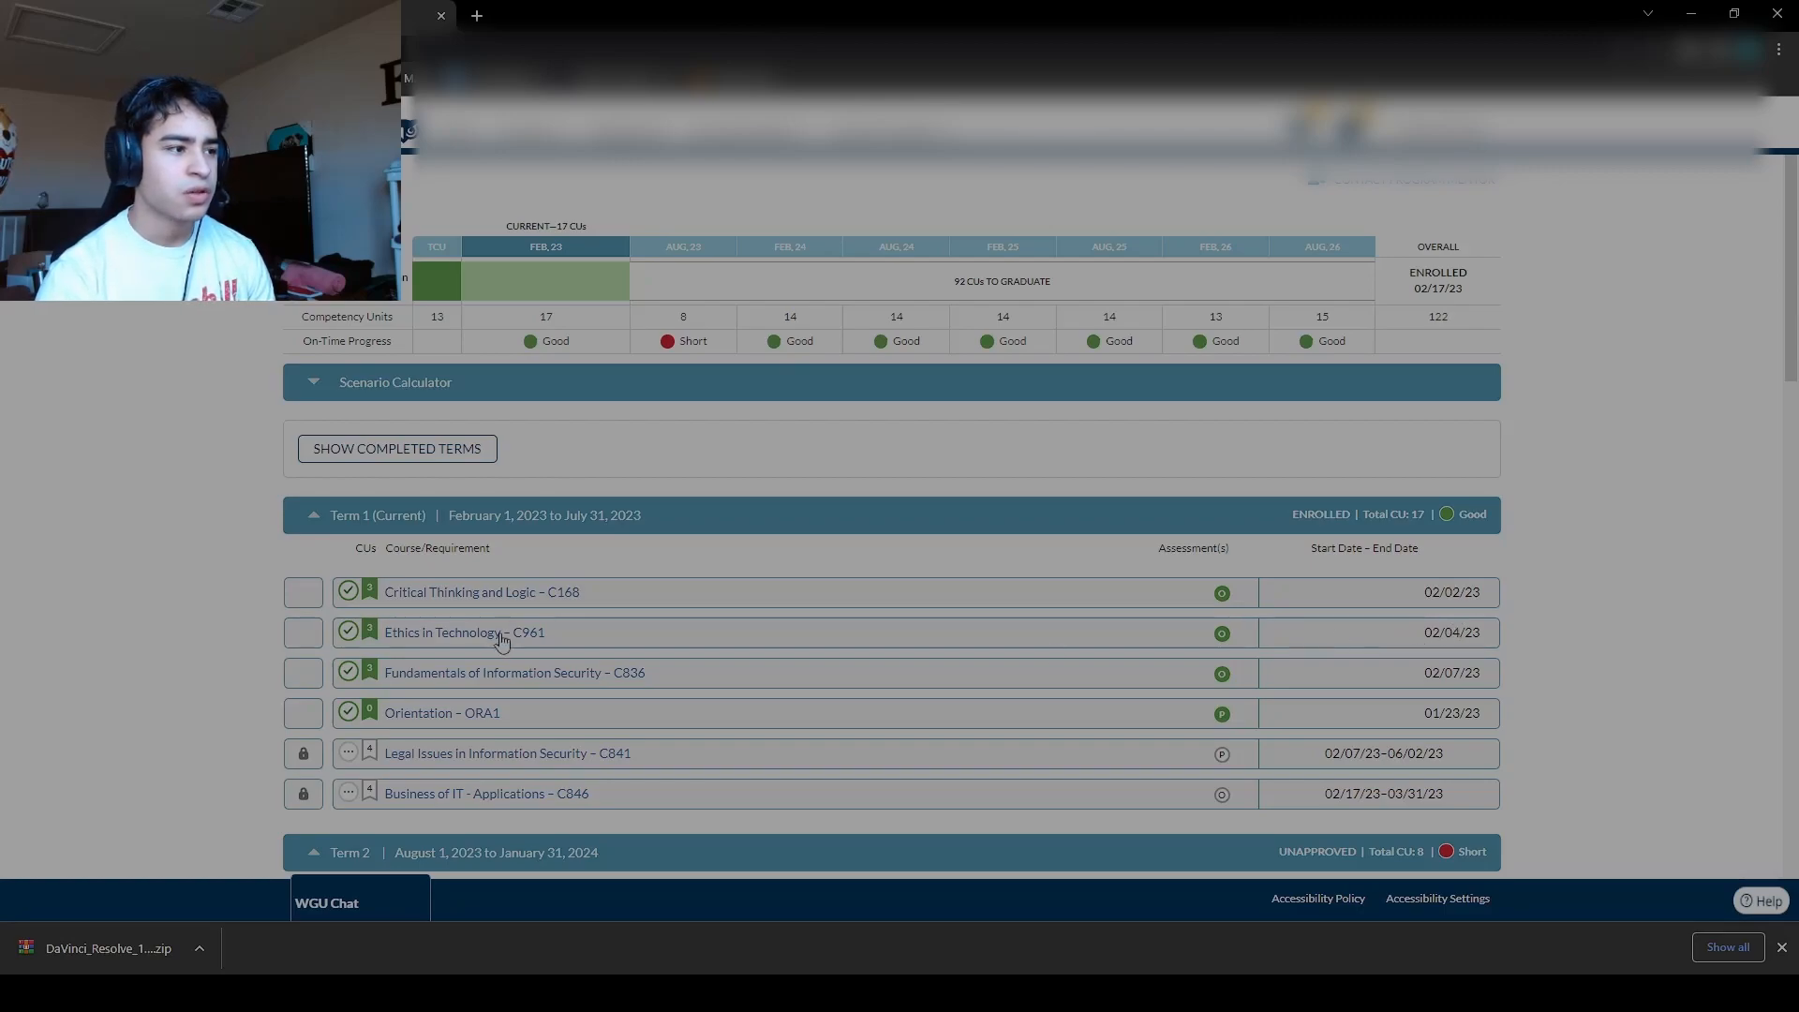
{"action": "mouse_move", "coordinate": [508, 656]}
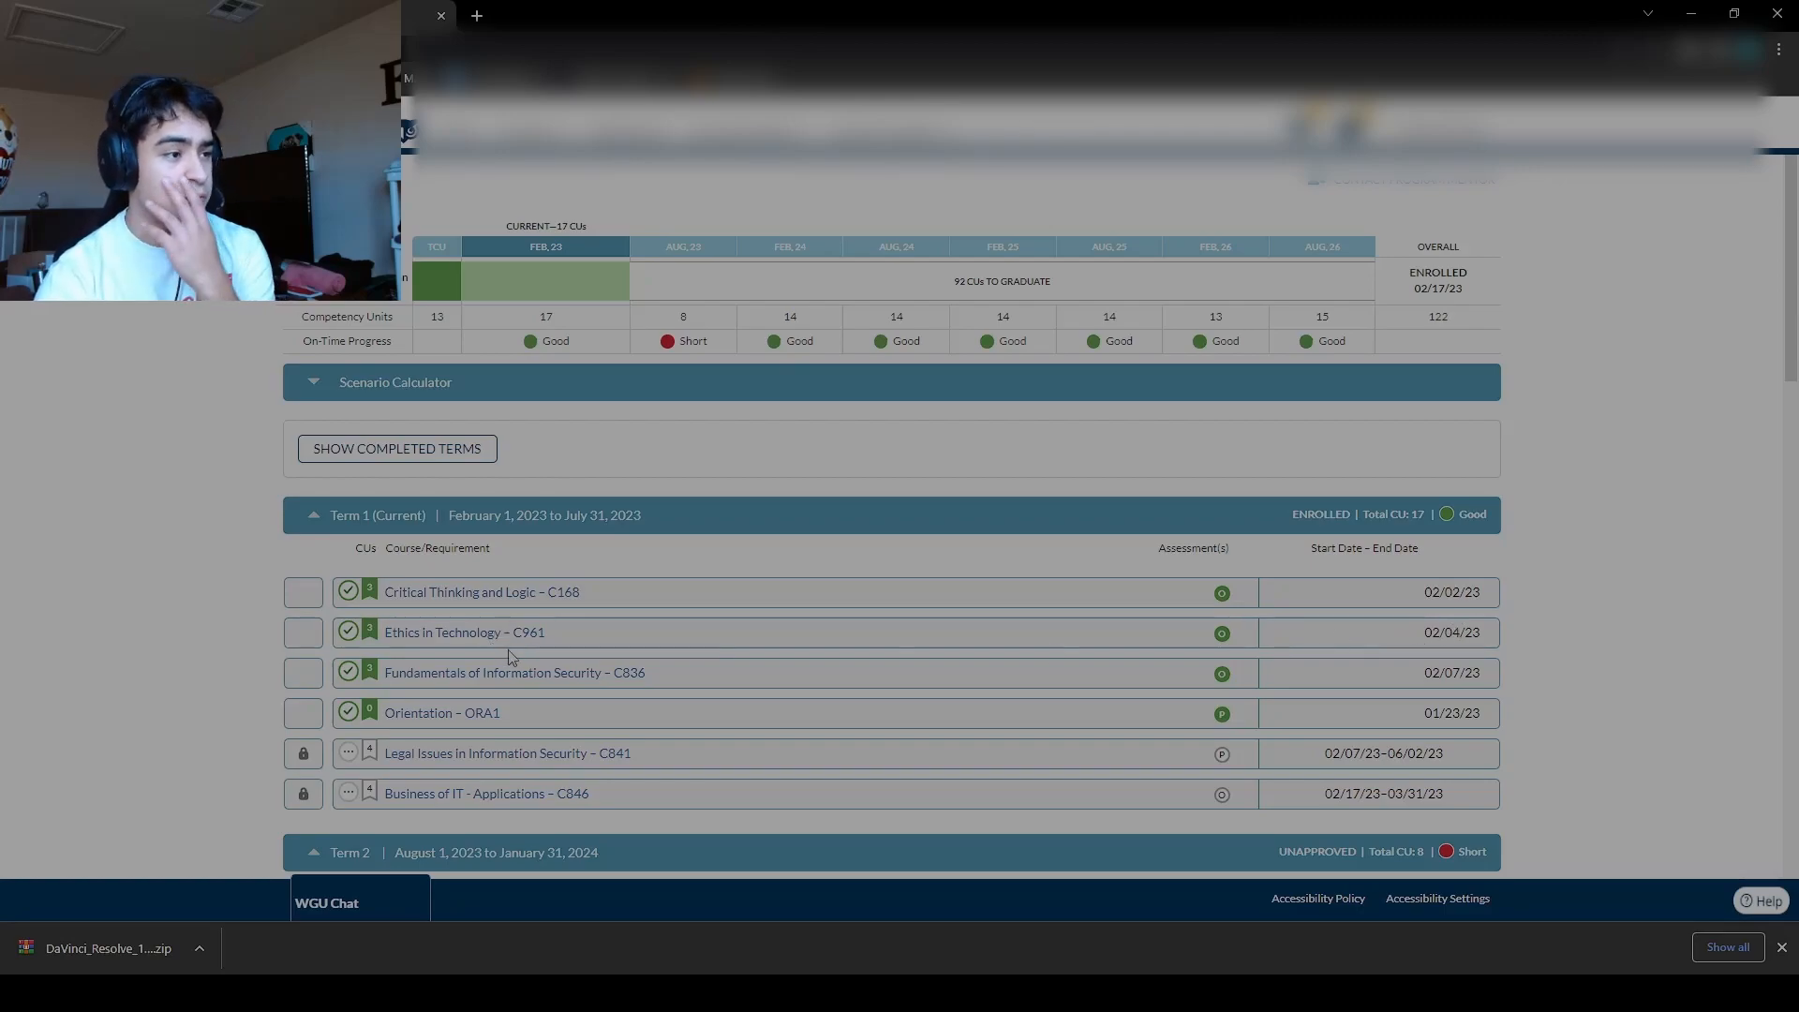
{"action": "mouse_move", "coordinate": [563, 636]}
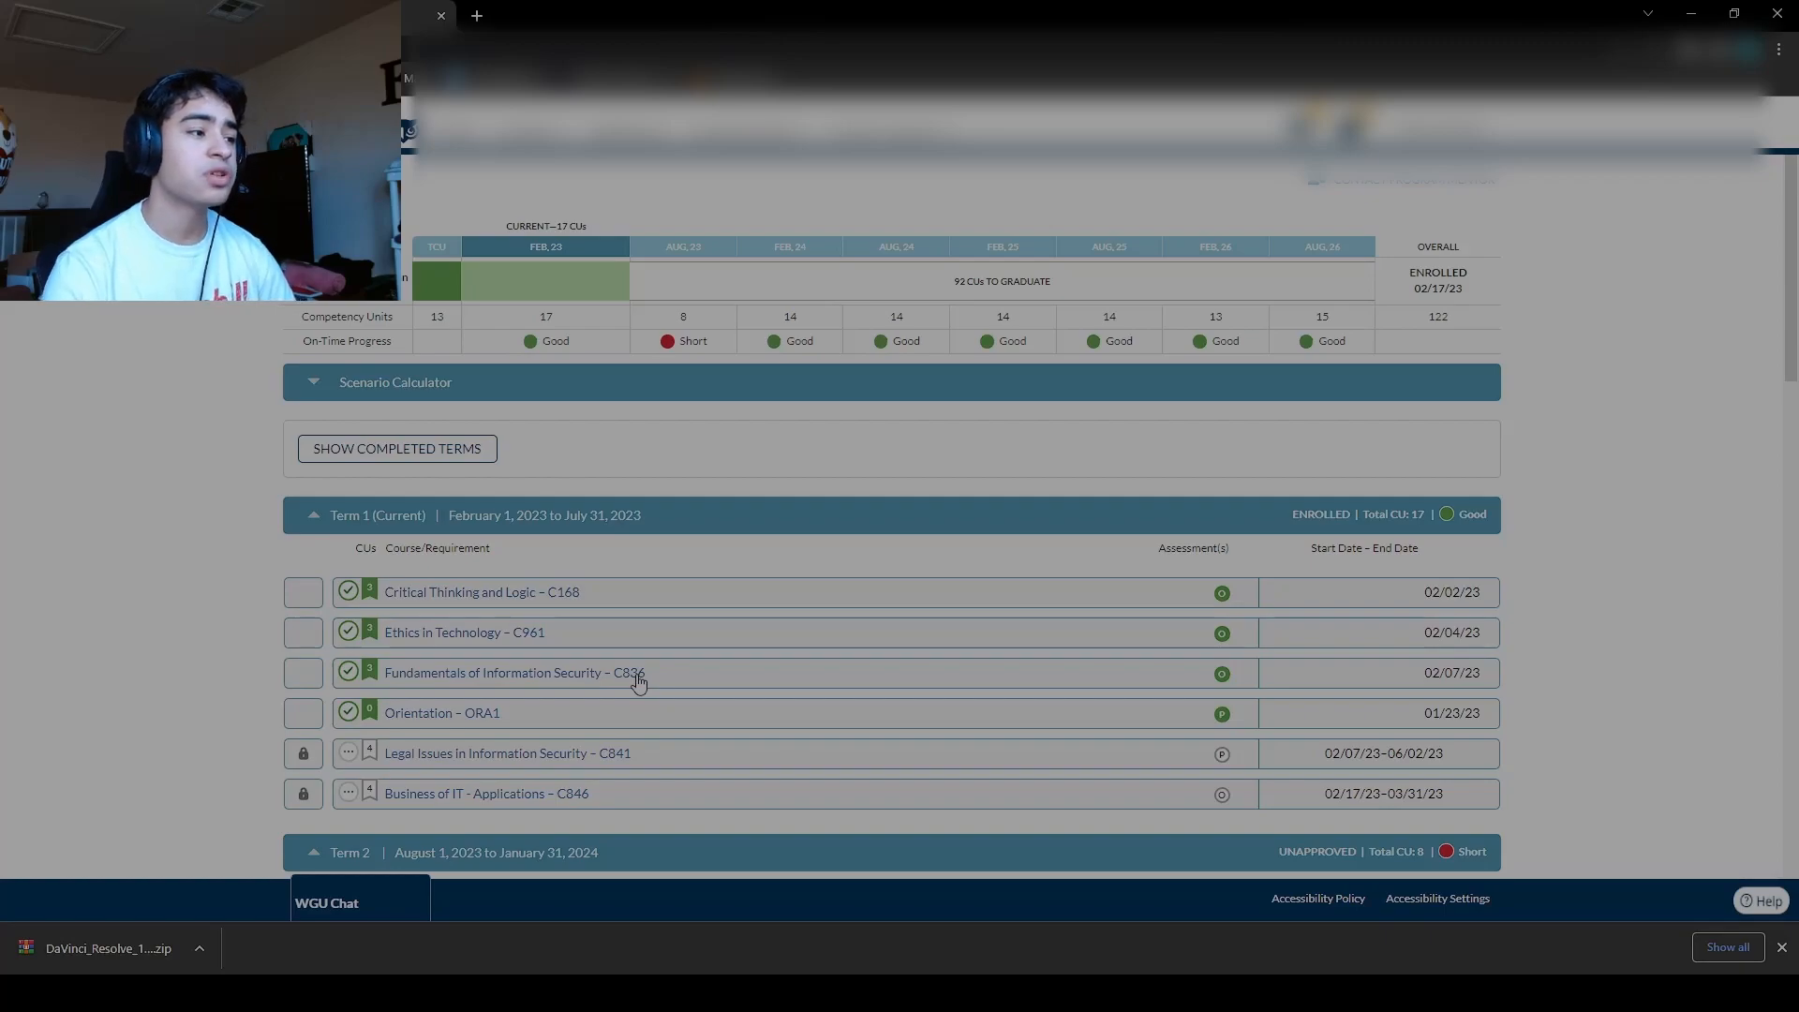
{"action": "mouse_move", "coordinate": [576, 671]}
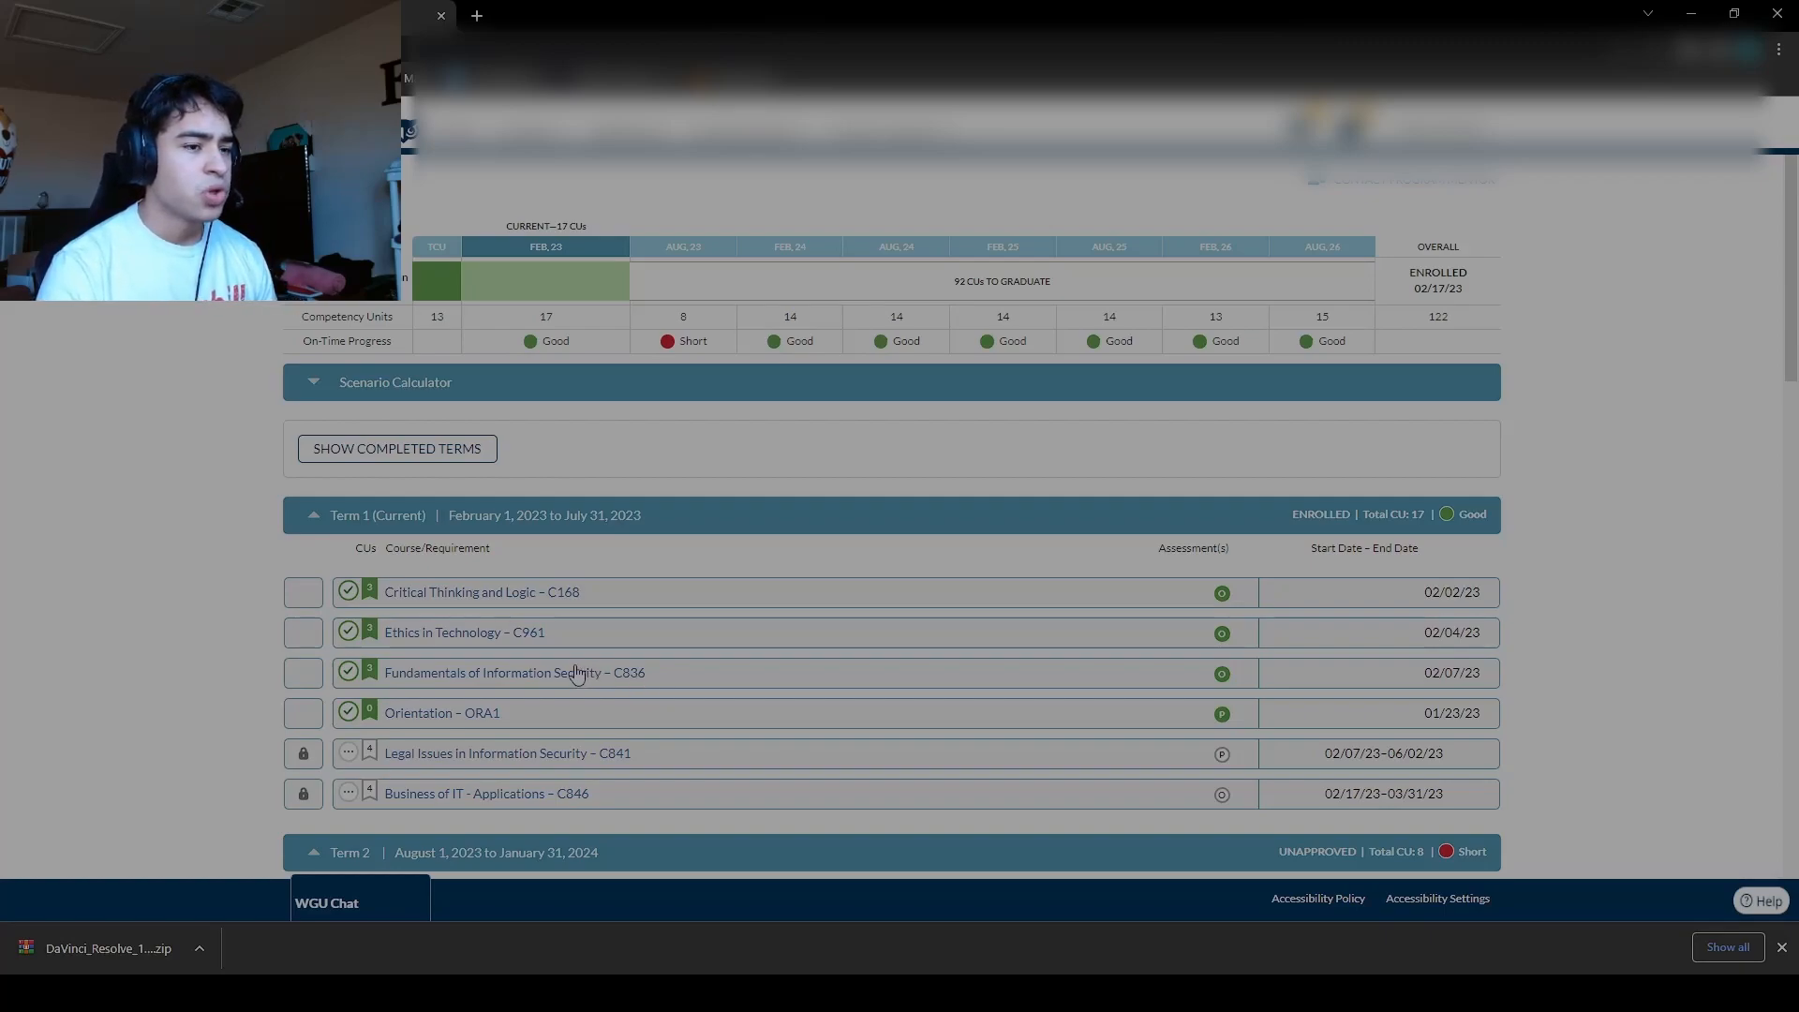
{"action": "mouse_move", "coordinate": [533, 688]}
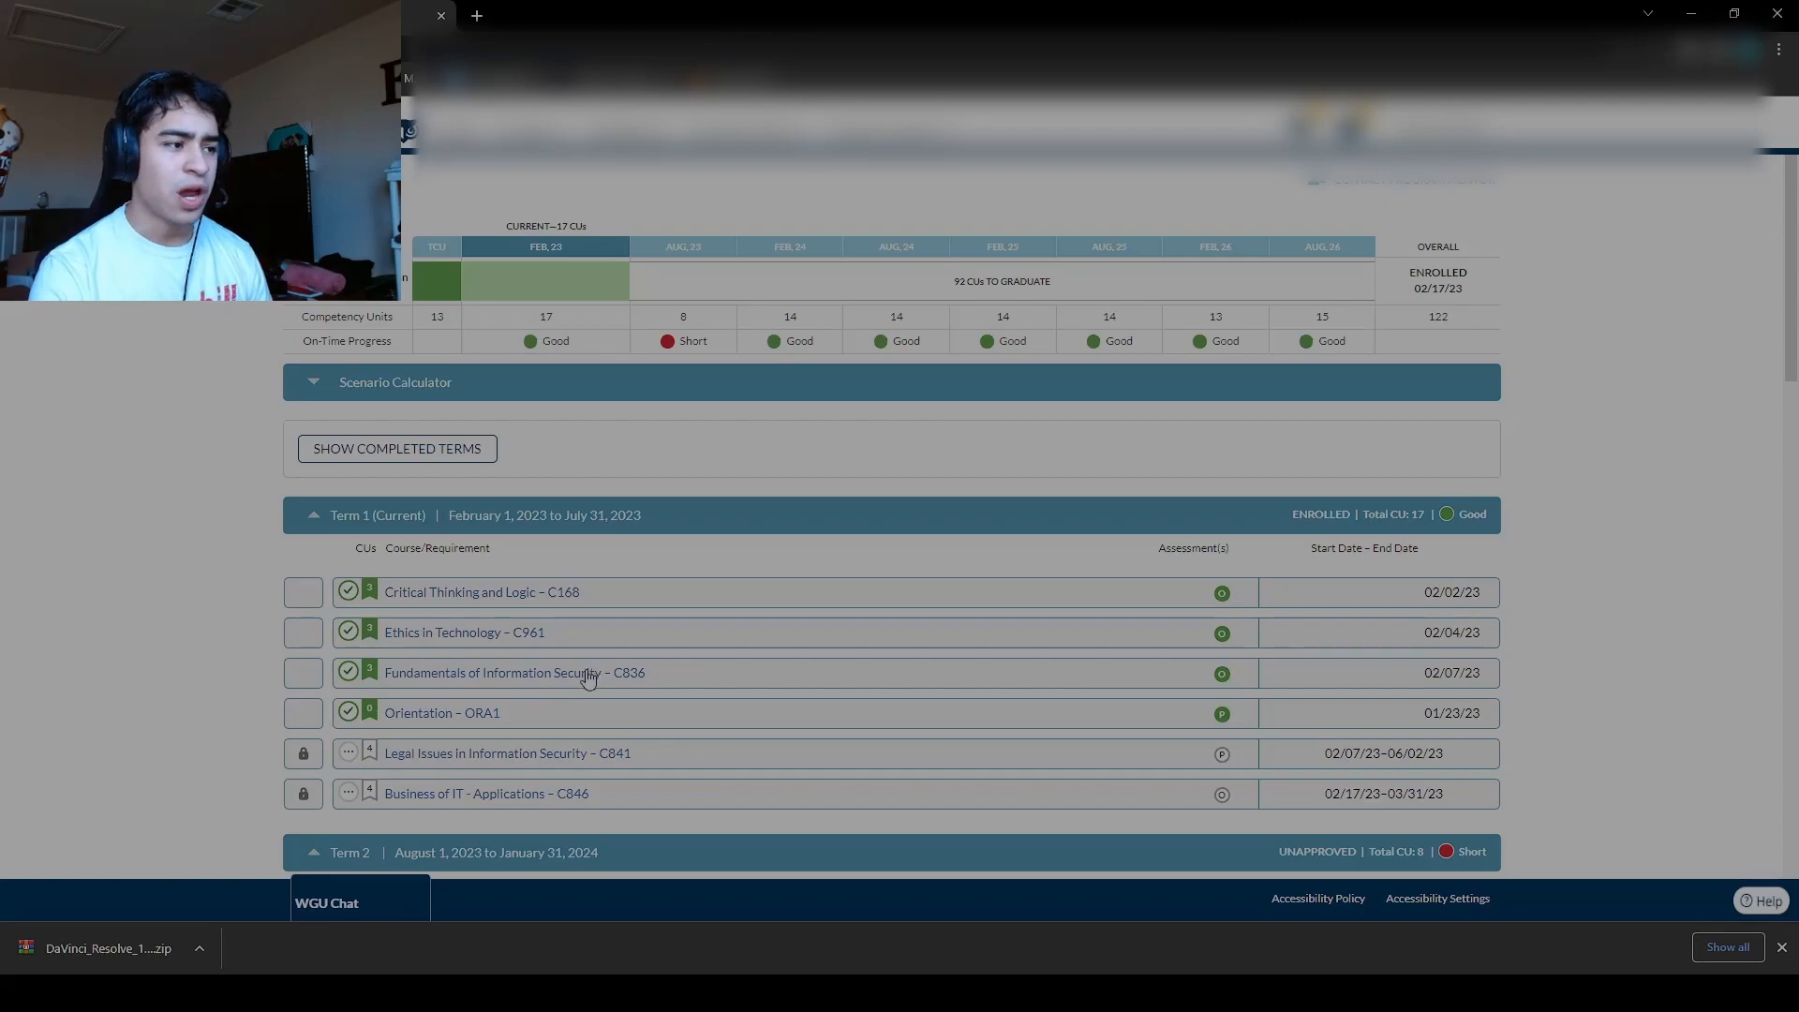
{"action": "mouse_move", "coordinate": [611, 679]}
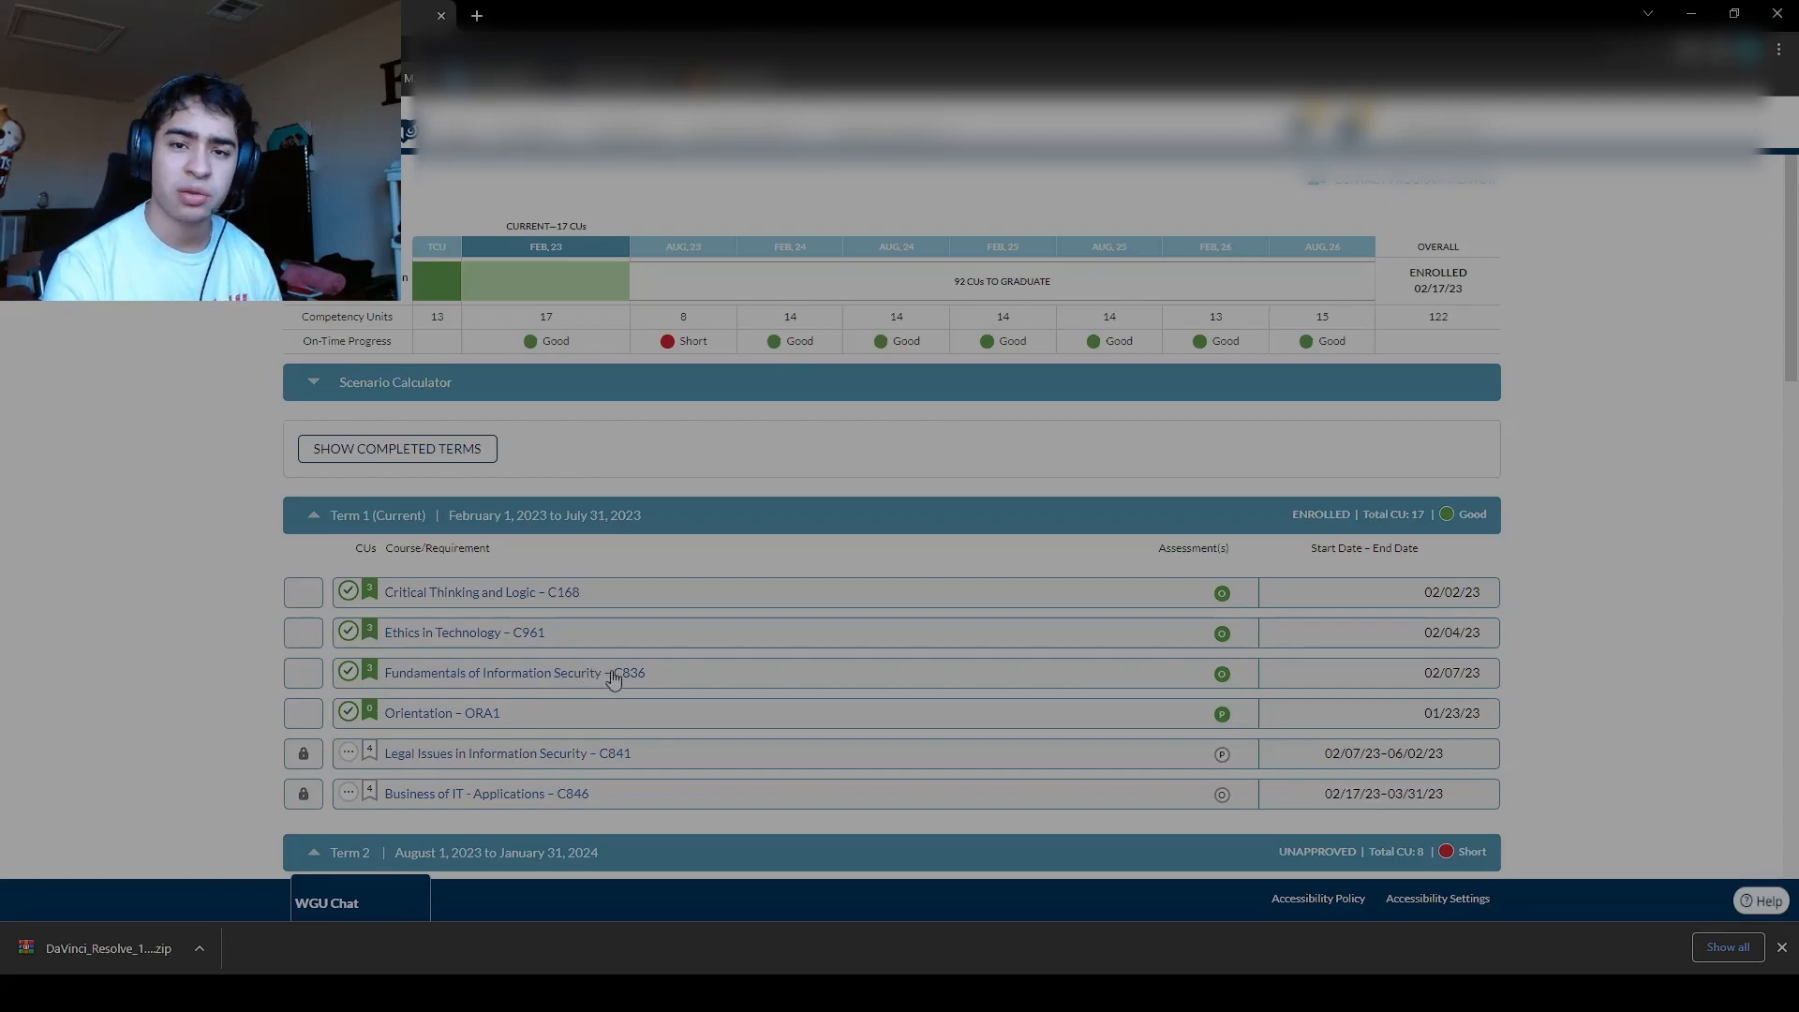
{"action": "mouse_move", "coordinate": [547, 684]}
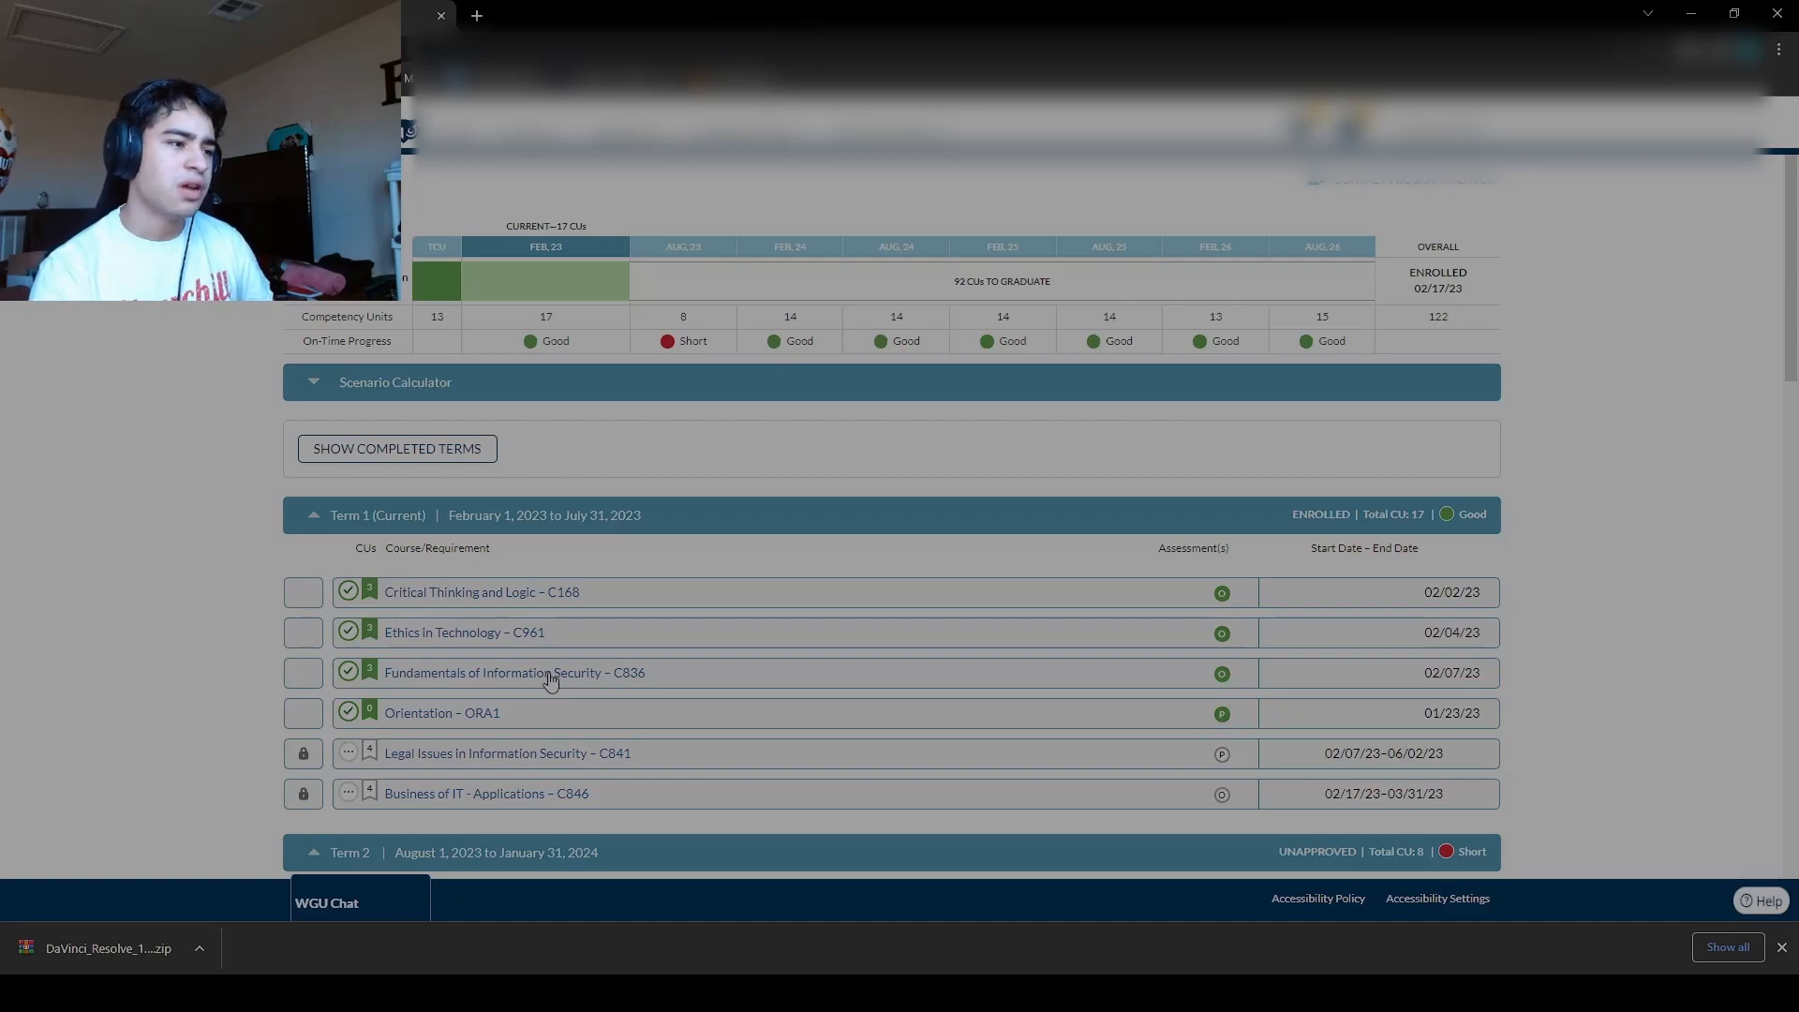
{"action": "mouse_move", "coordinate": [508, 602]}
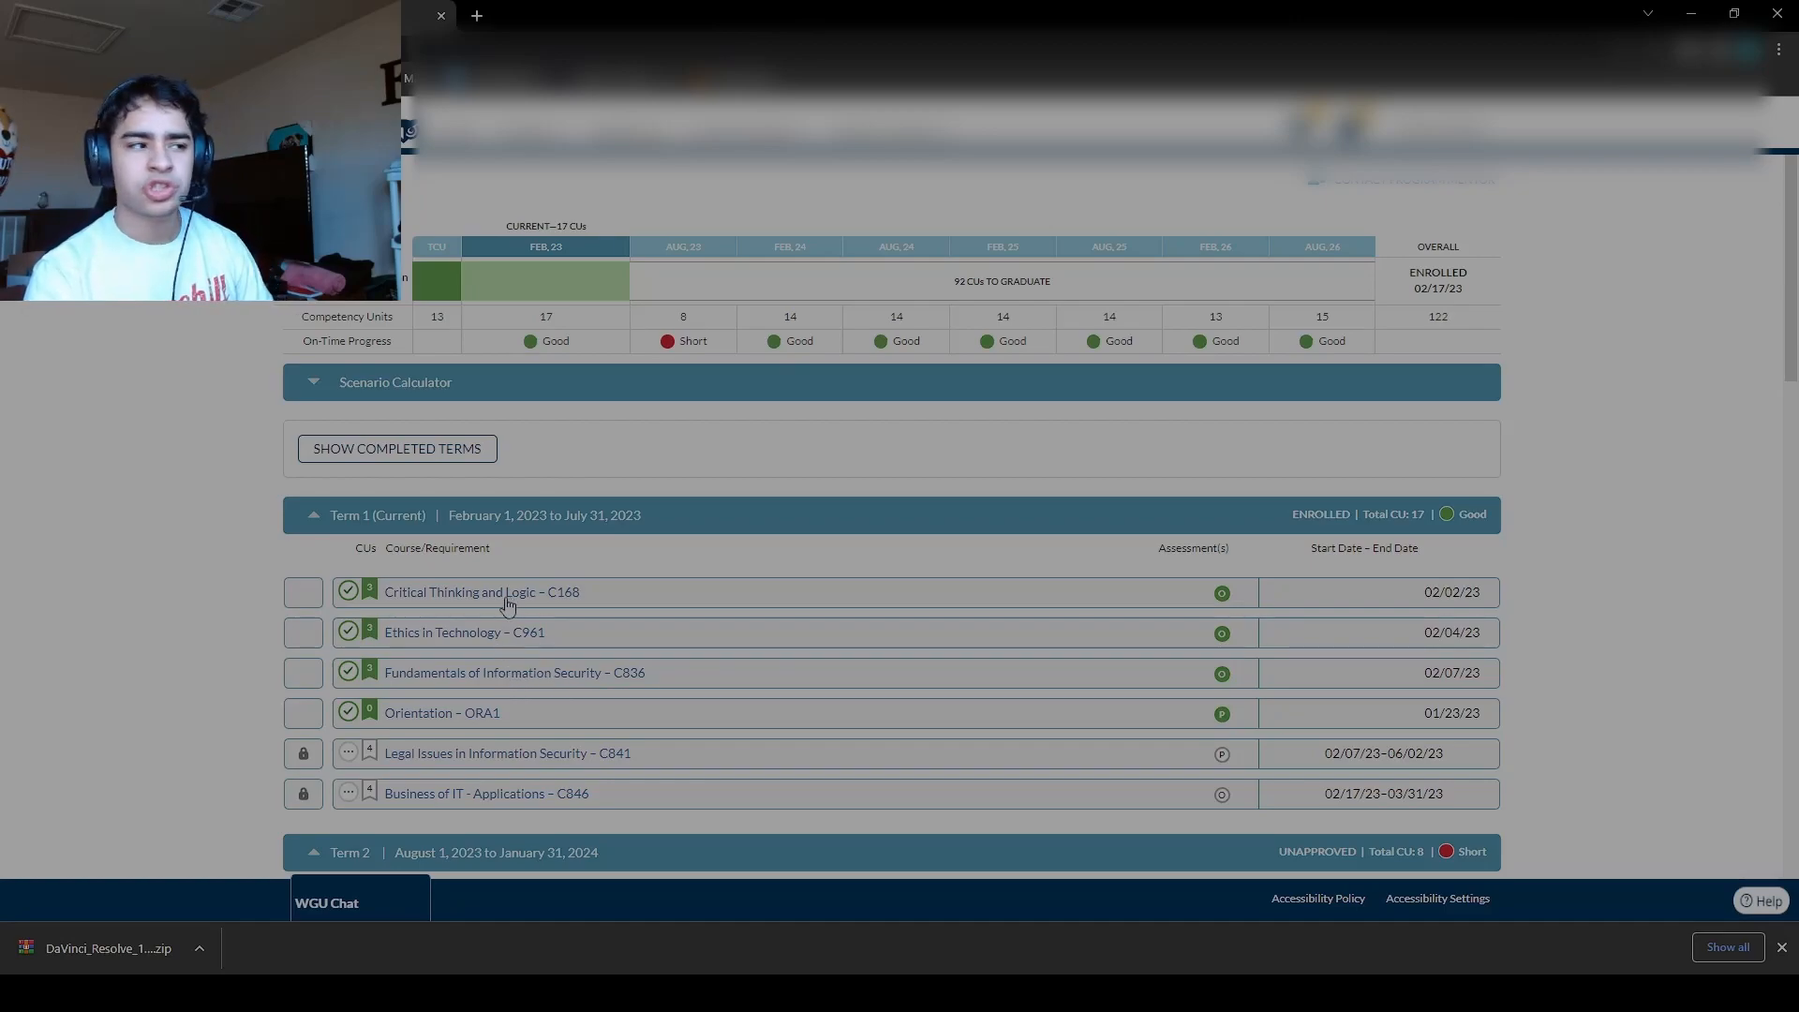
{"action": "mouse_move", "coordinate": [545, 675]}
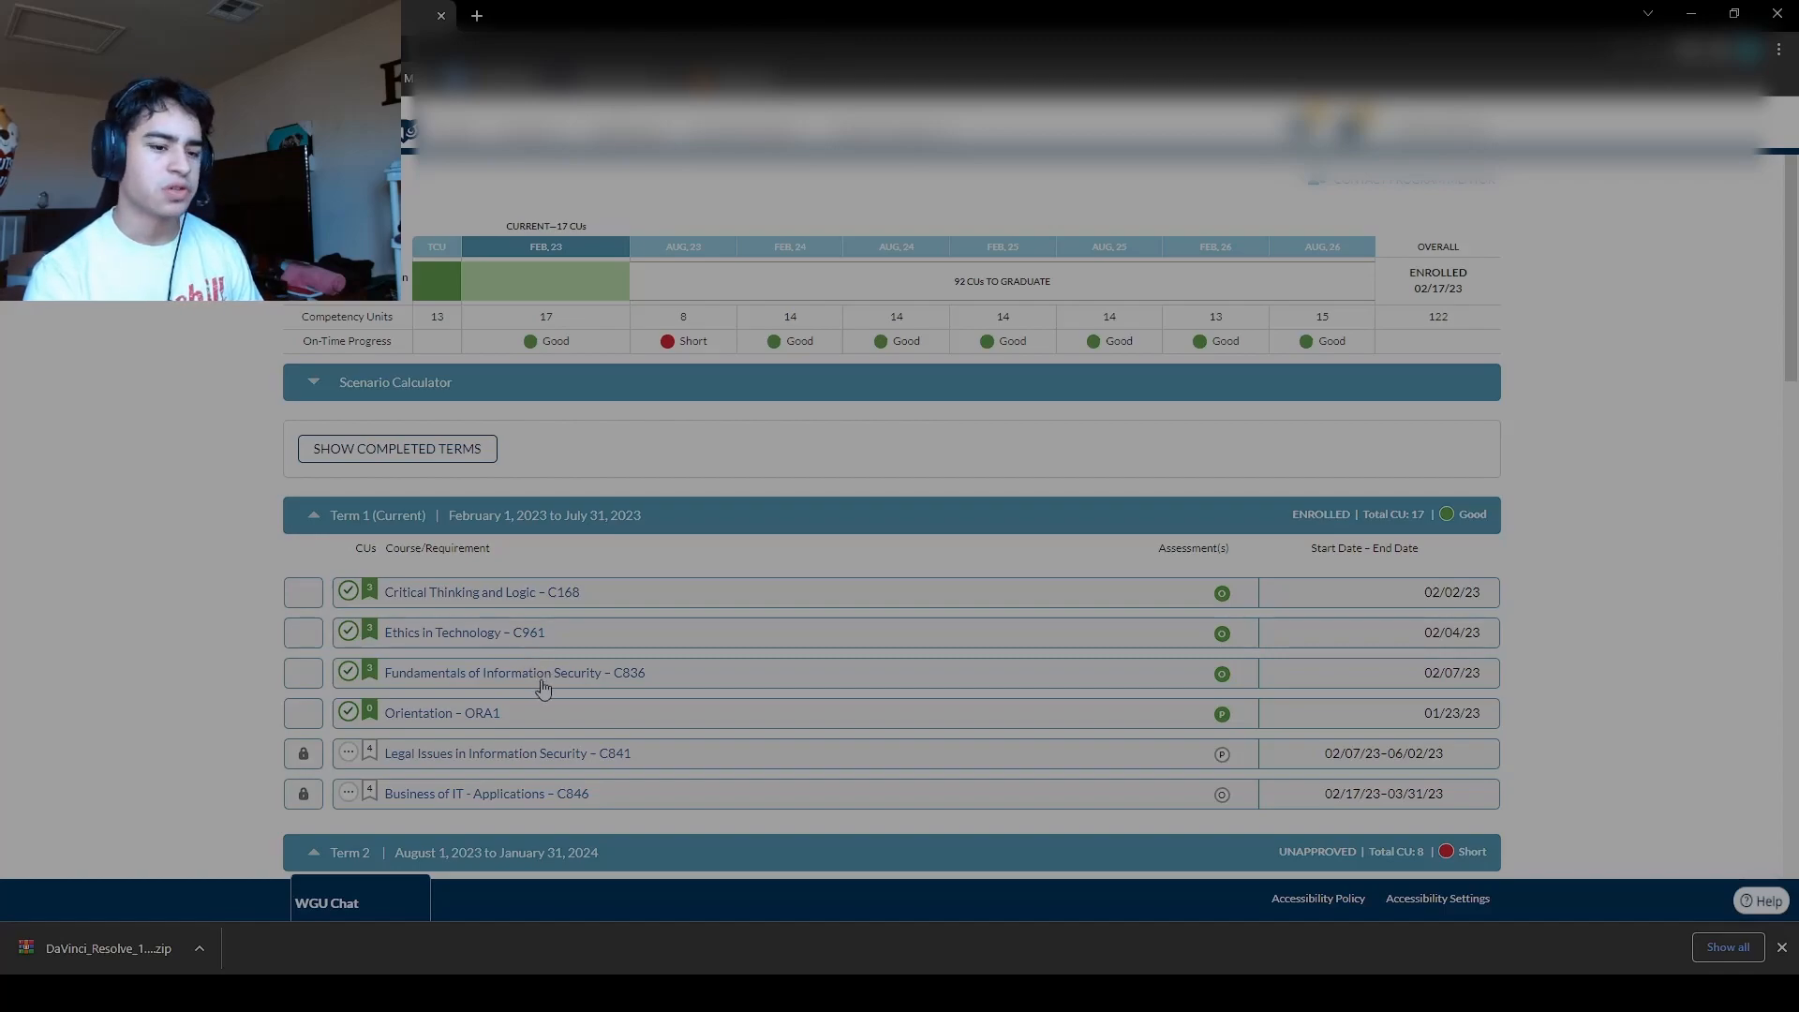
{"action": "mouse_move", "coordinate": [528, 688]}
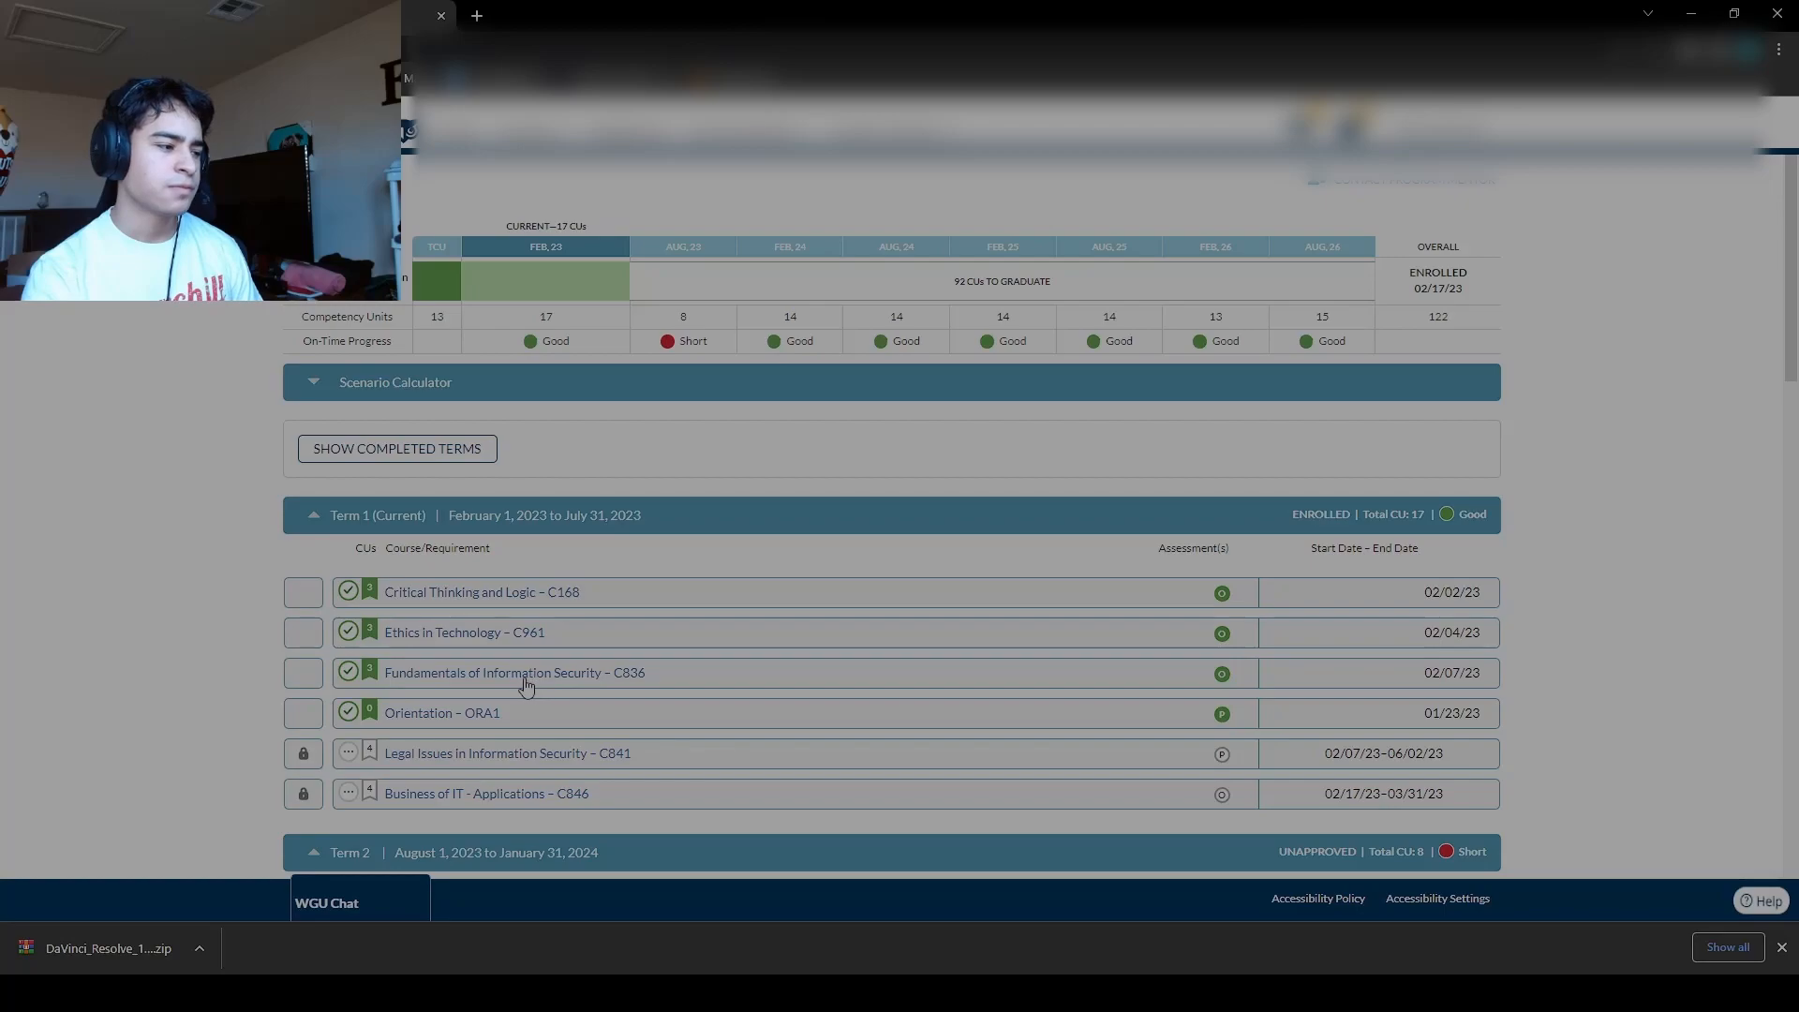
{"action": "mouse_move", "coordinate": [503, 673]}
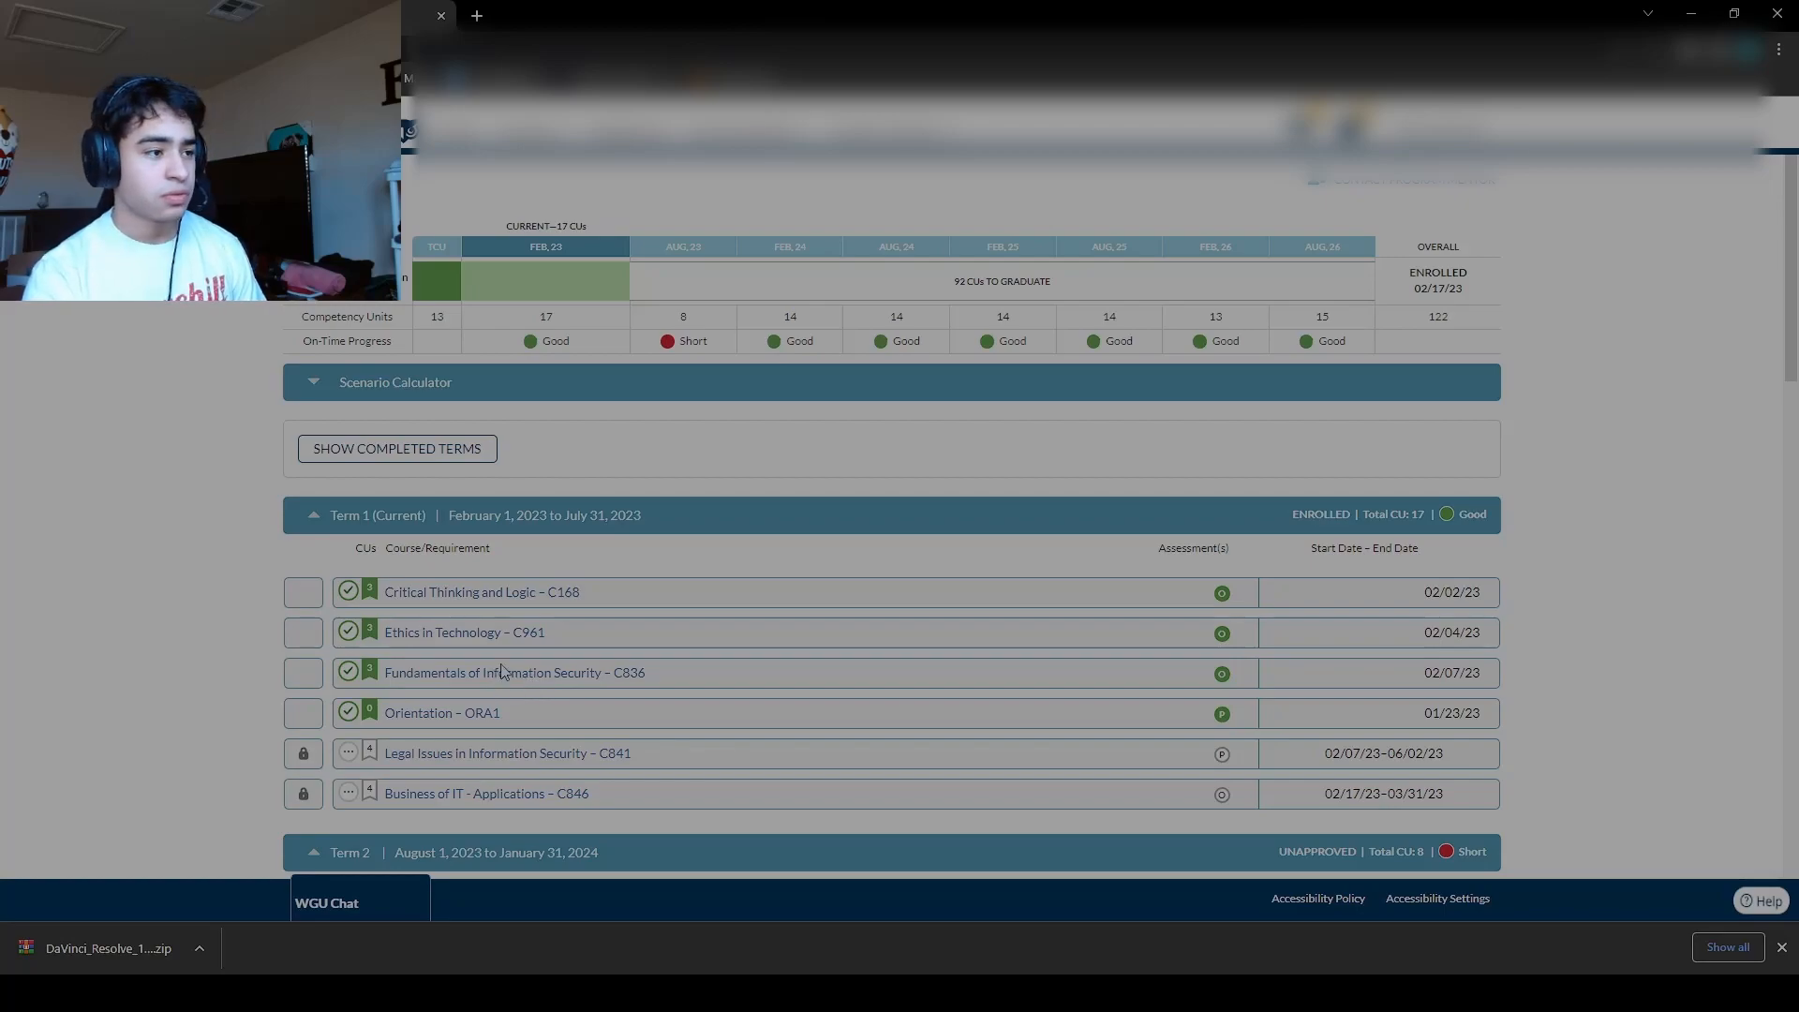
{"action": "mouse_move", "coordinate": [596, 669]}
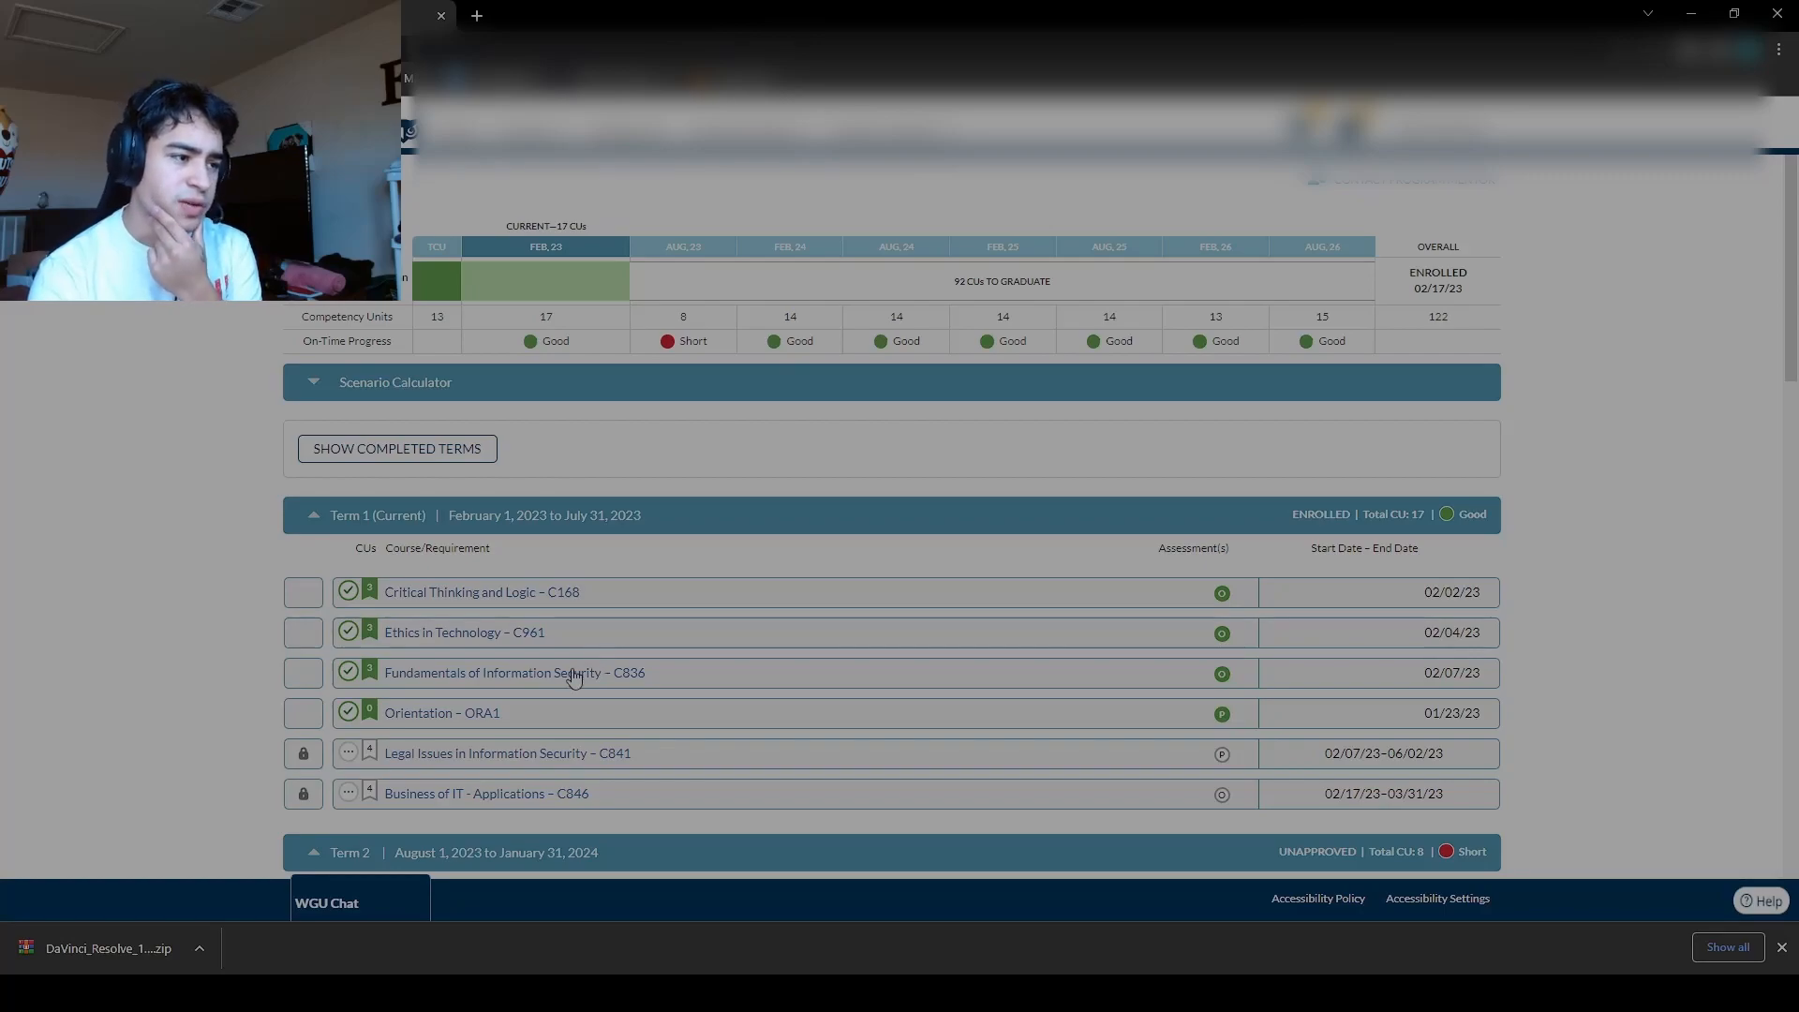
{"action": "mouse_move", "coordinate": [579, 744]}
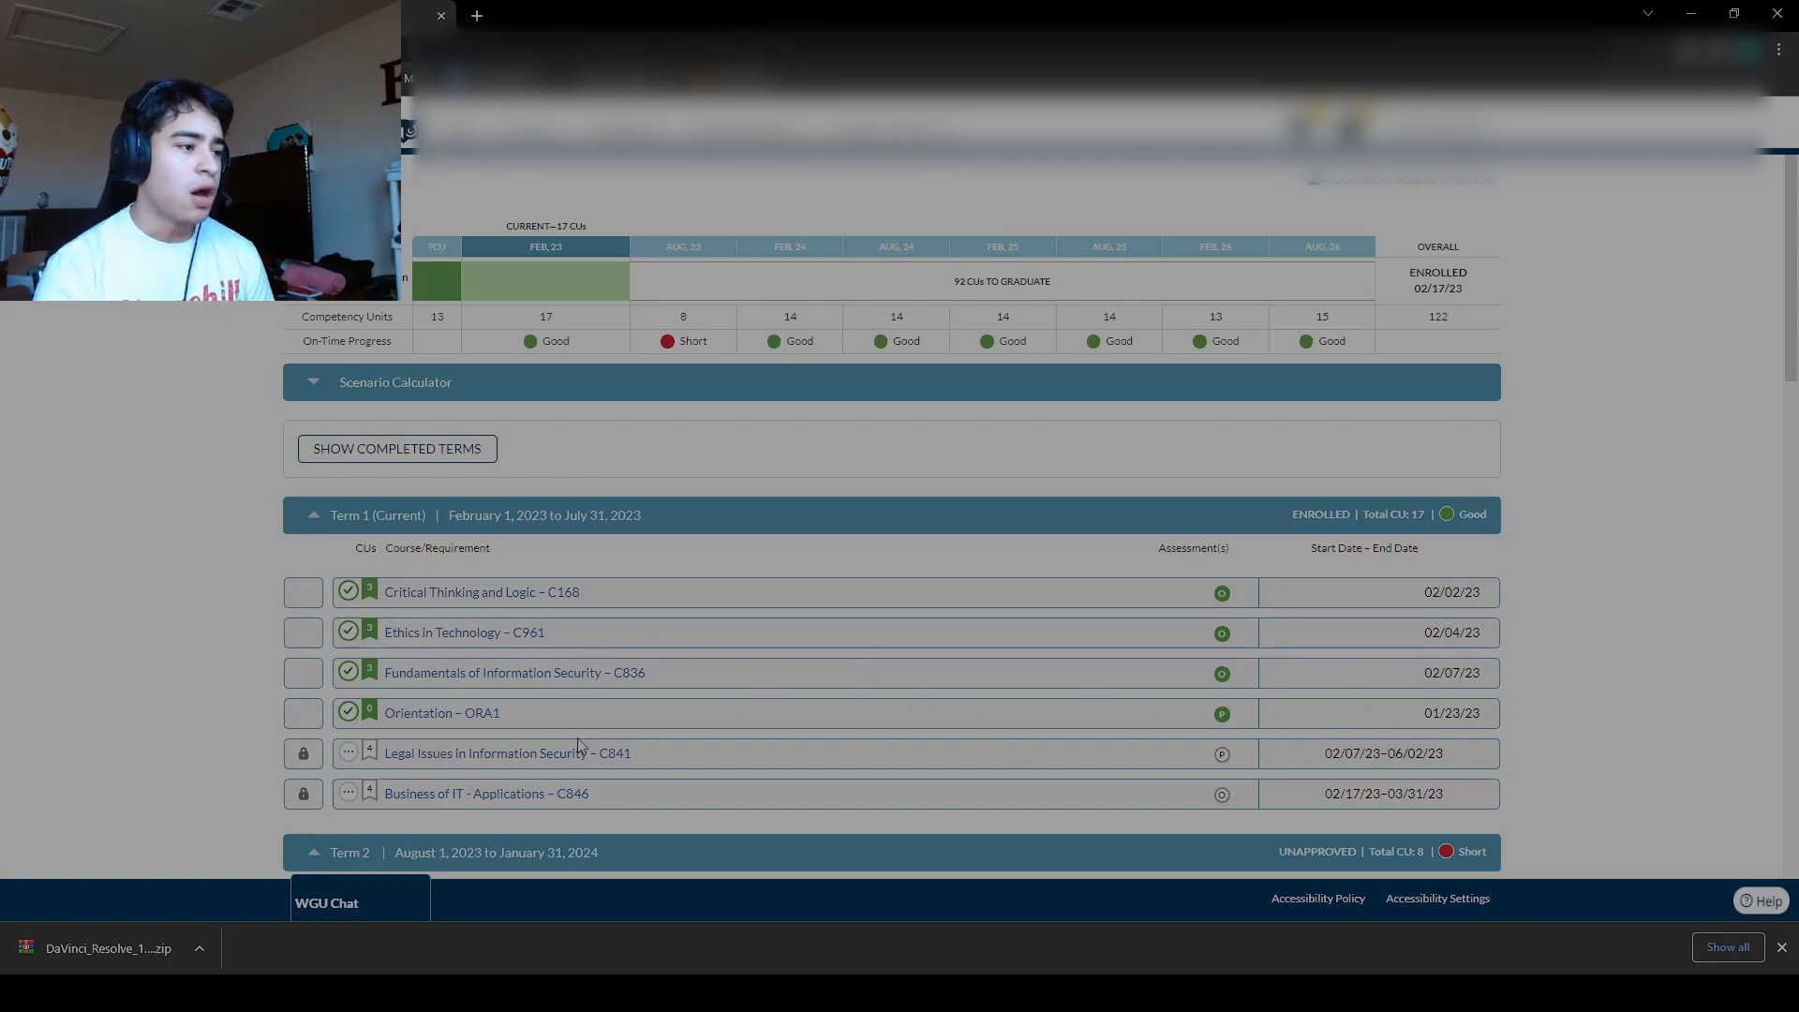
{"action": "mouse_move", "coordinate": [530, 763]}
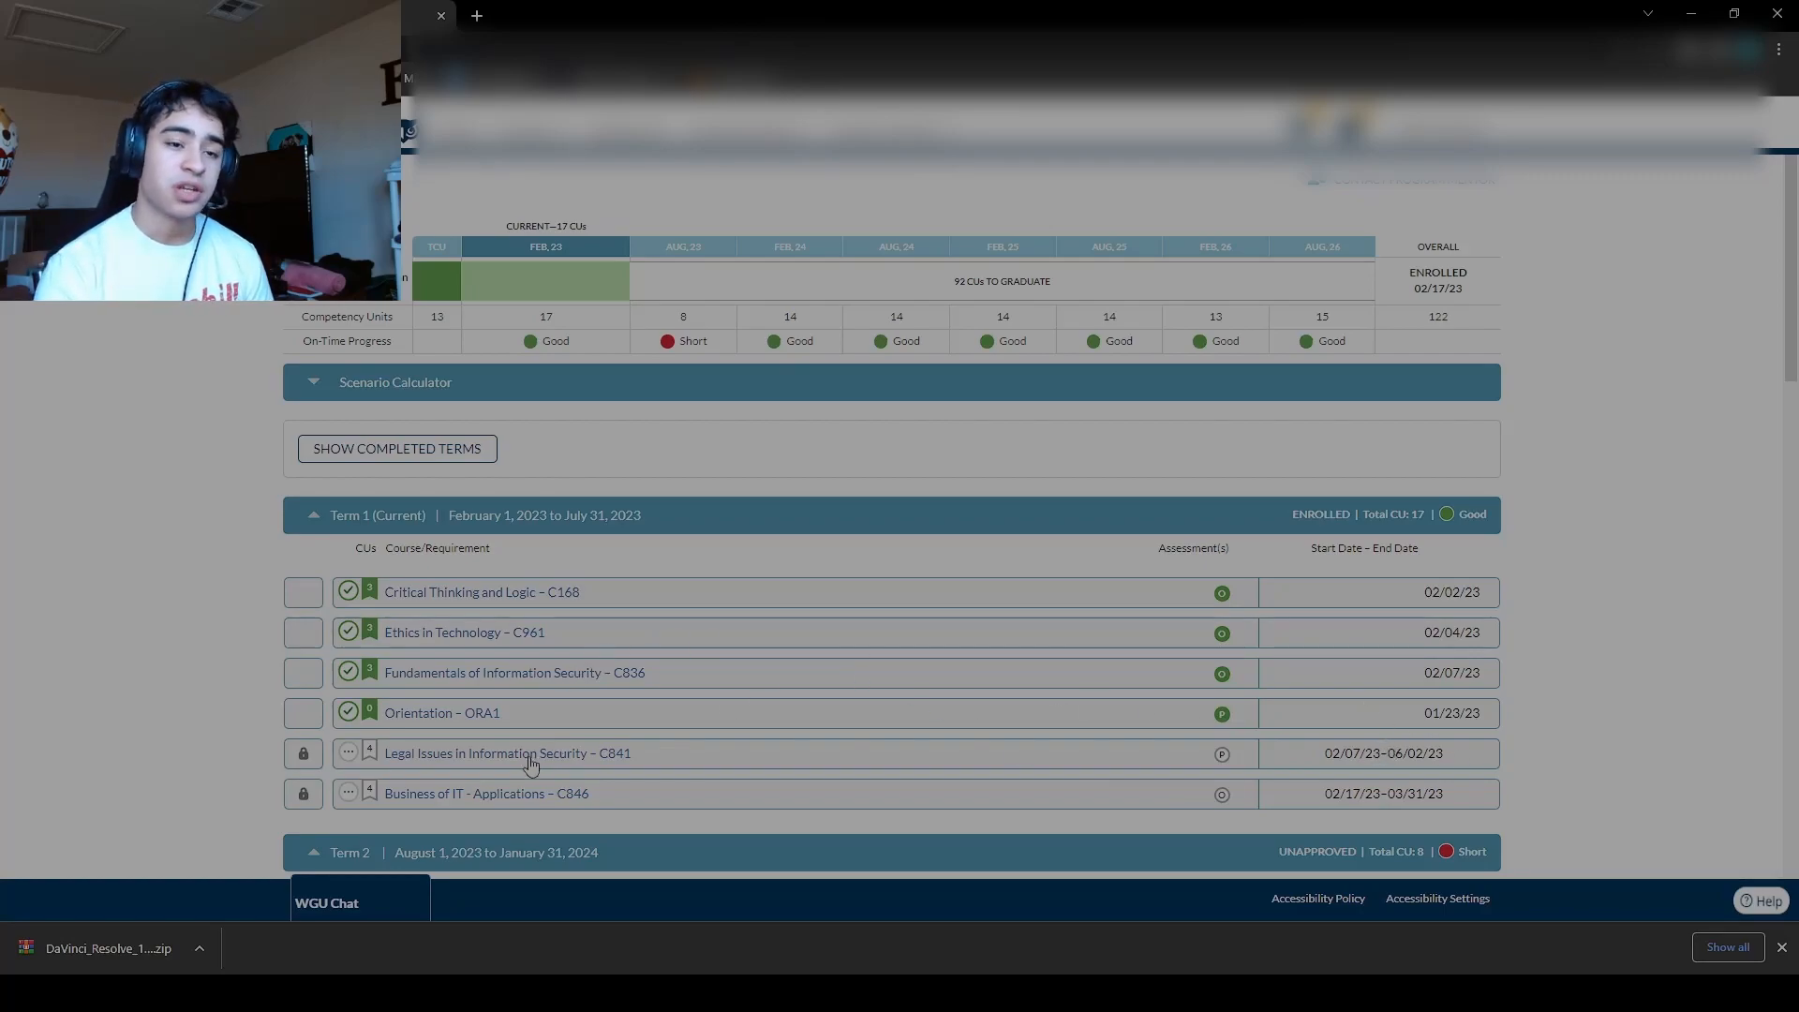
{"action": "mouse_move", "coordinate": [1227, 768]}
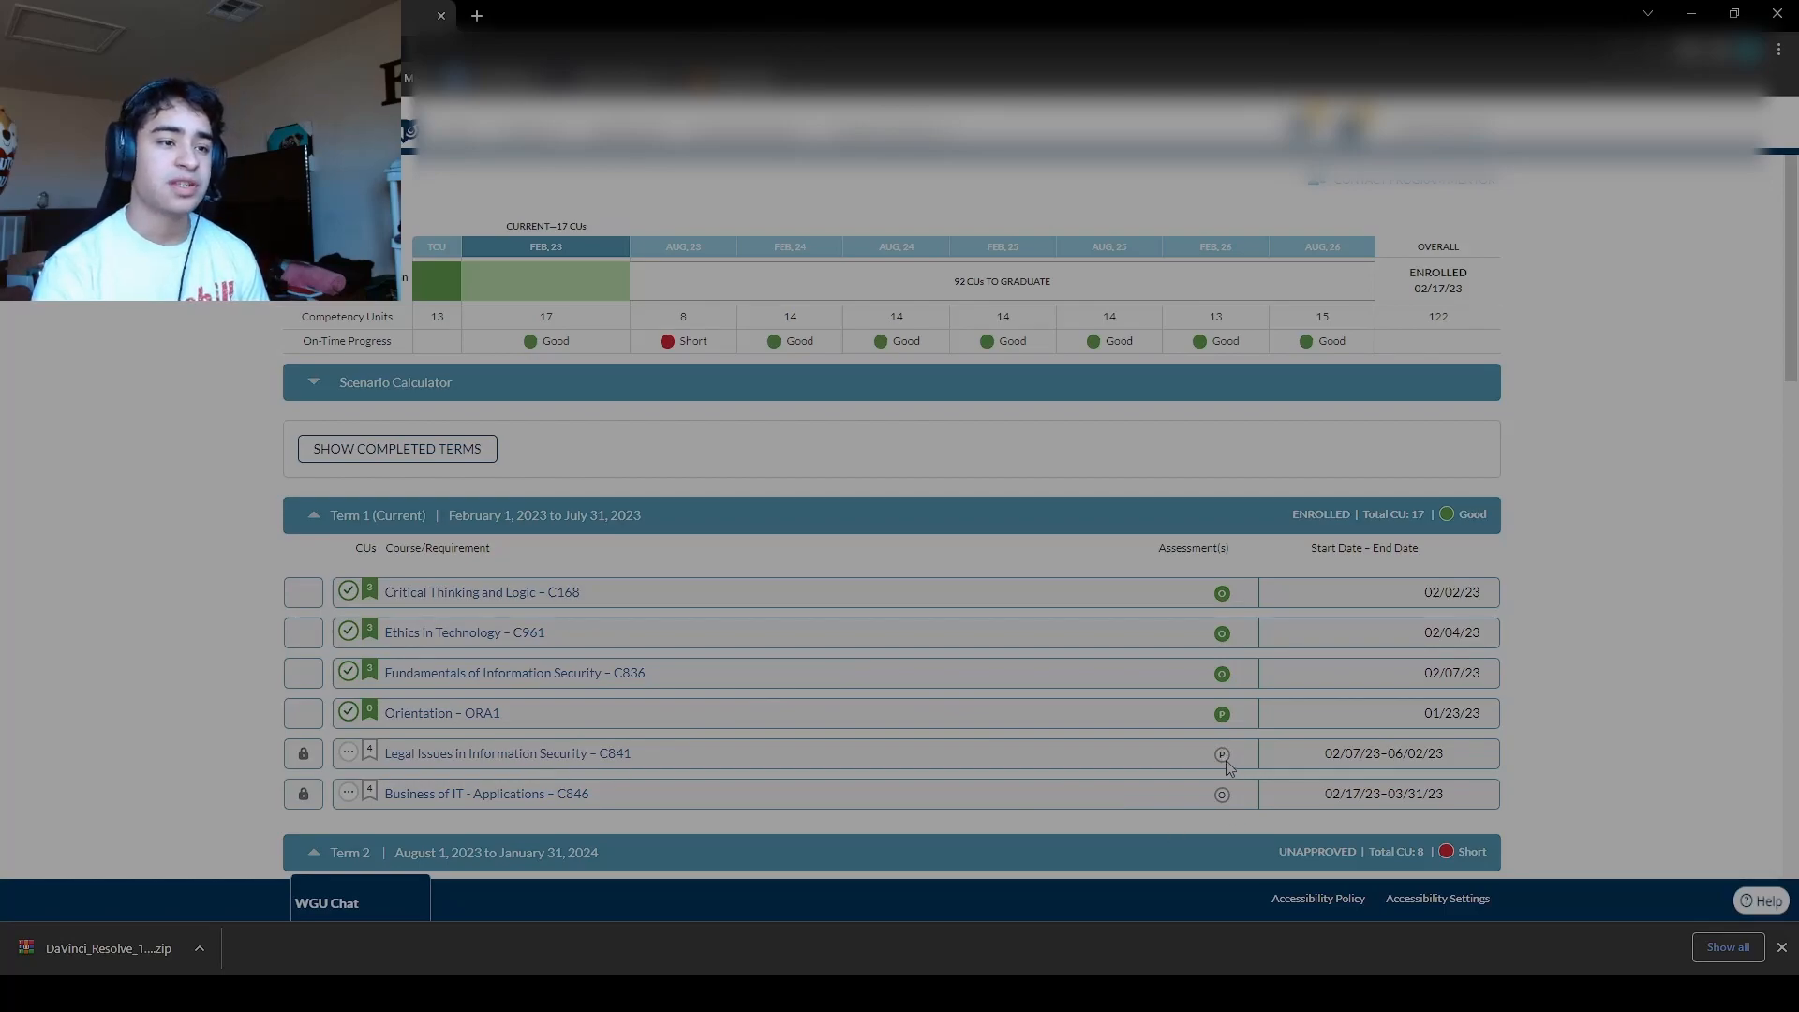
{"action": "mouse_move", "coordinate": [797, 763]}
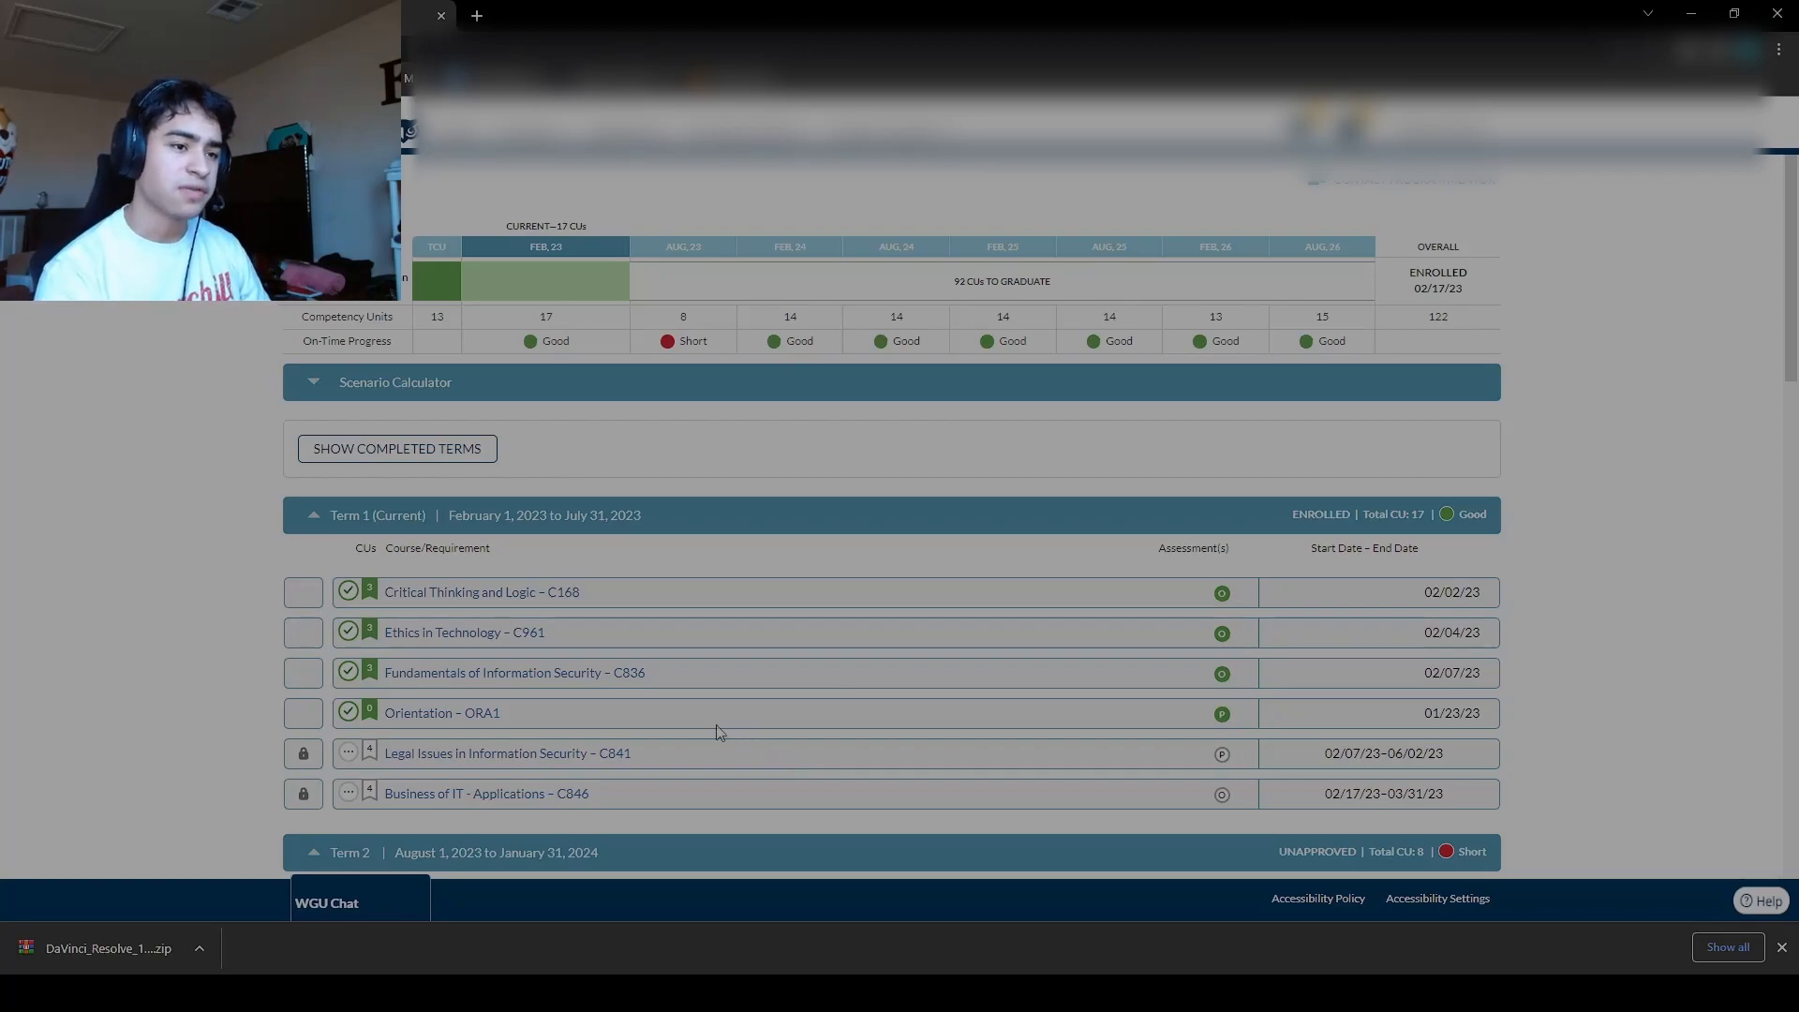
{"action": "mouse_move", "coordinate": [617, 759]}
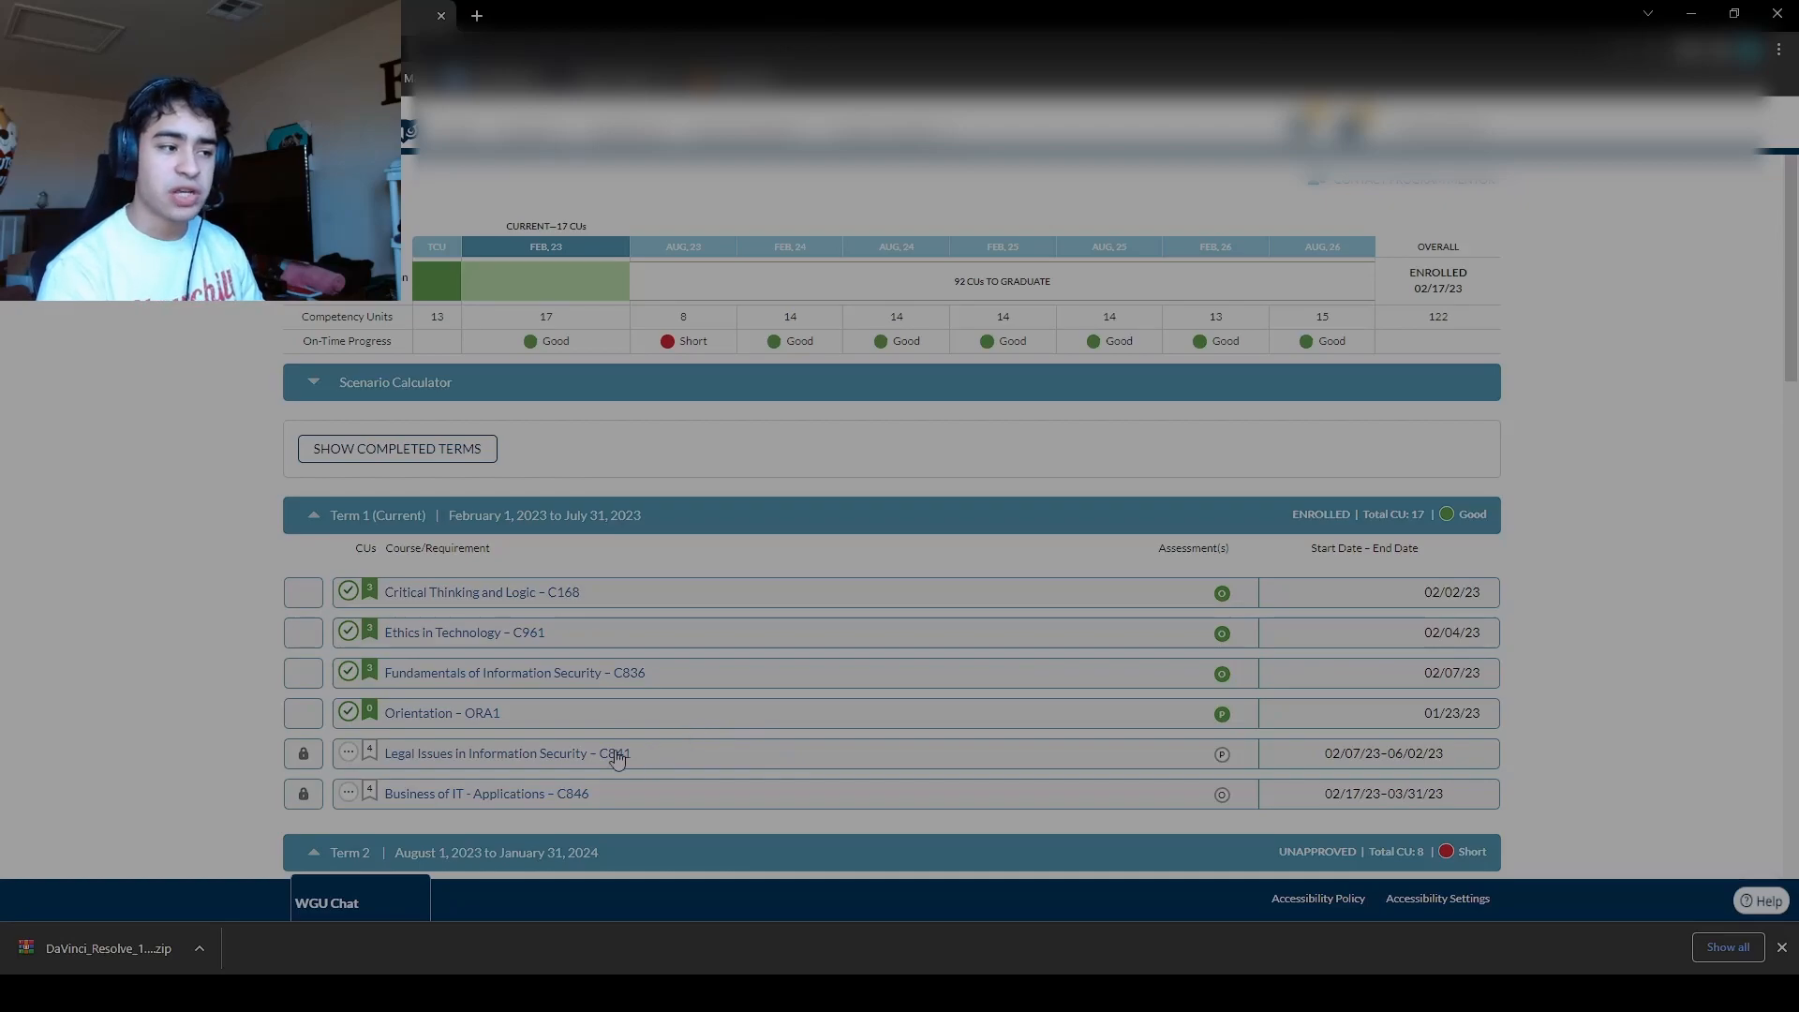
{"action": "mouse_move", "coordinate": [619, 756]}
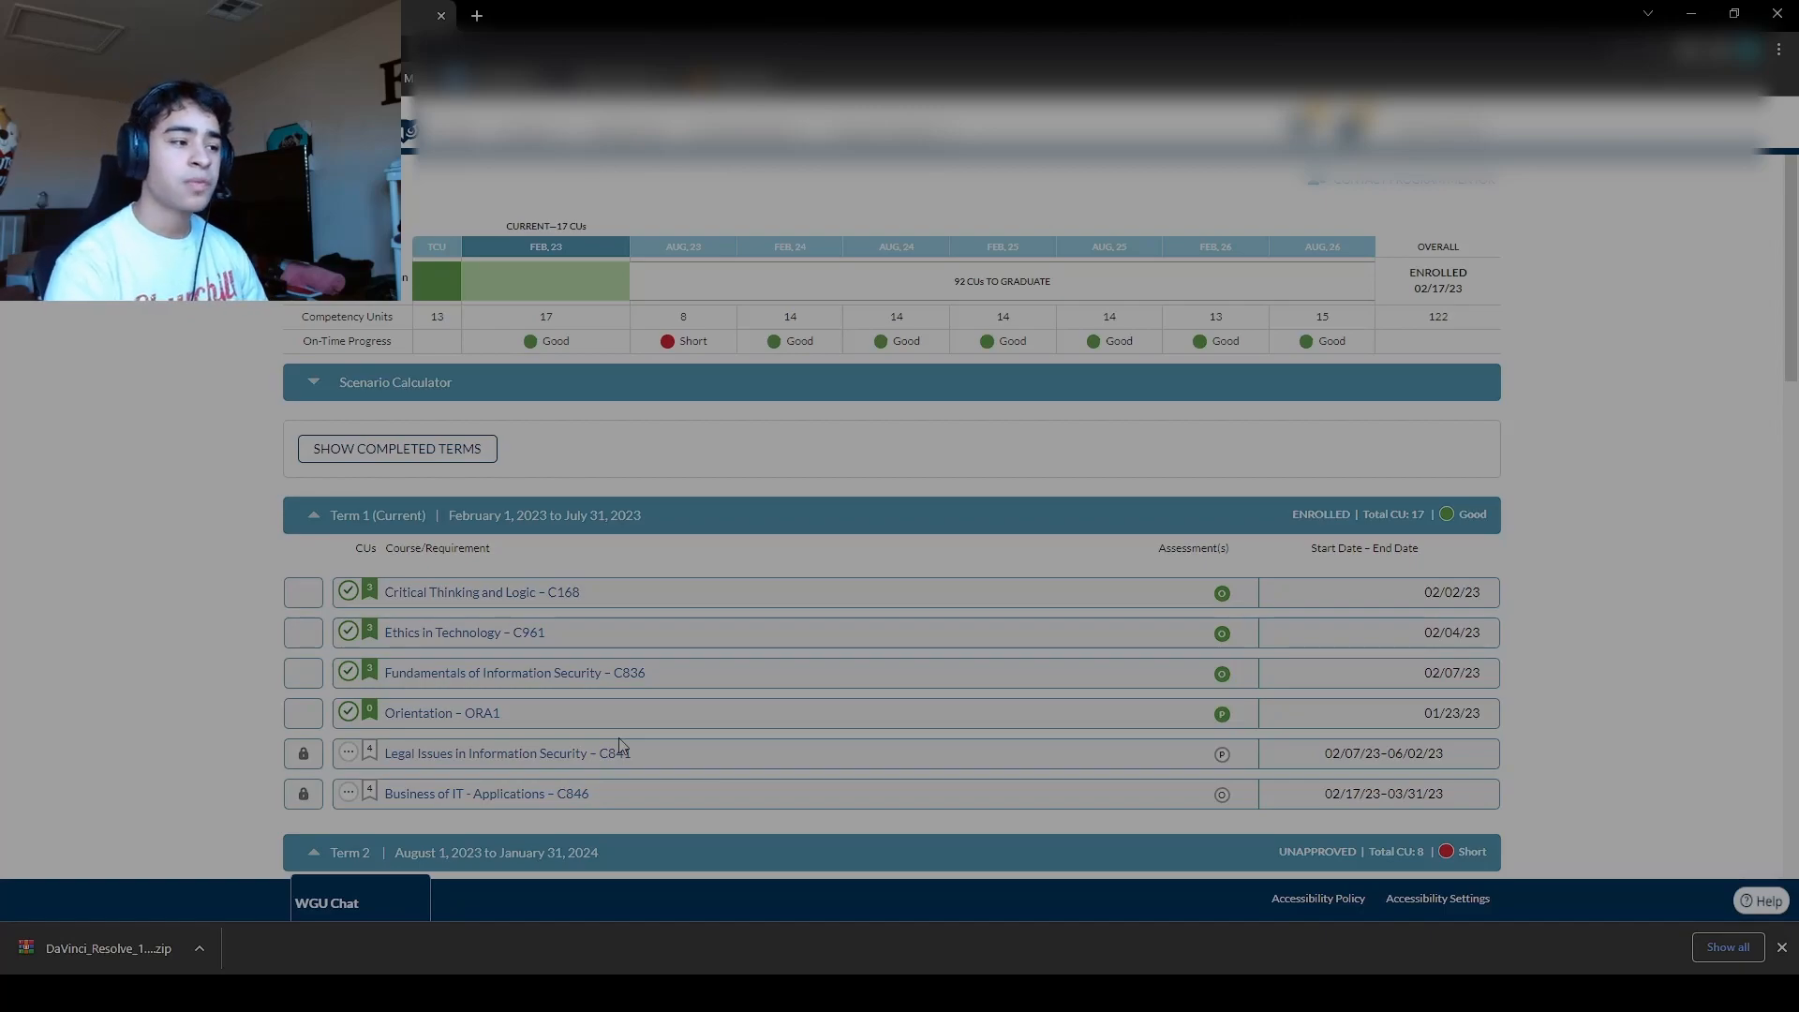
{"action": "mouse_move", "coordinate": [602, 806]}
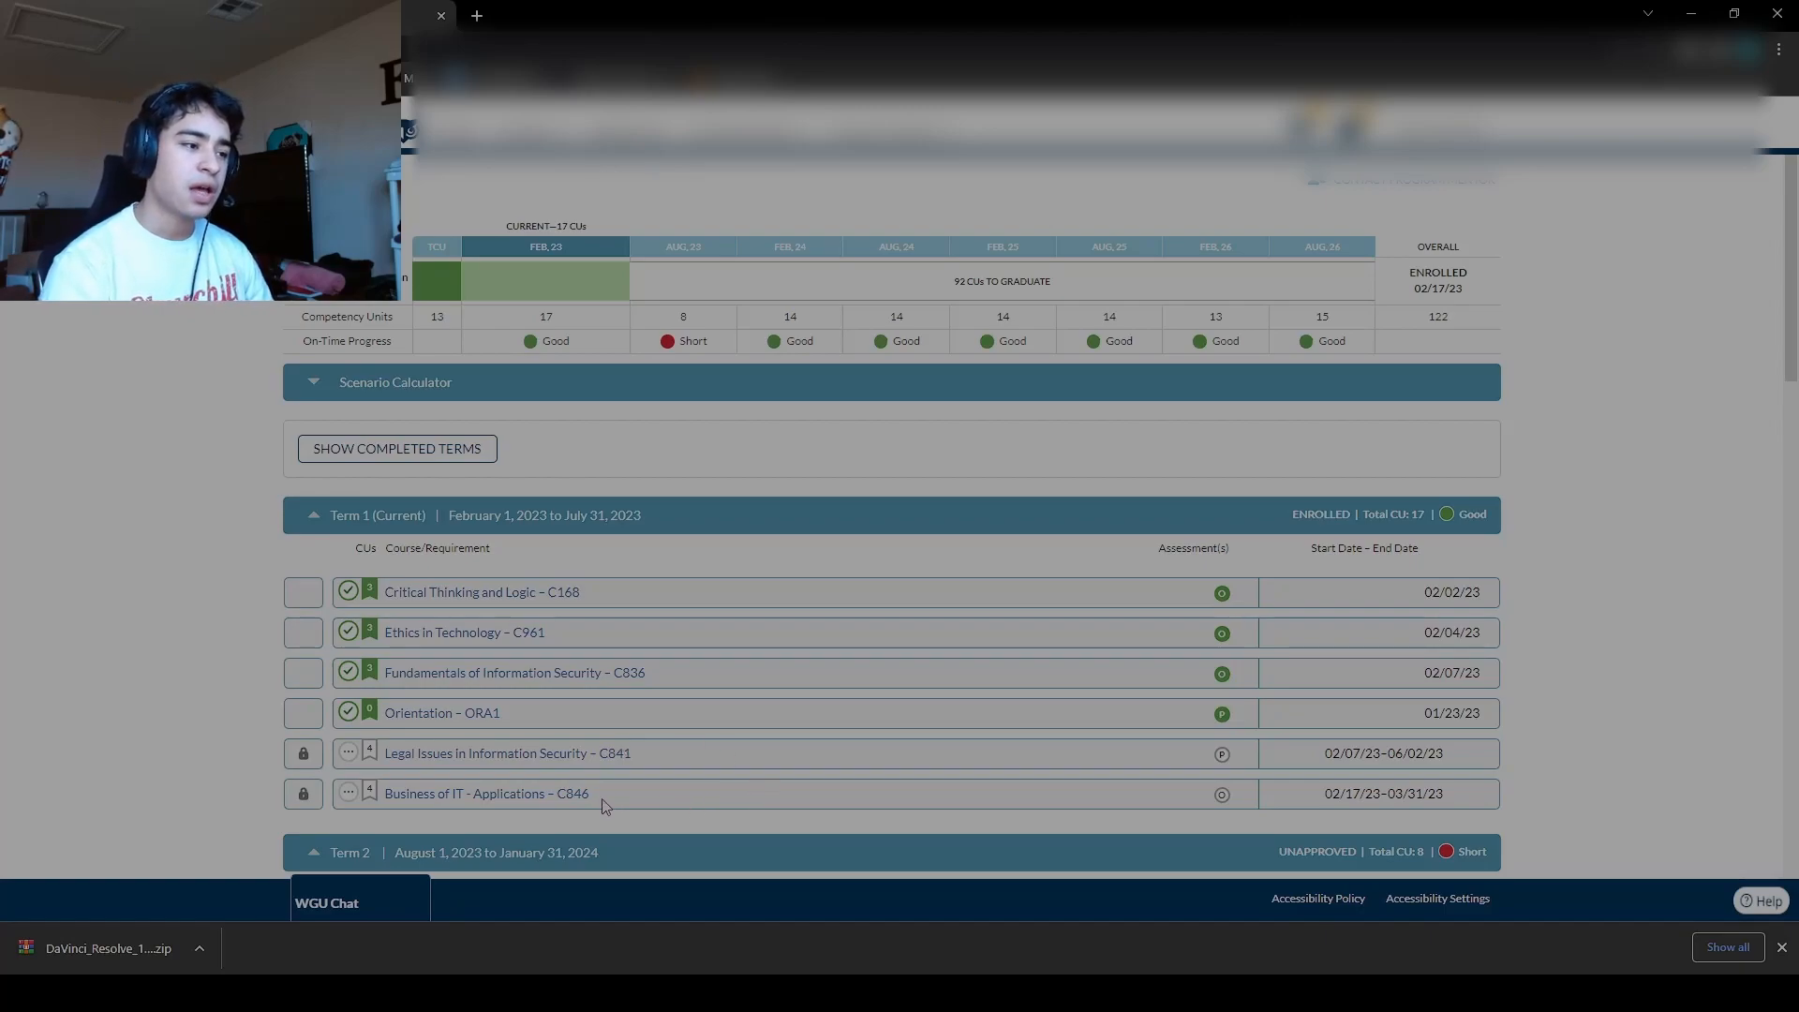
{"action": "mouse_move", "coordinate": [525, 800]}
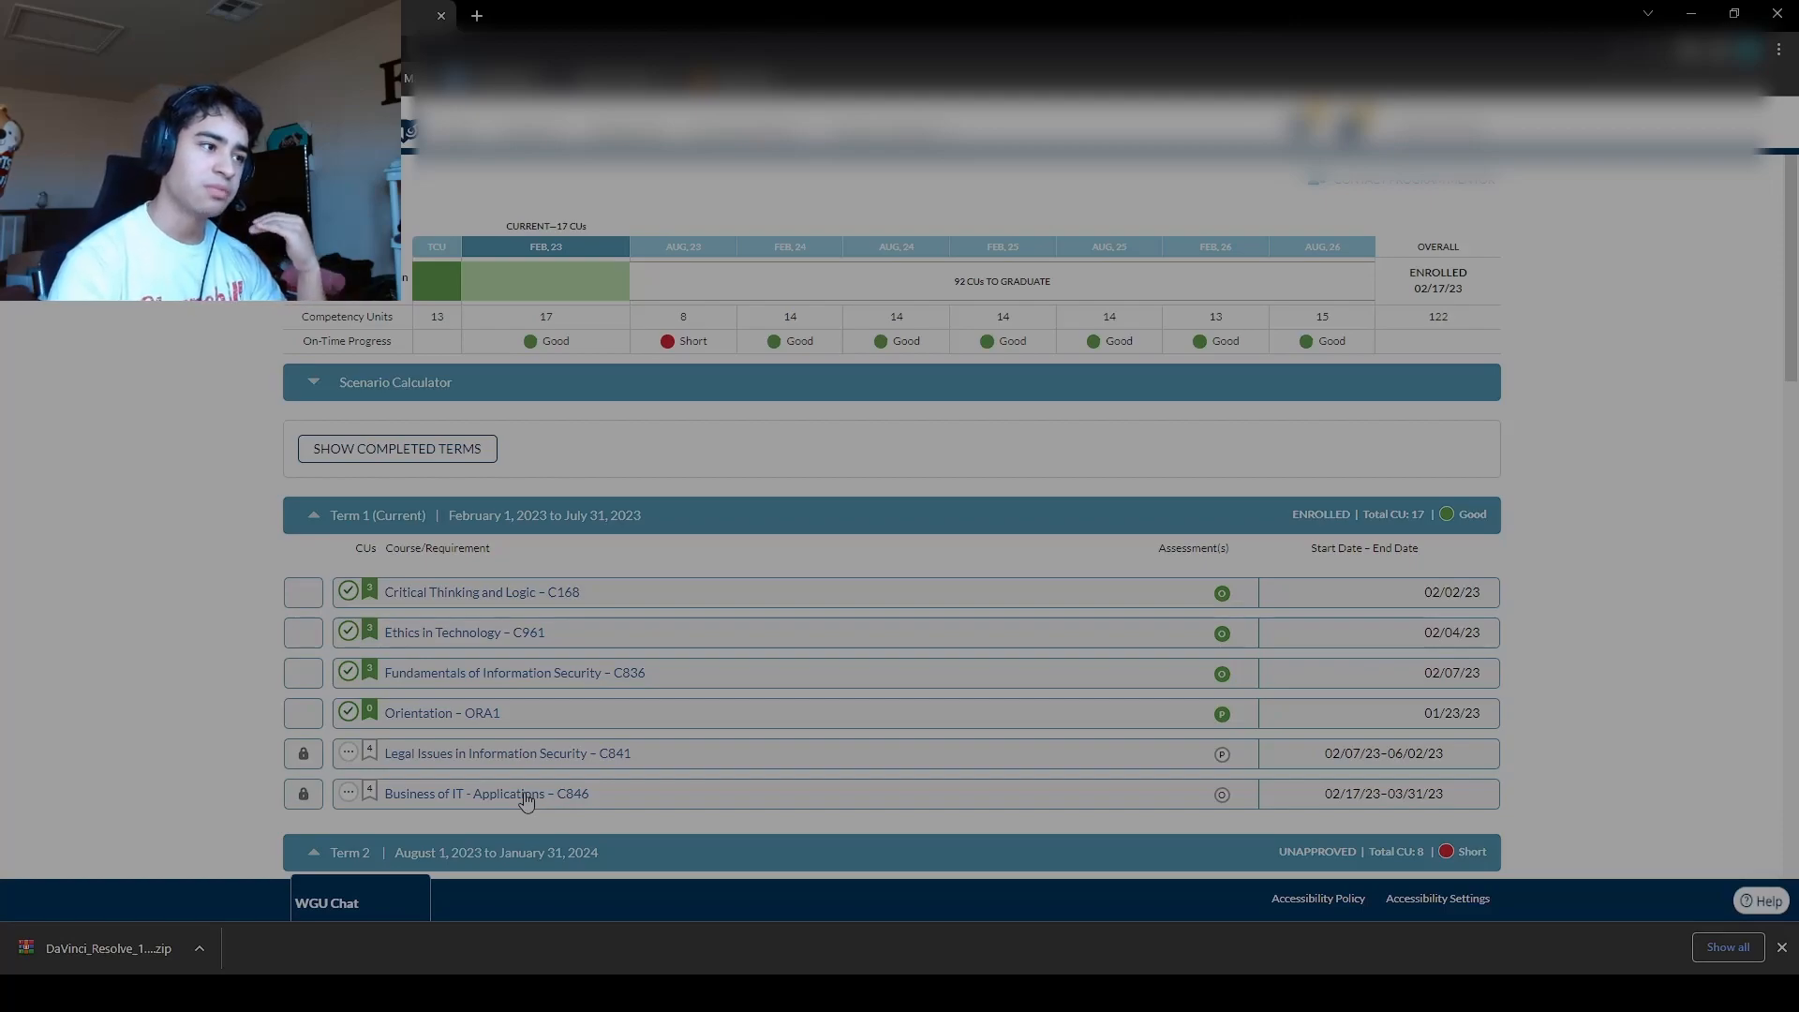
{"action": "mouse_move", "coordinate": [461, 740]}
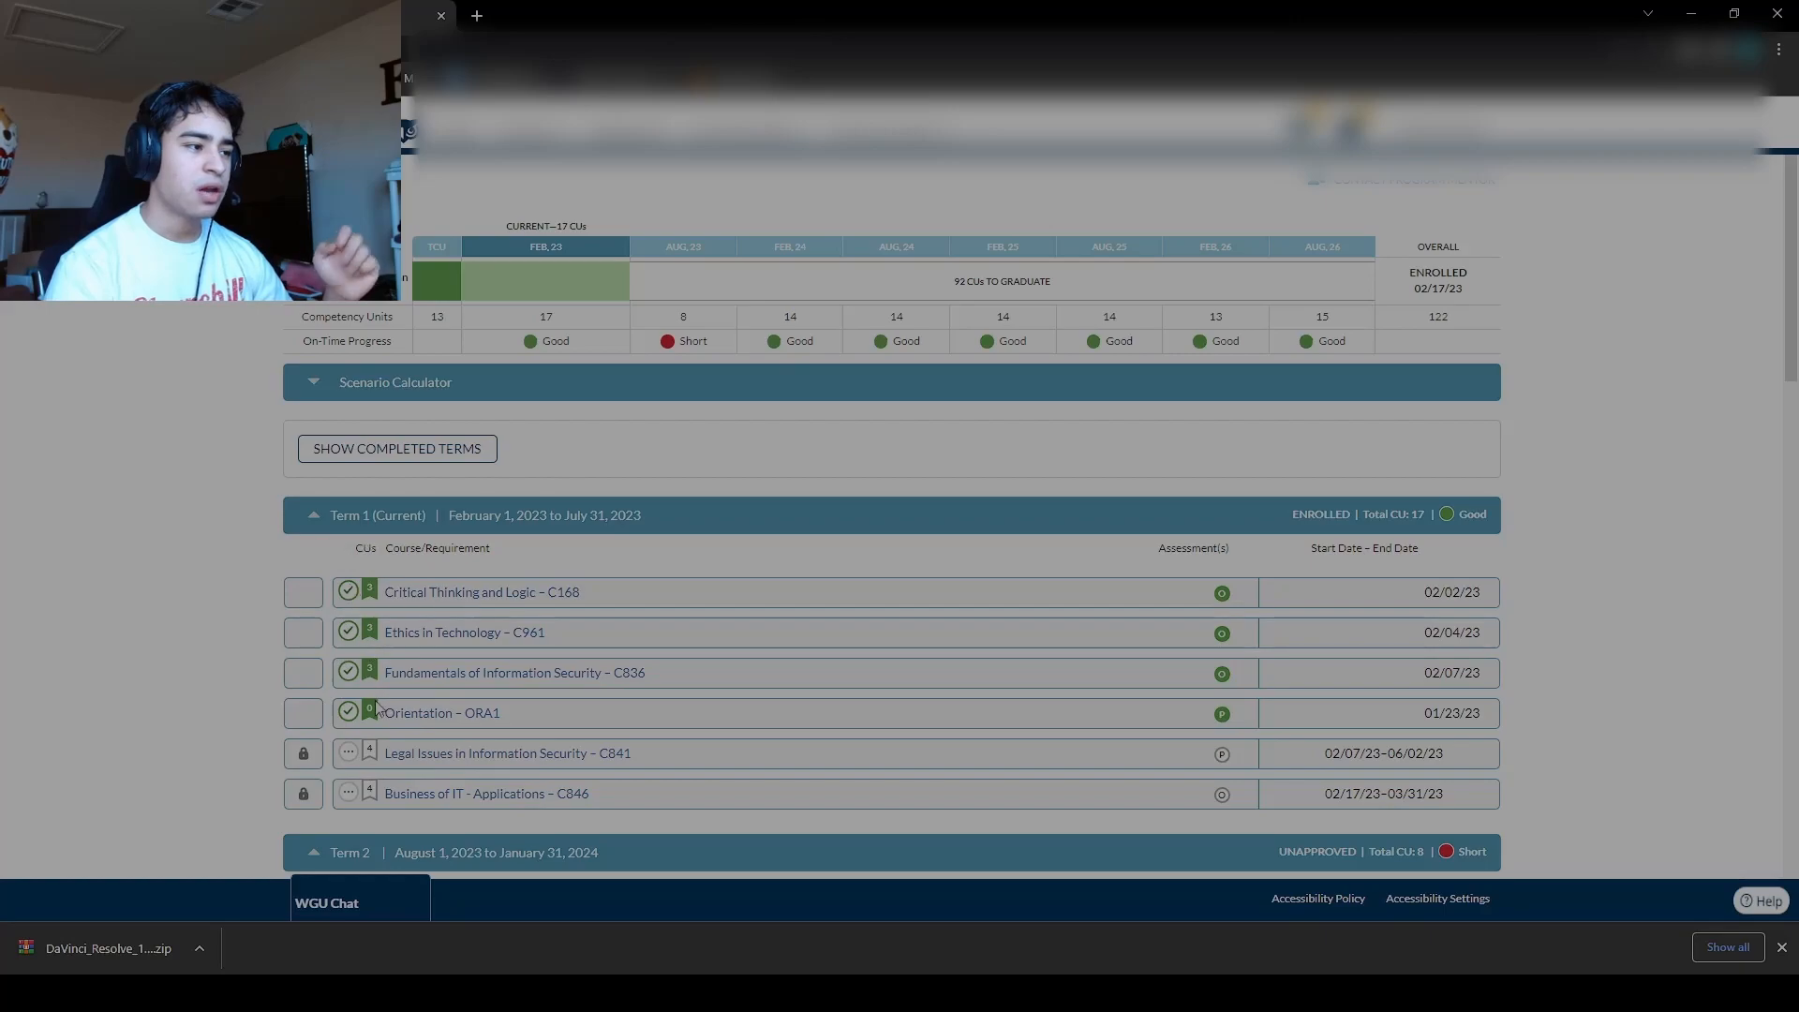
{"action": "mouse_move", "coordinate": [362, 634]}
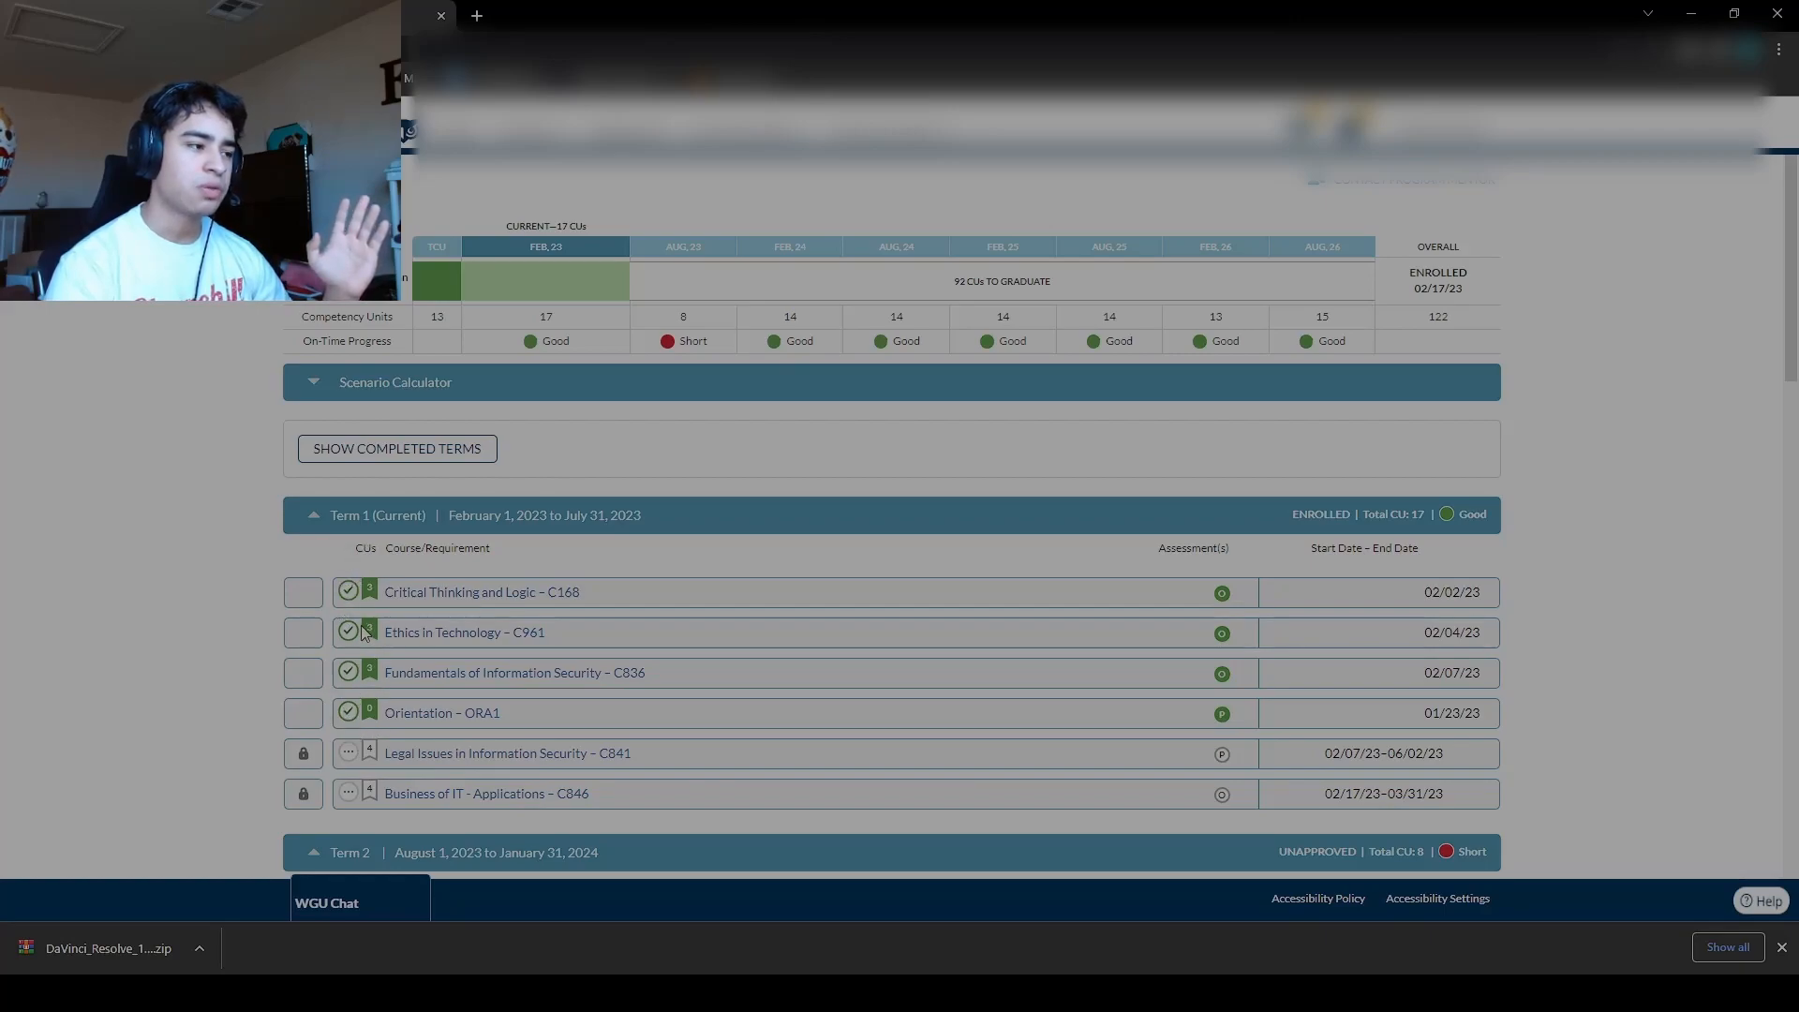
{"action": "mouse_move", "coordinate": [373, 777]}
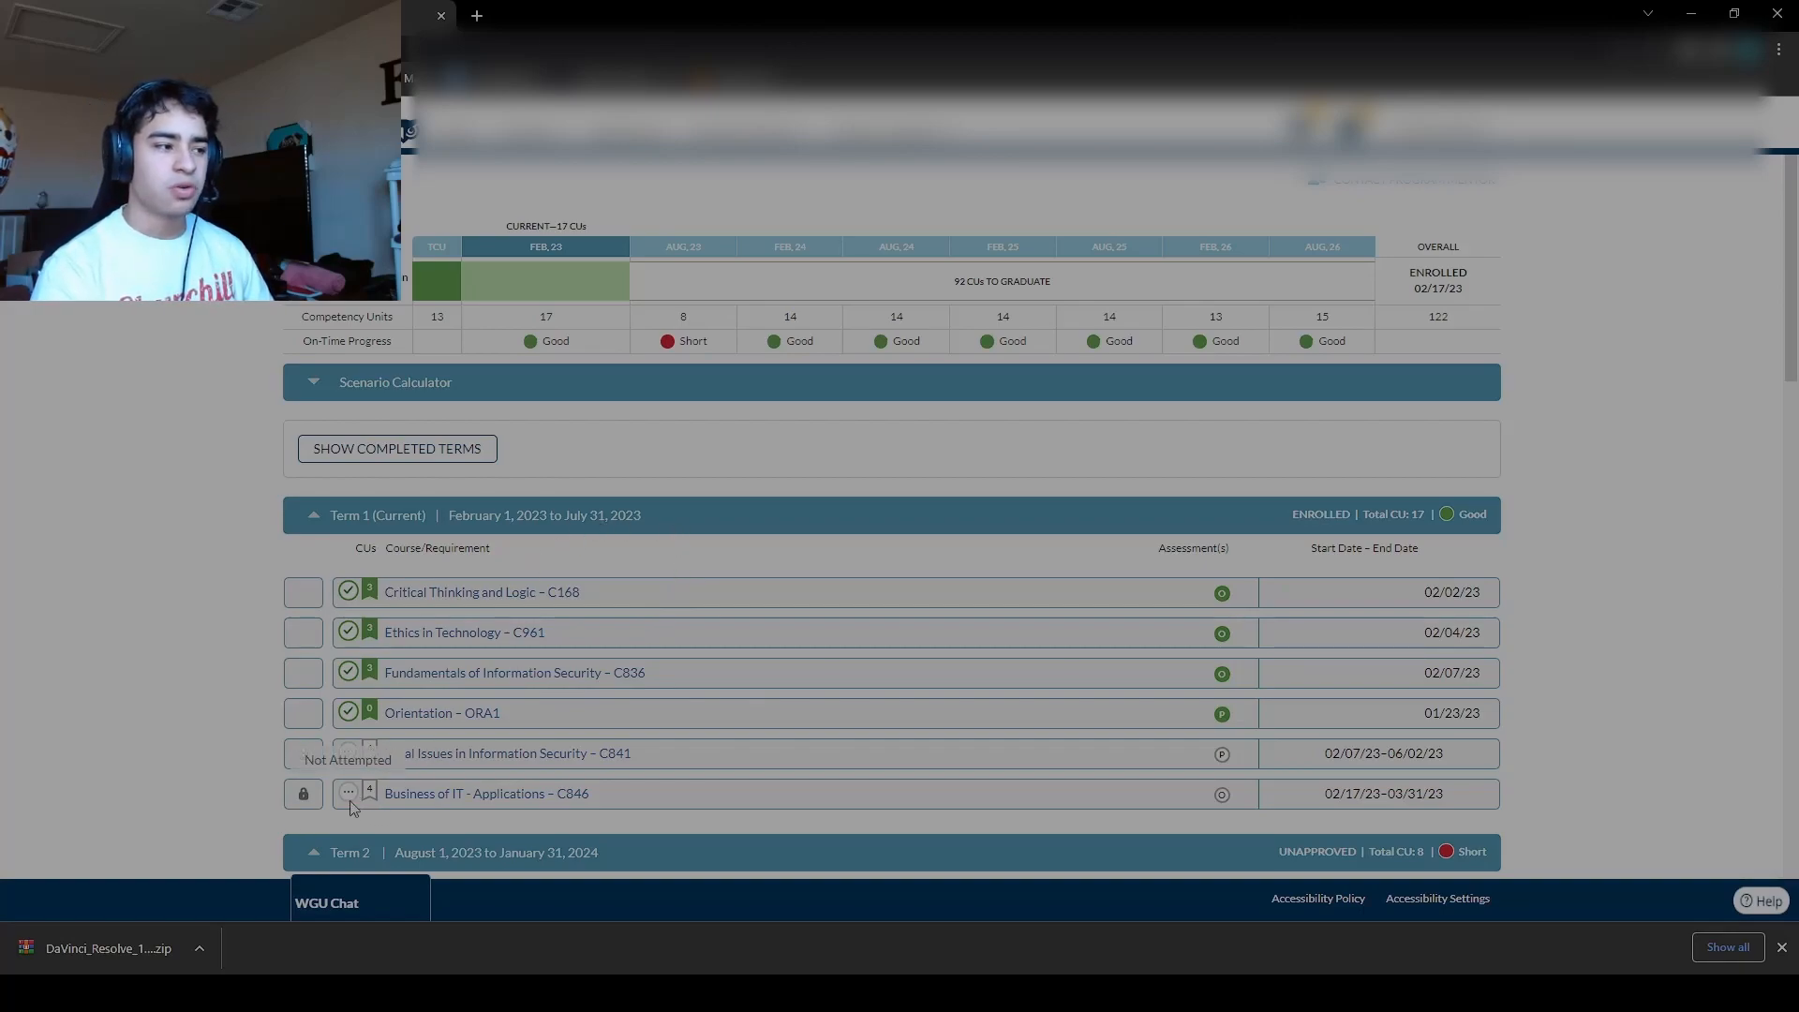
{"action": "scroll", "scroll_direction": "down", "scroll_amount": 3}
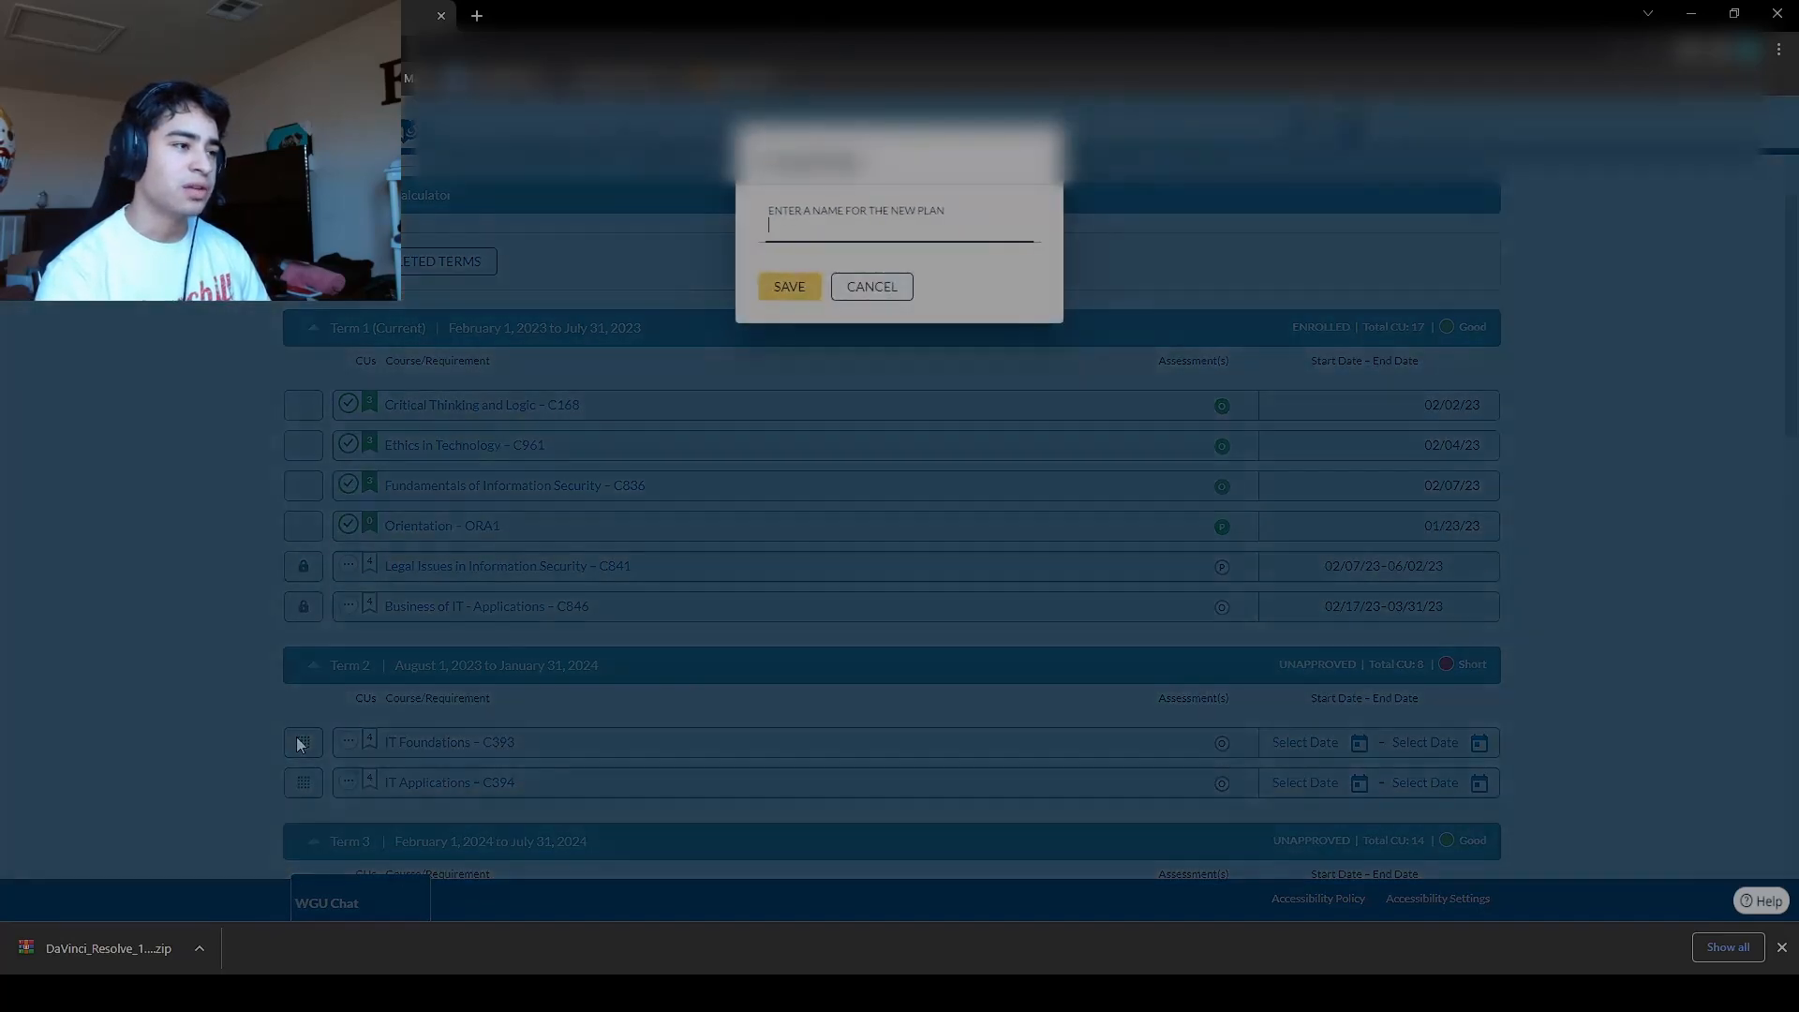
{"action": "left_click", "coordinate": [872, 285]}
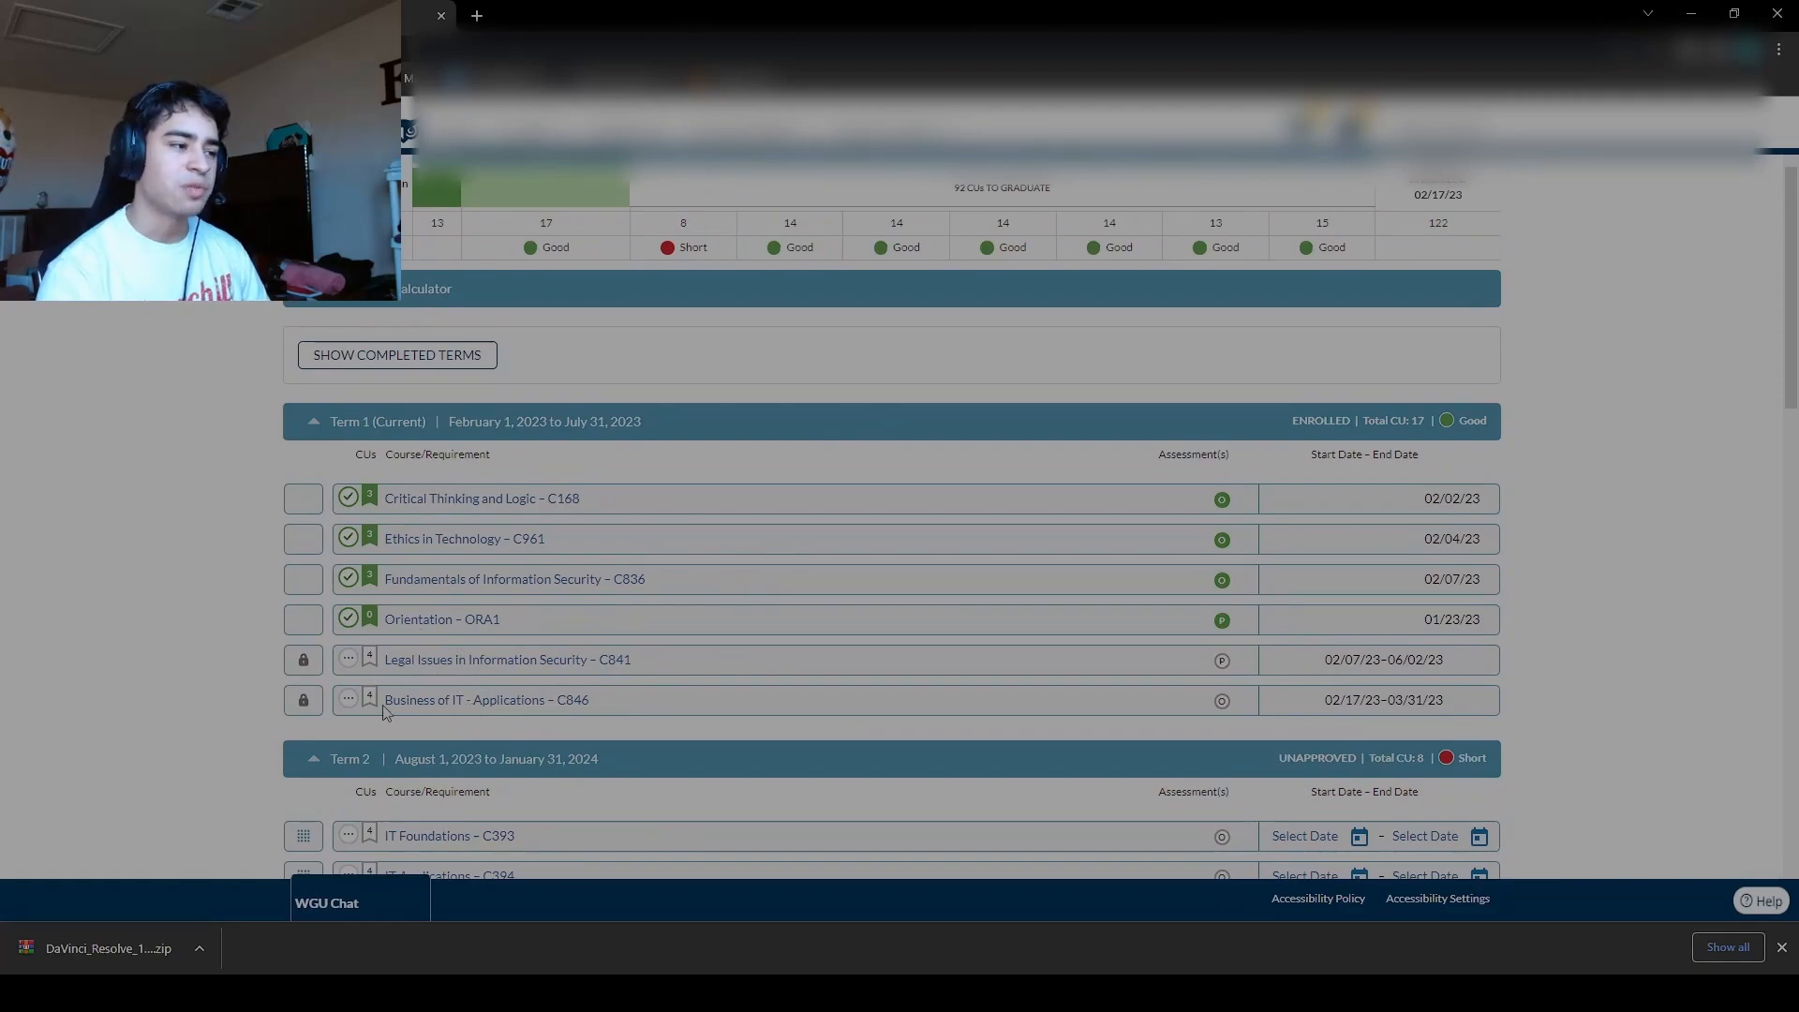
{"action": "mouse_move", "coordinate": [563, 715]}
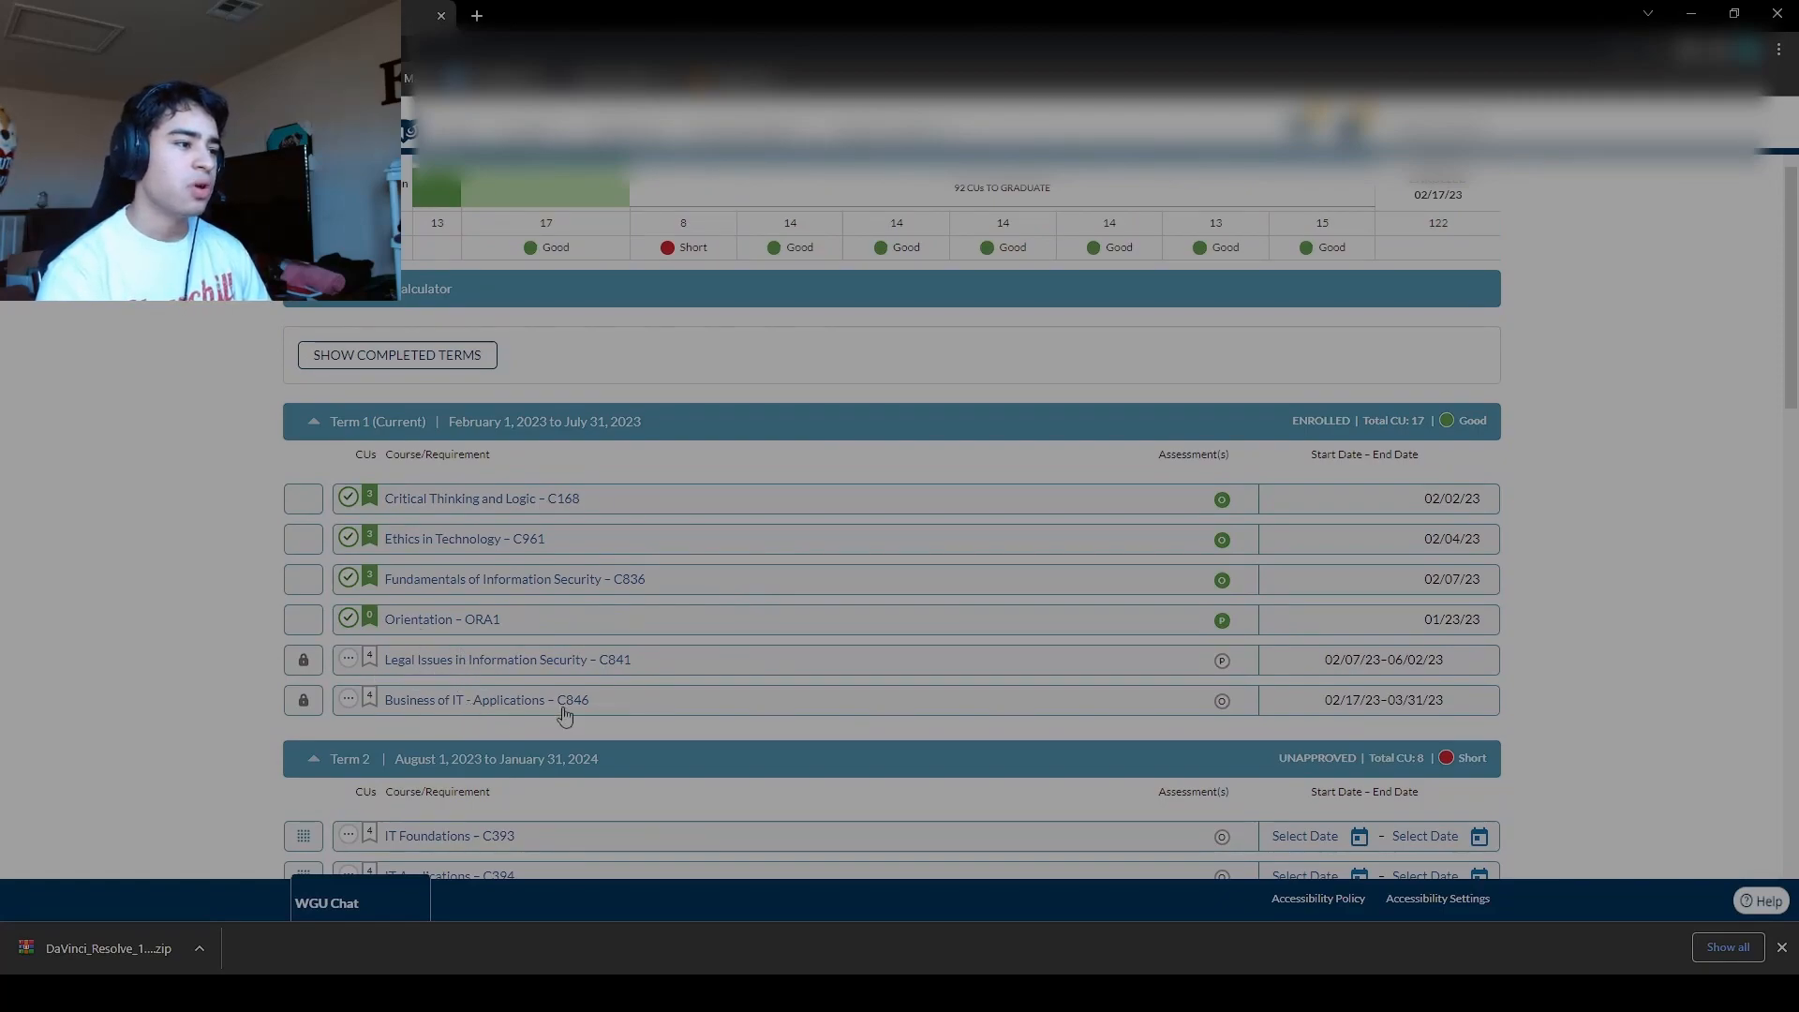
{"action": "mouse_move", "coordinate": [523, 707]}
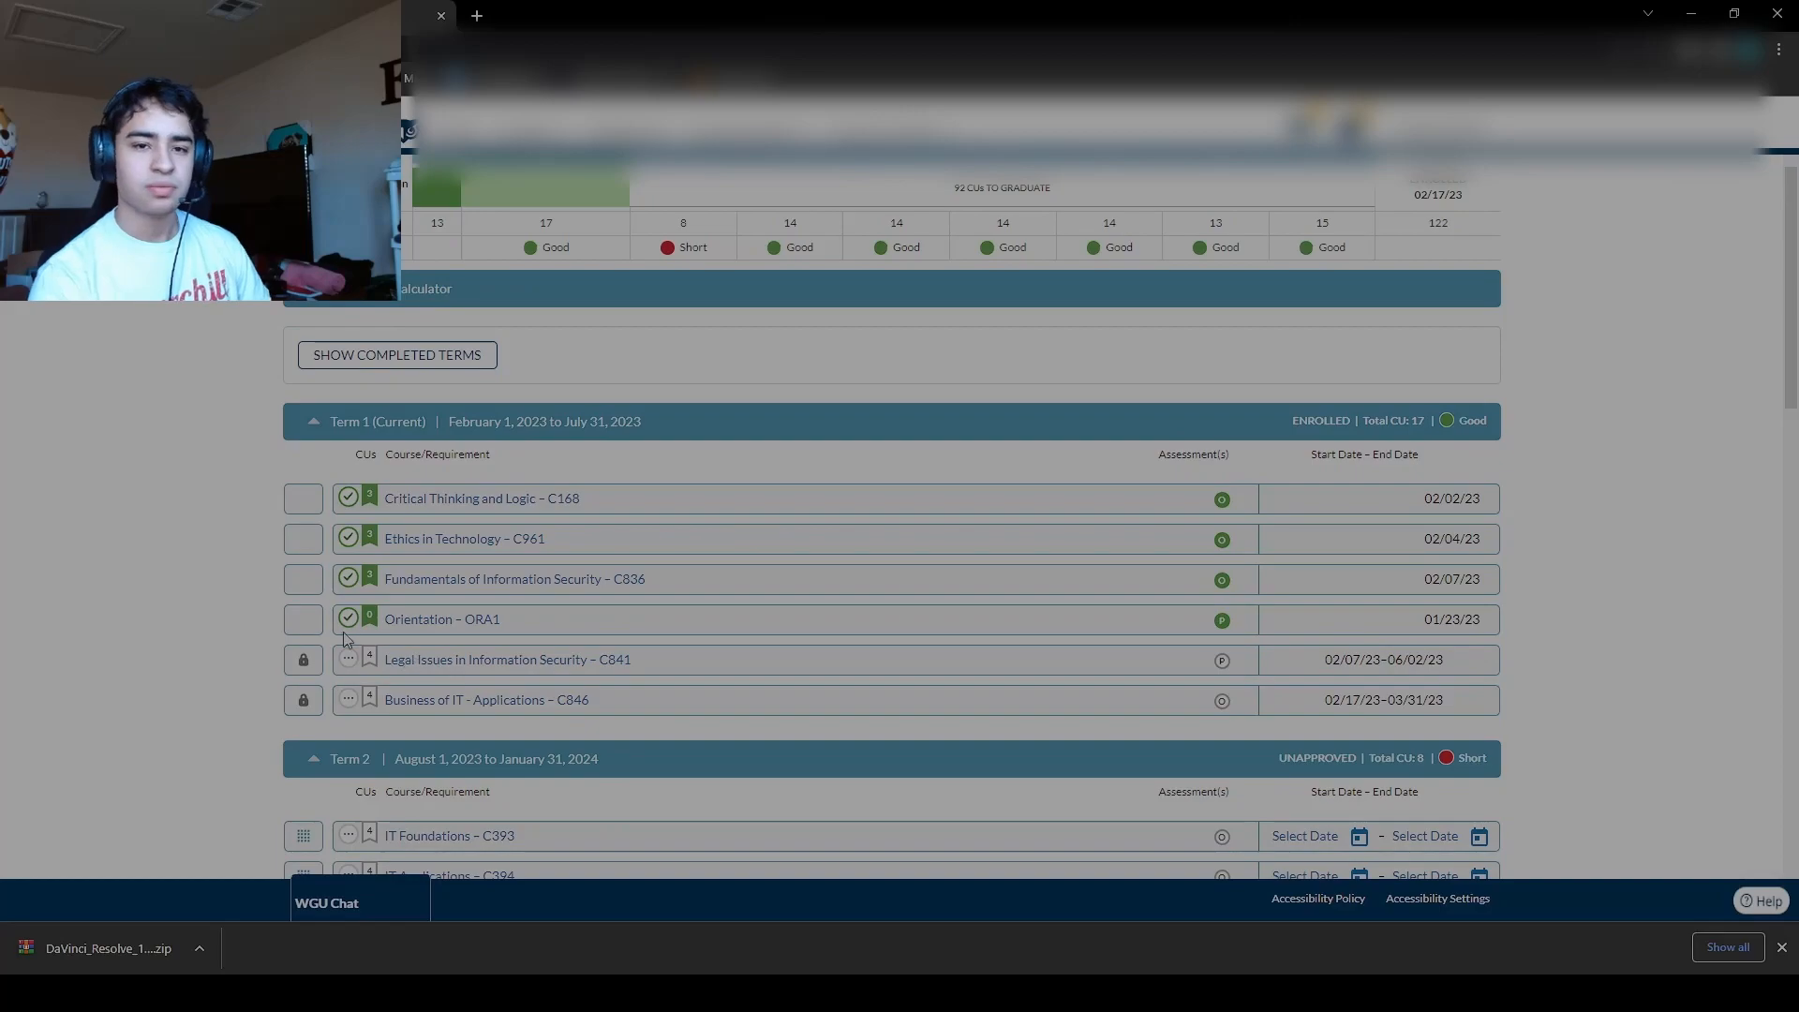
{"action": "mouse_move", "coordinate": [309, 562]}
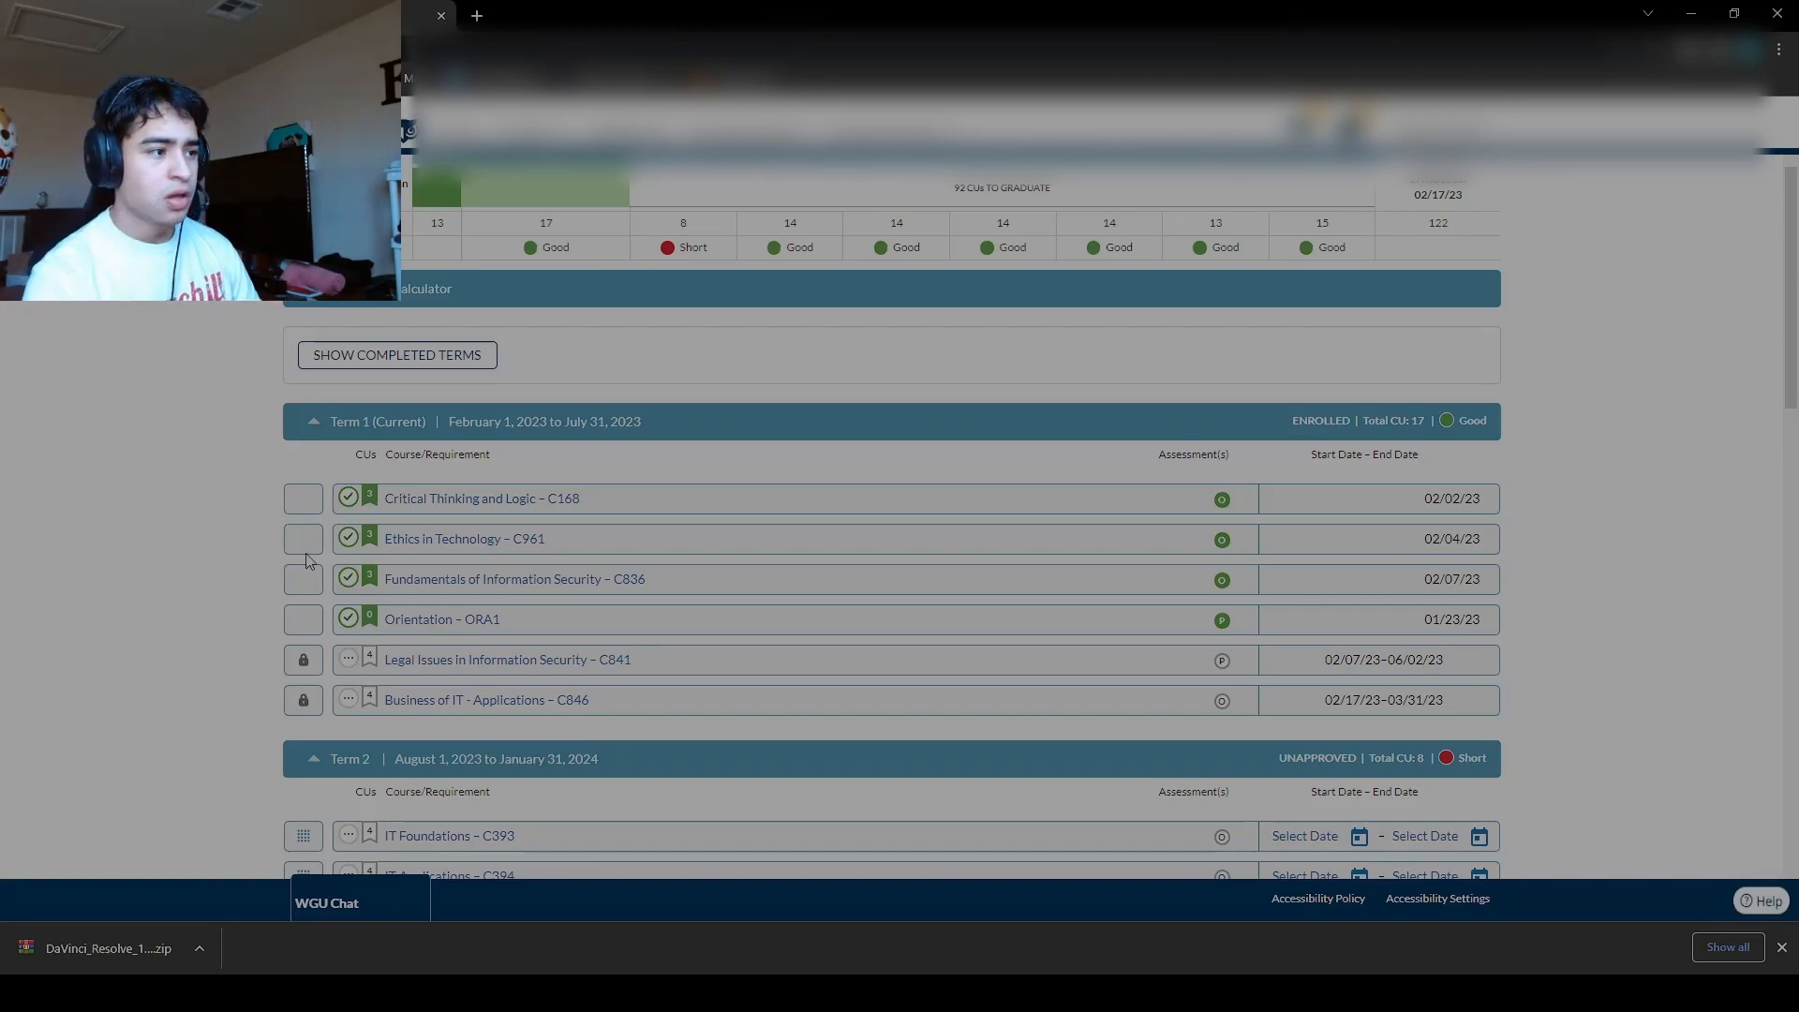
{"action": "mouse_move", "coordinate": [533, 821]}
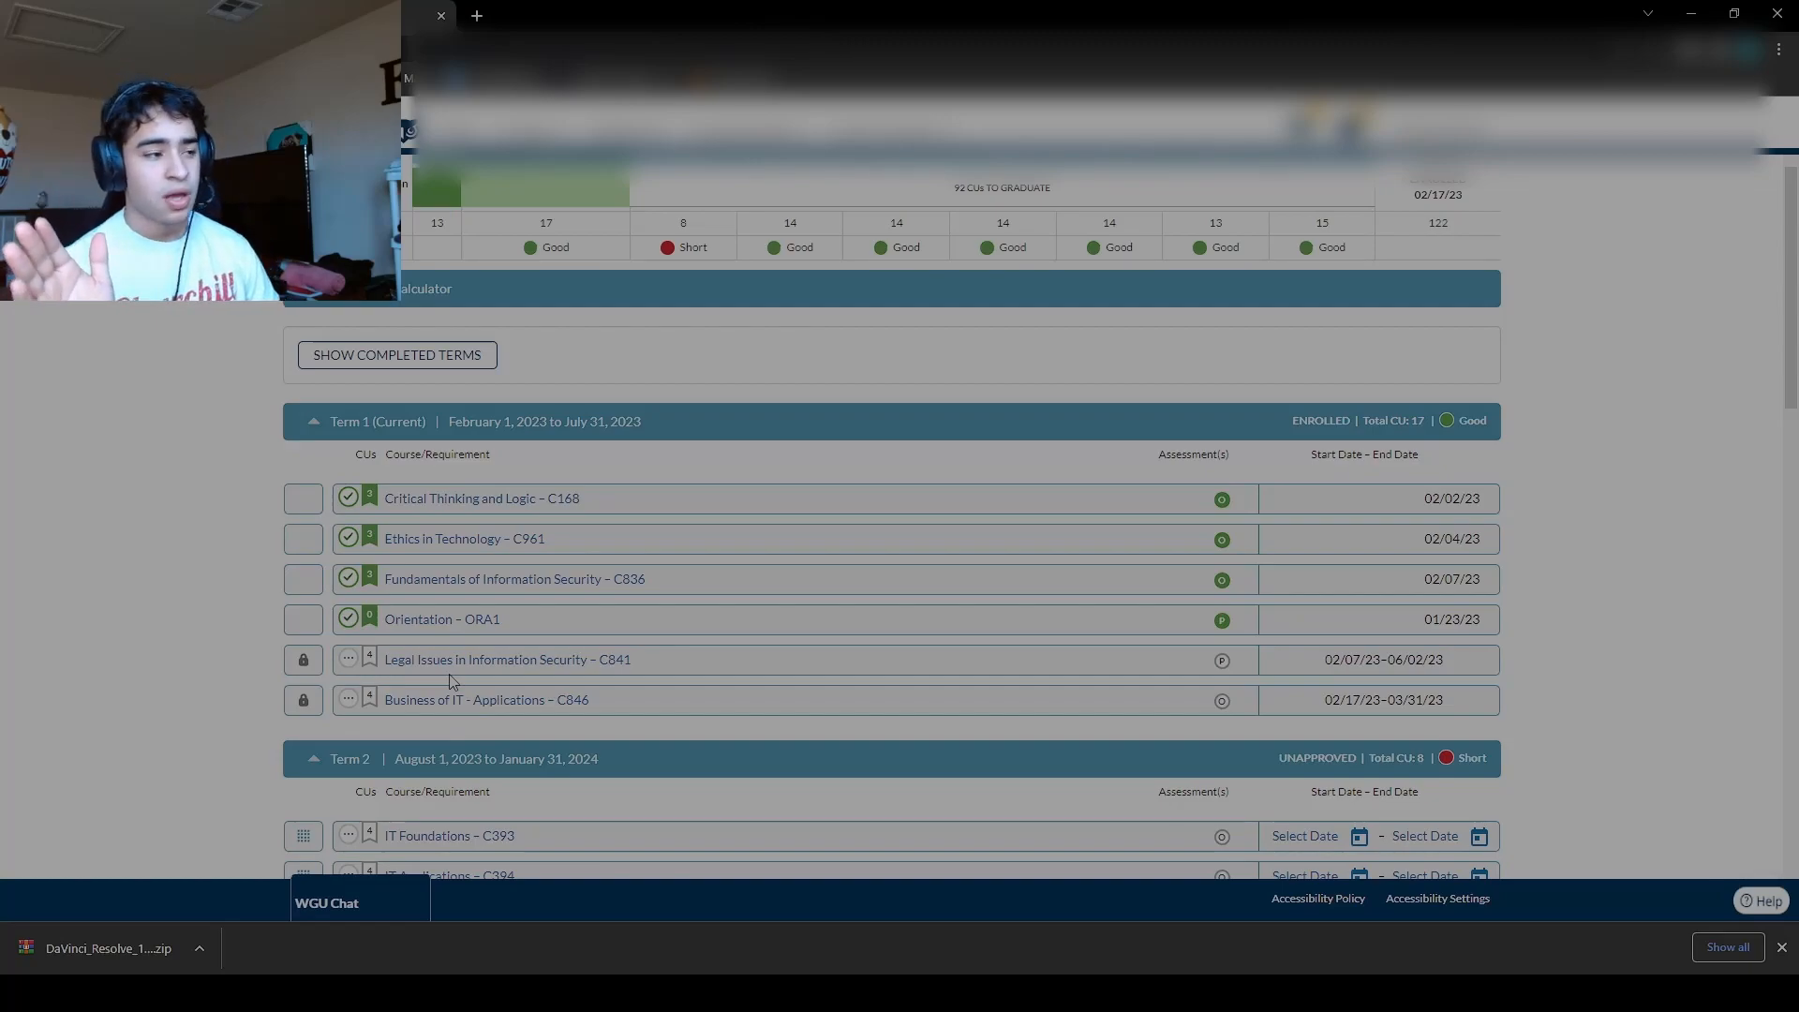
{"action": "mouse_move", "coordinate": [510, 712]}
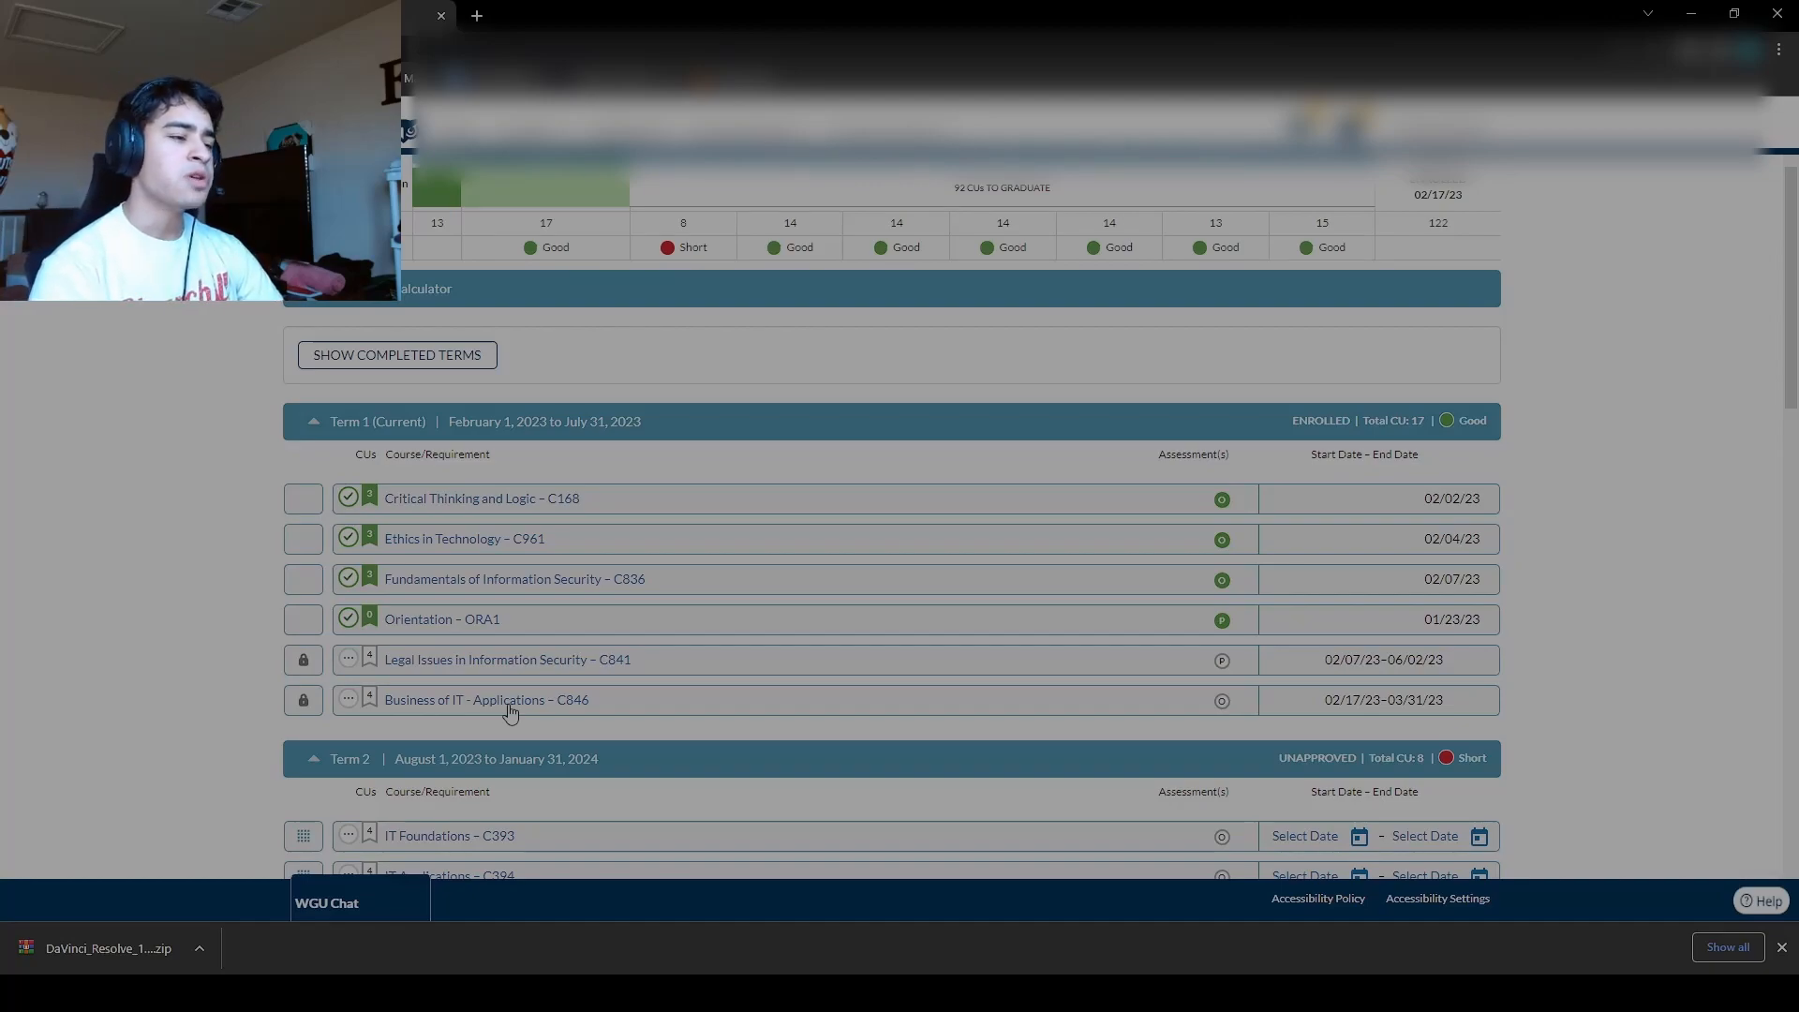
{"action": "mouse_move", "coordinate": [564, 703]}
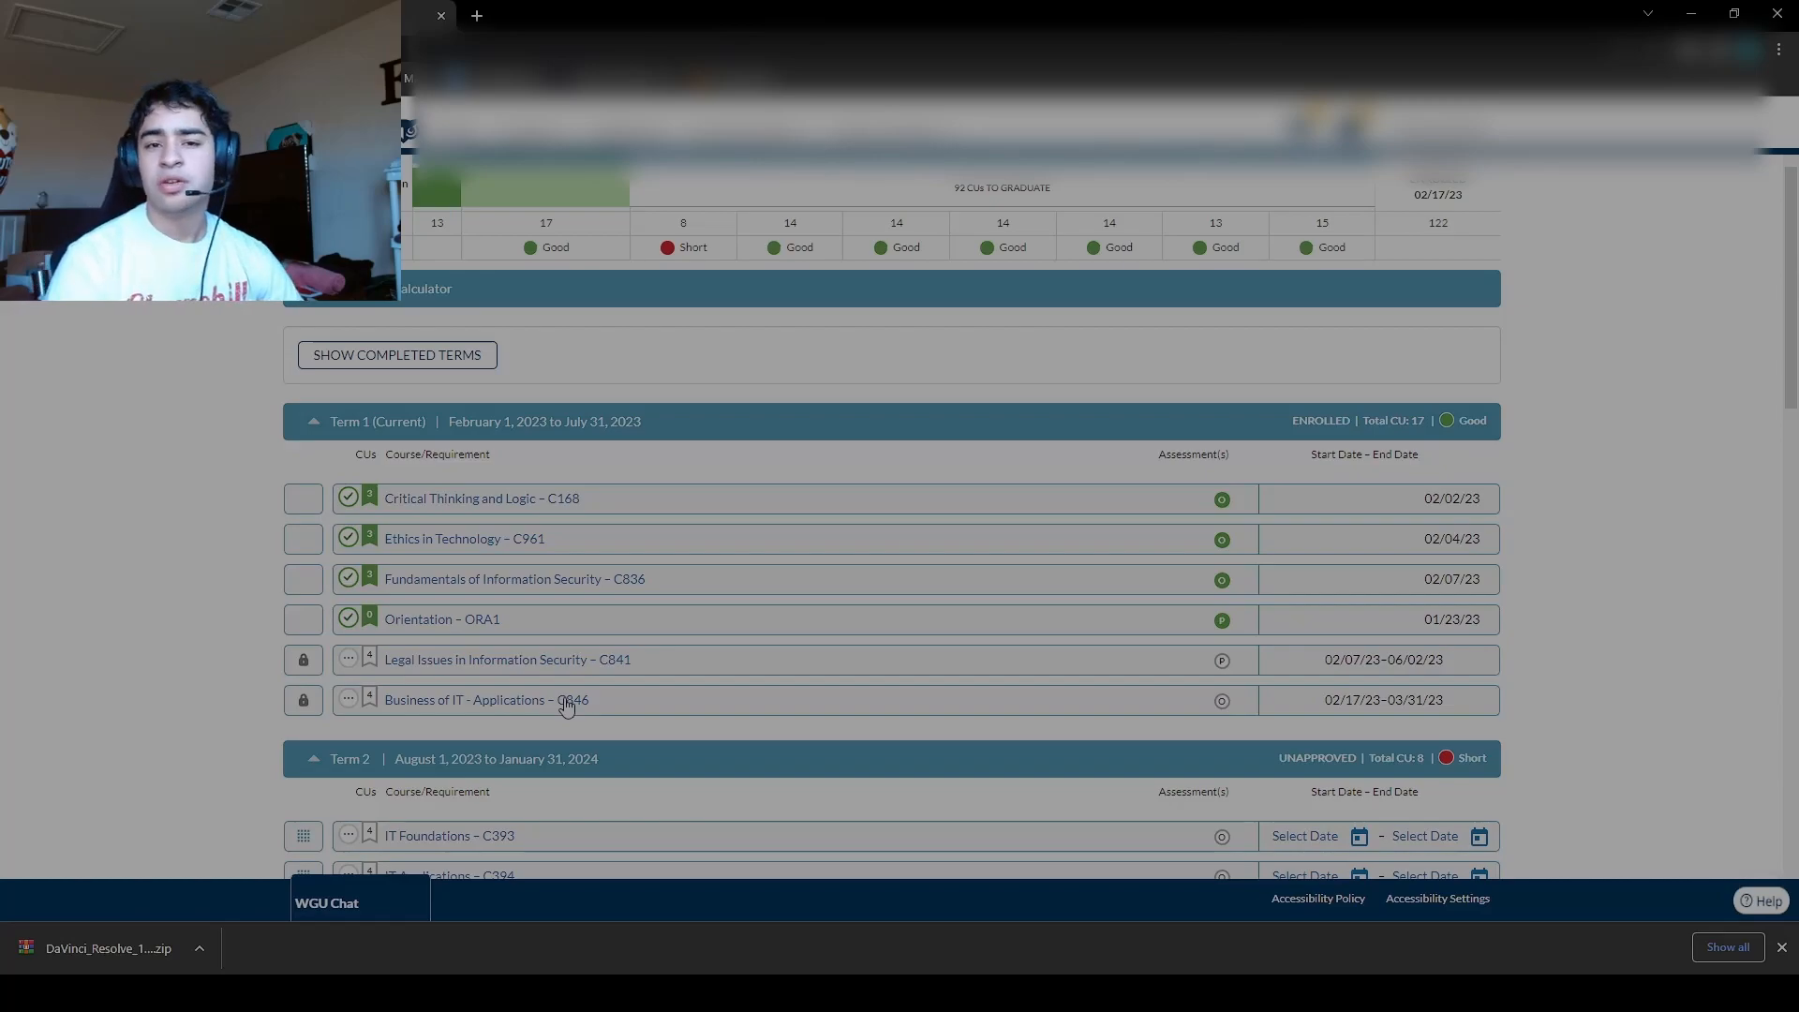